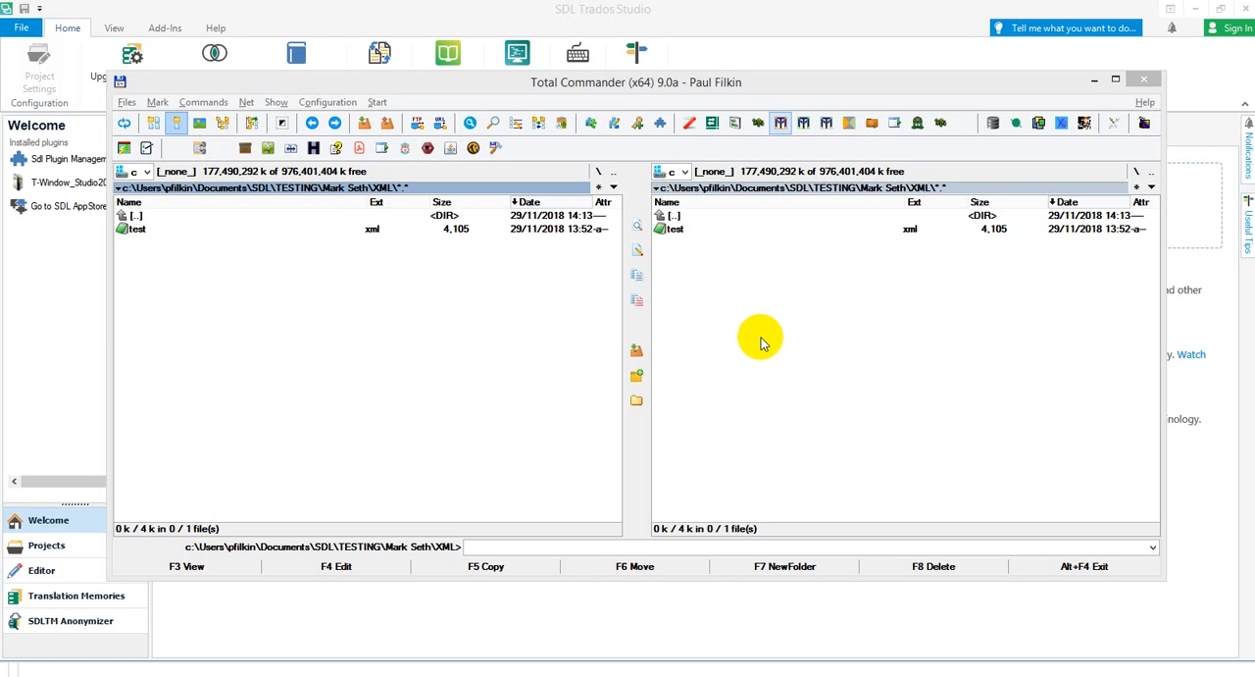
{"action": "mouse_move", "coordinate": [755, 363]}
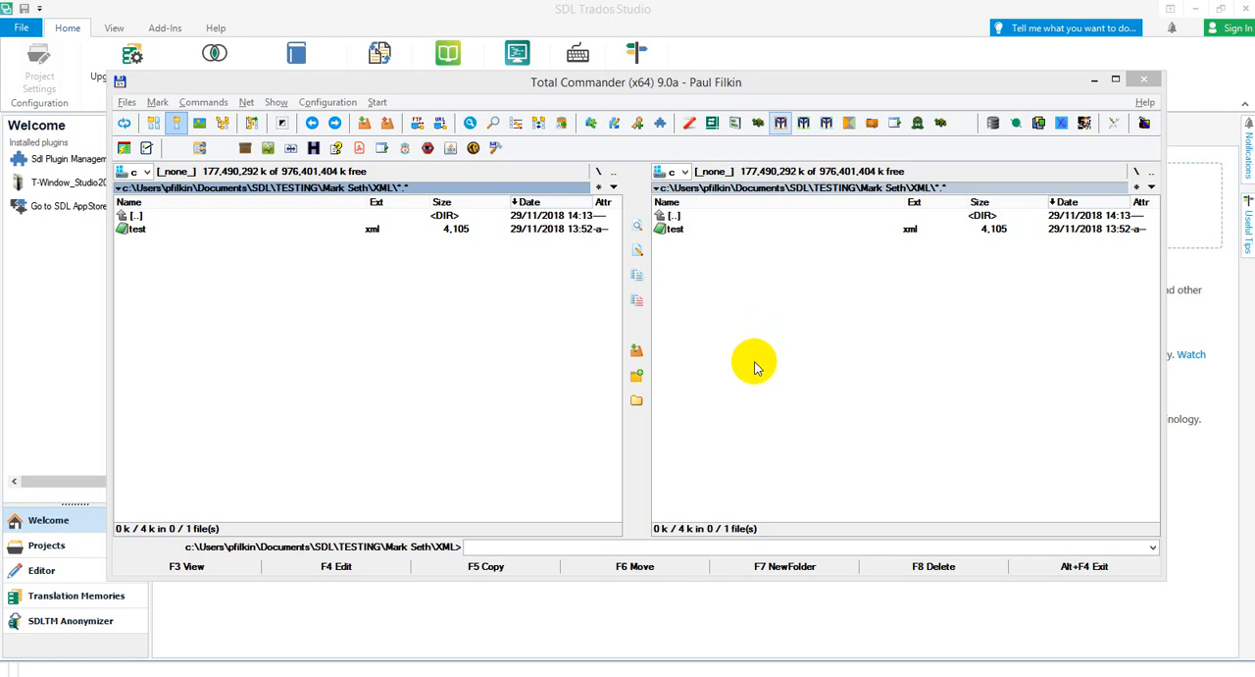
{"action": "mouse_move", "coordinate": [763, 371]}
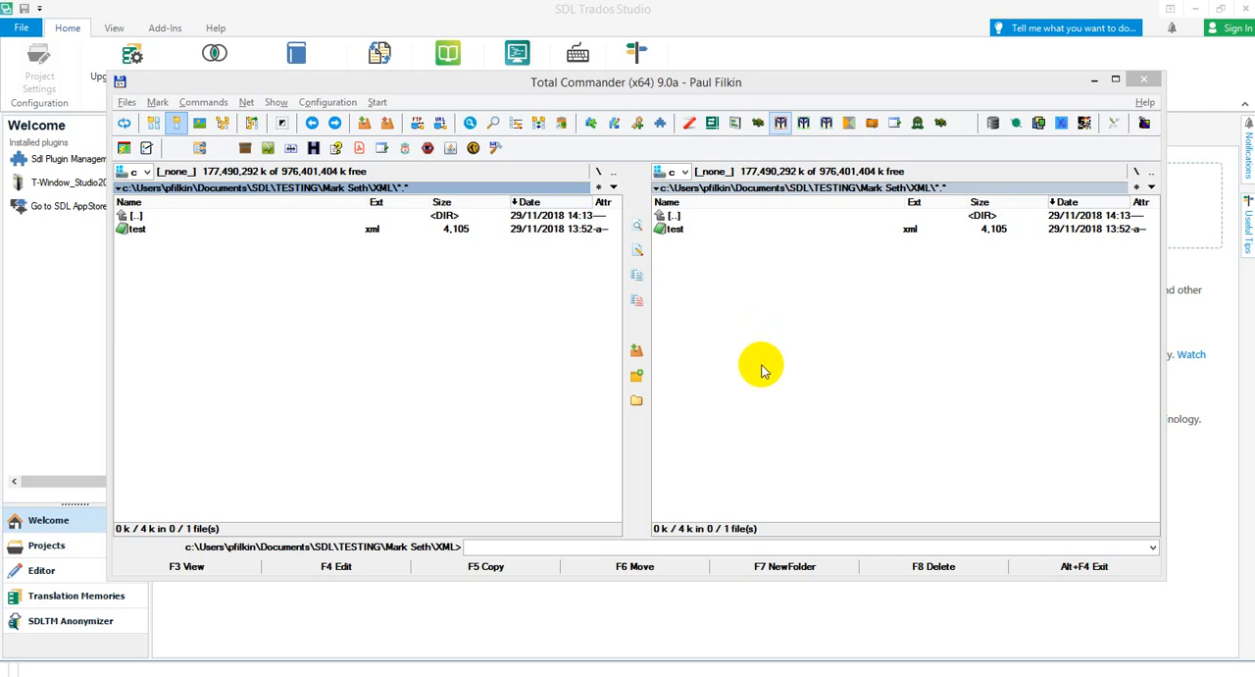
- View test.xml in EditPad Pro and scroll through its XML markup with escaped HTML
{"action": "left_click", "coordinate": [137, 227]}
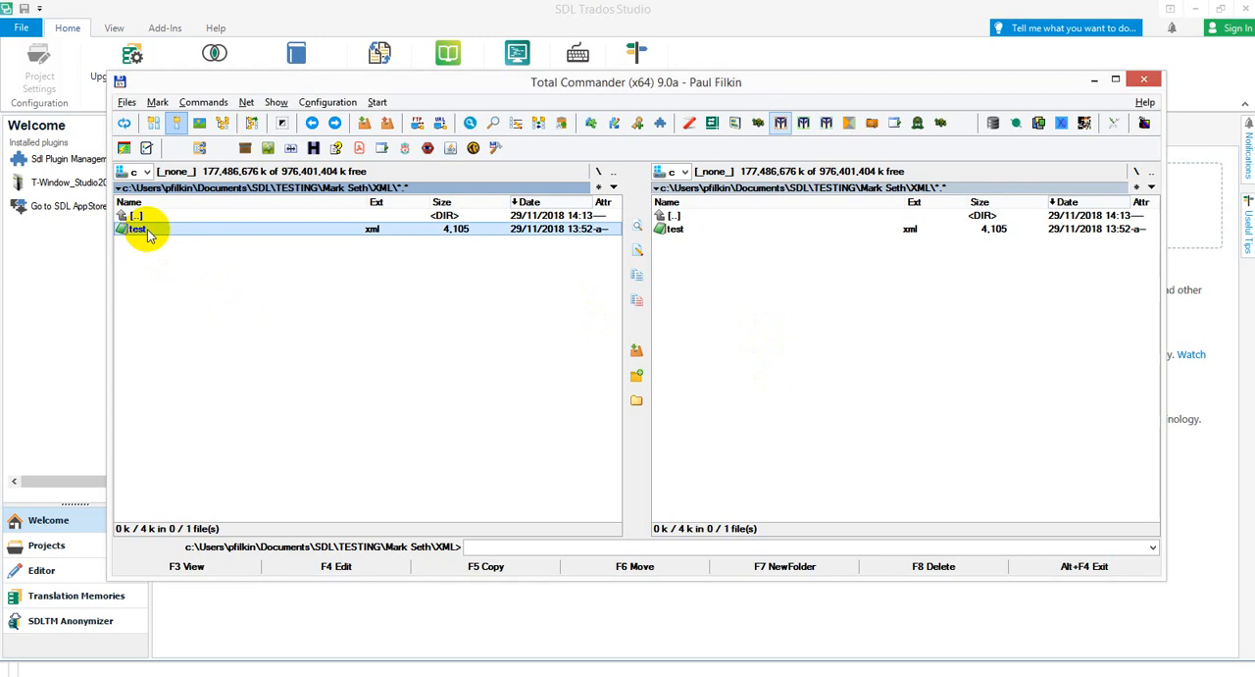
{"action": "mouse_move", "coordinate": [295, 326]}
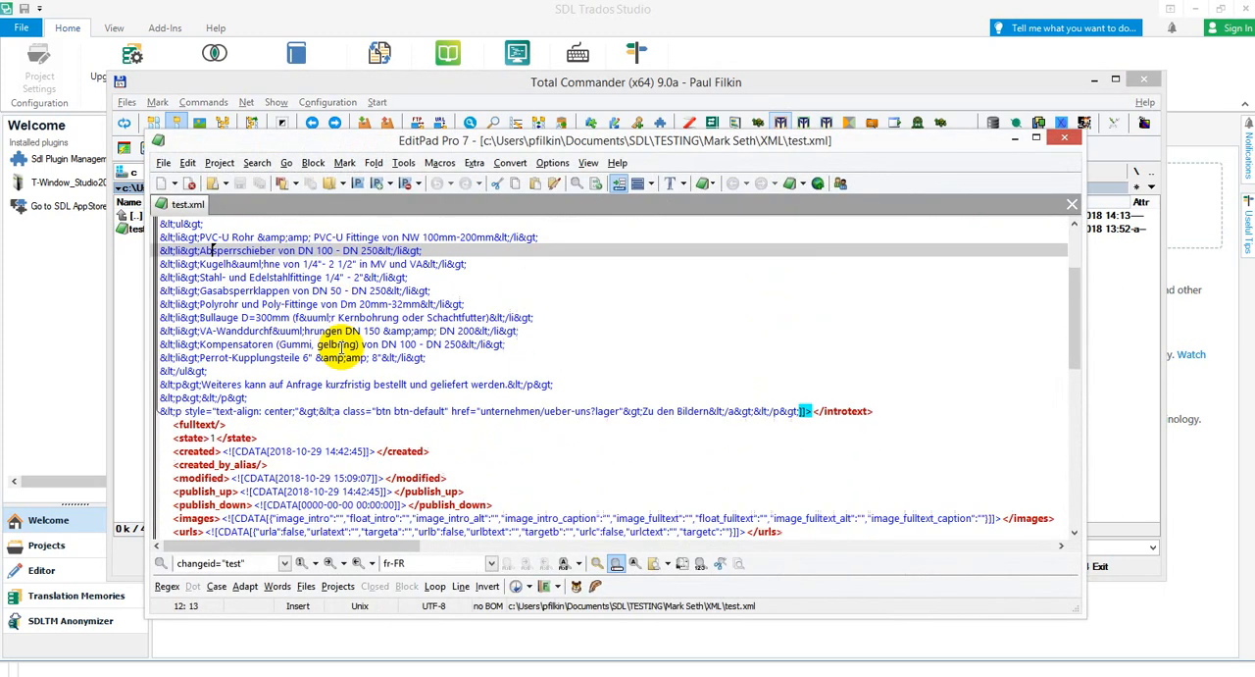
{"action": "scroll", "scroll_direction": "down", "scroll_amount": 3}
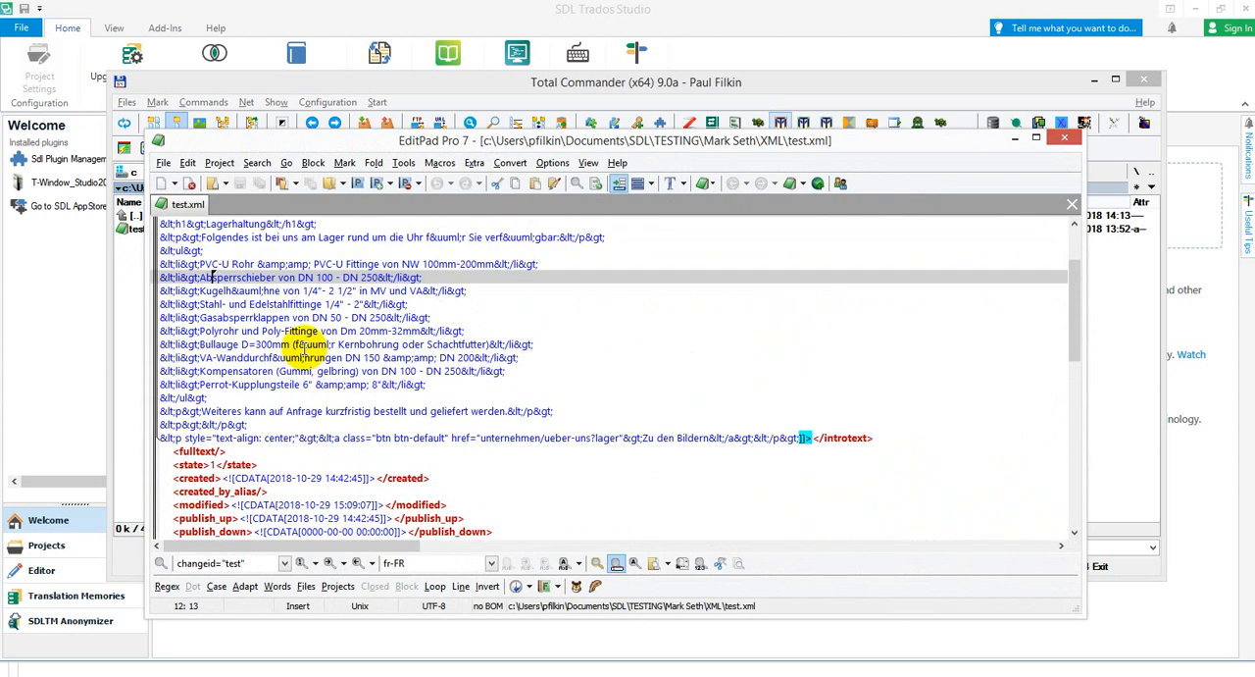
{"action": "scroll", "scroll_direction": "up", "scroll_amount": 3}
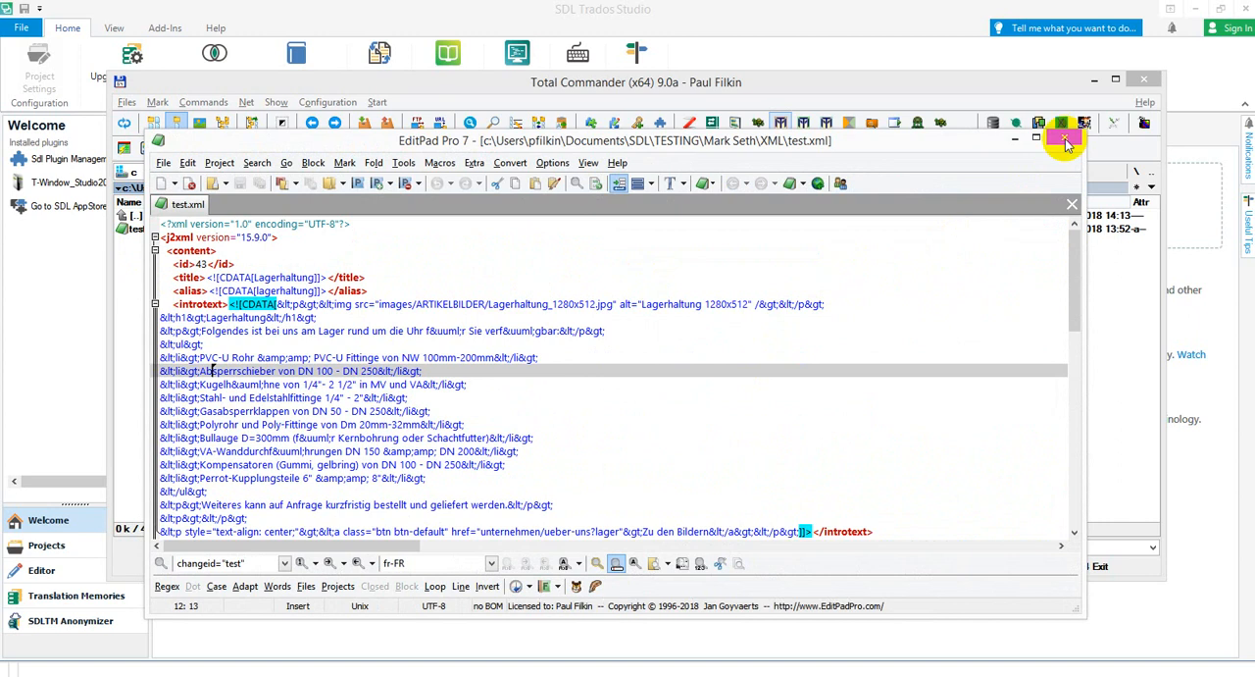
- Close the test.xml view and start a new file type in Trados Studio's File Types options
{"action": "left_click", "coordinate": [1063, 137]}
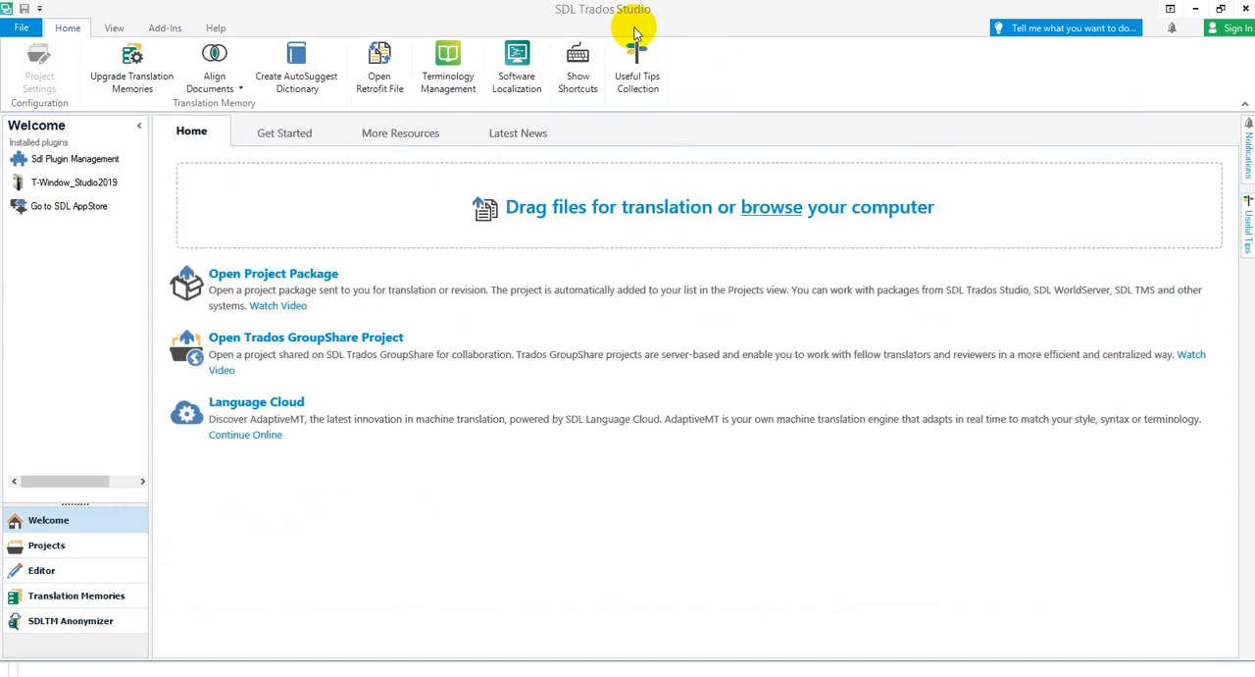
{"action": "mouse_move", "coordinate": [682, 159]}
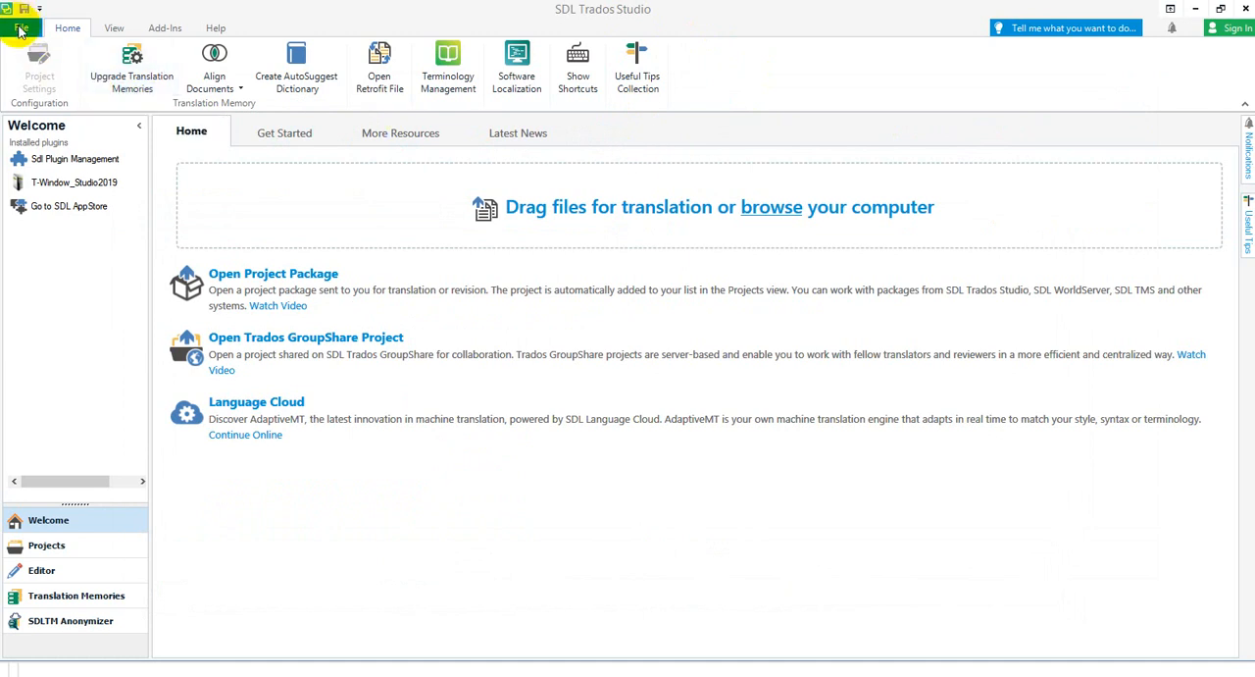
{"action": "left_click", "coordinate": [19, 28]}
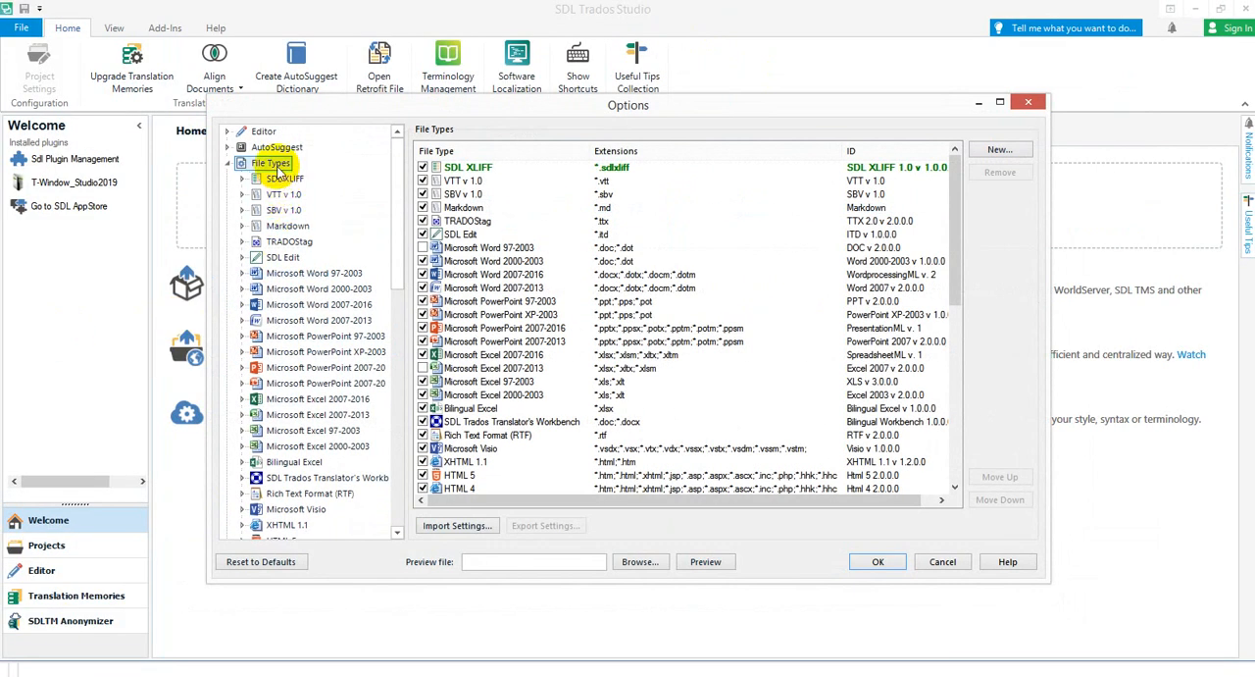
{"action": "mouse_move", "coordinate": [276, 169]}
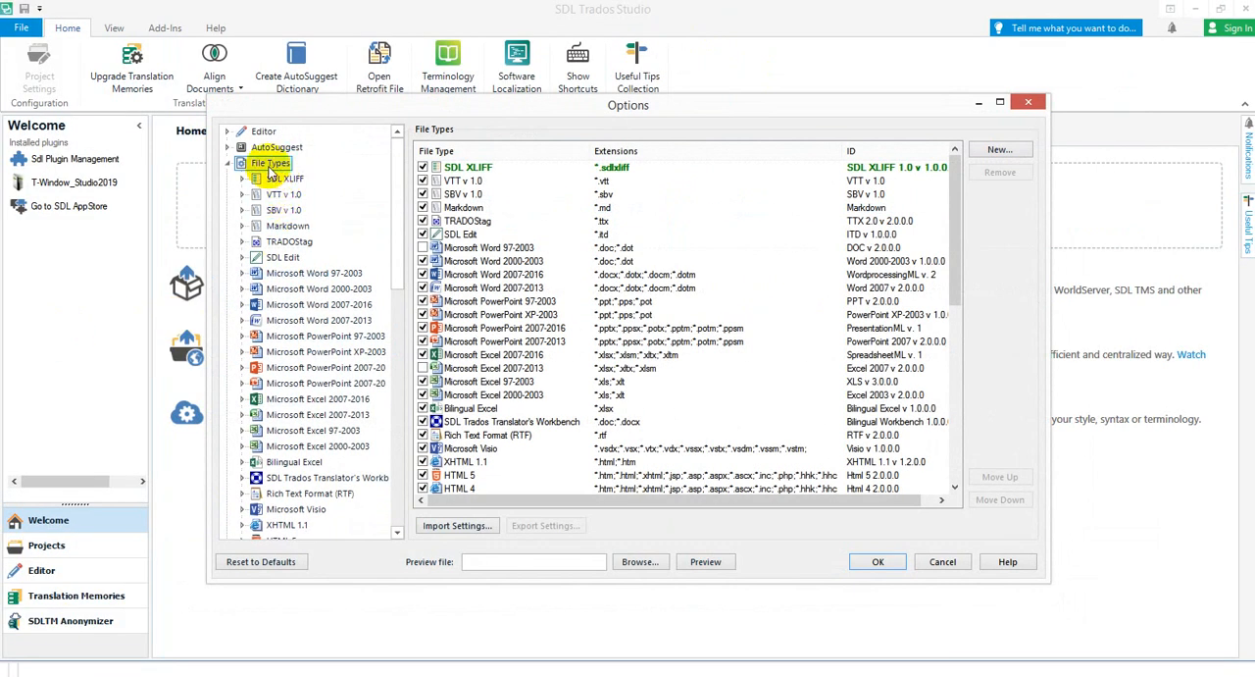
{"action": "mouse_move", "coordinate": [1000, 149]}
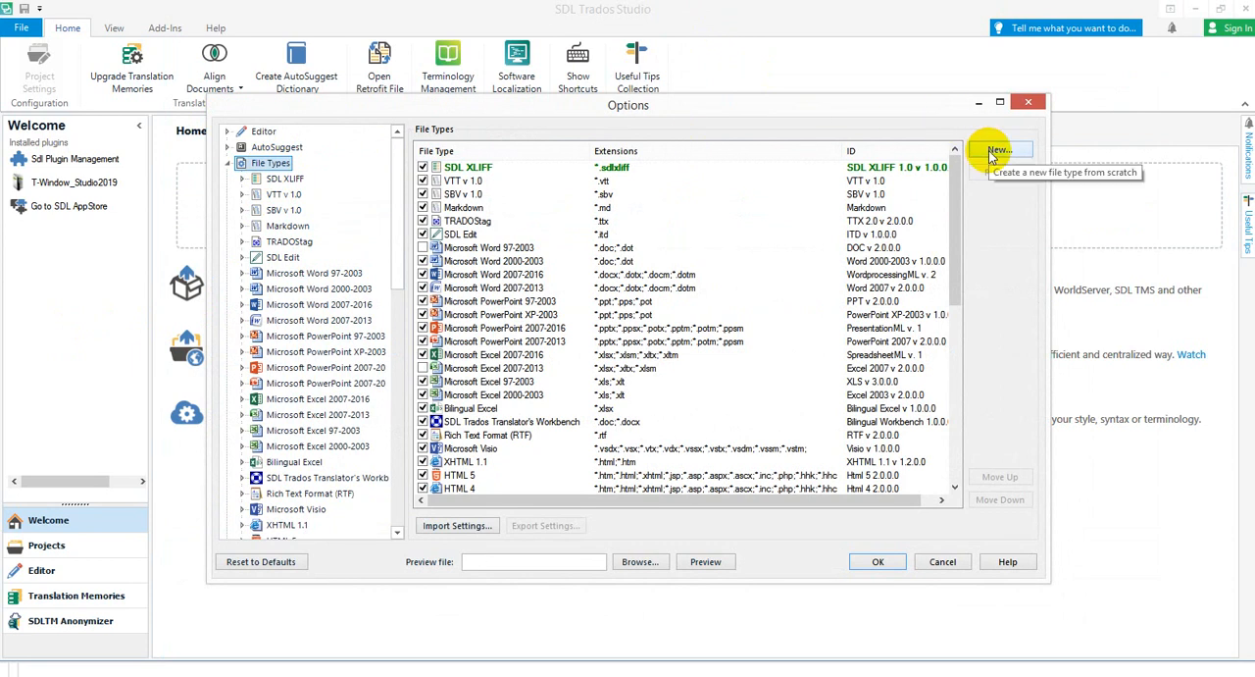
{"action": "left_click", "coordinate": [1000, 149]}
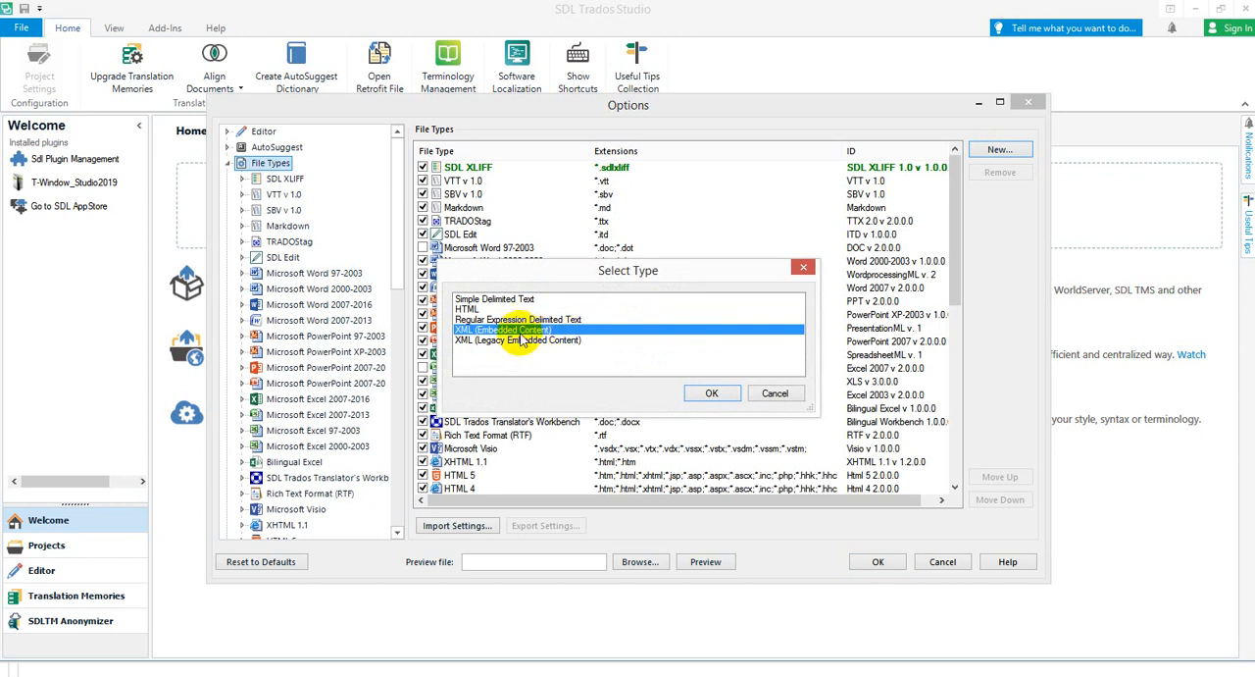
{"action": "mouse_move", "coordinate": [616, 349]}
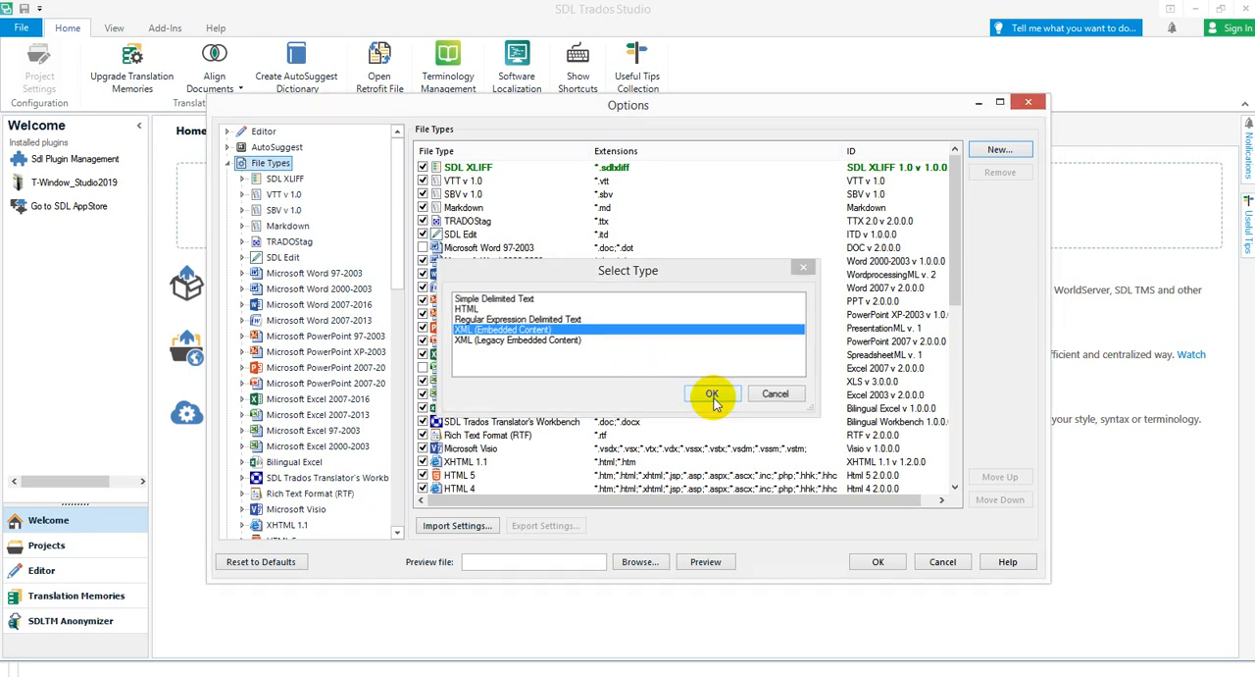
- Confirm the XML type, name the file type MS with the *.xml wildcard, and continue
{"action": "left_click", "coordinate": [713, 394]}
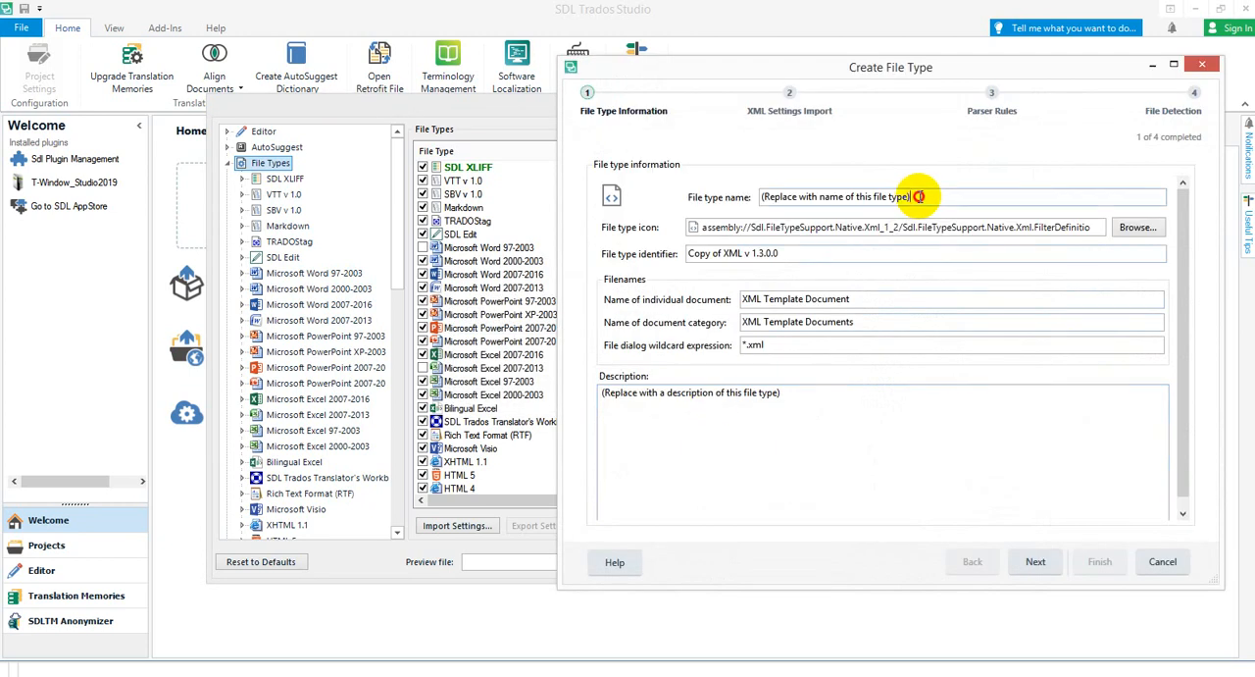
{"action": "type", "text": "MS"}
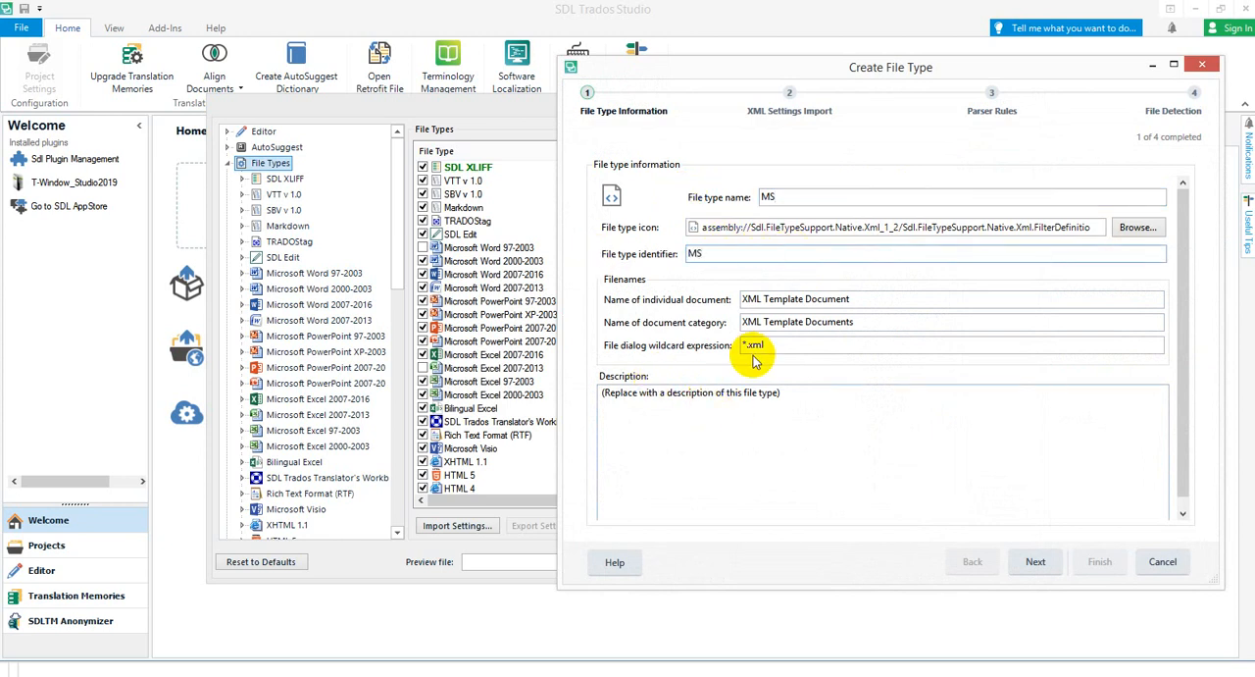
{"action": "triple_click", "coordinate": [753, 343]}
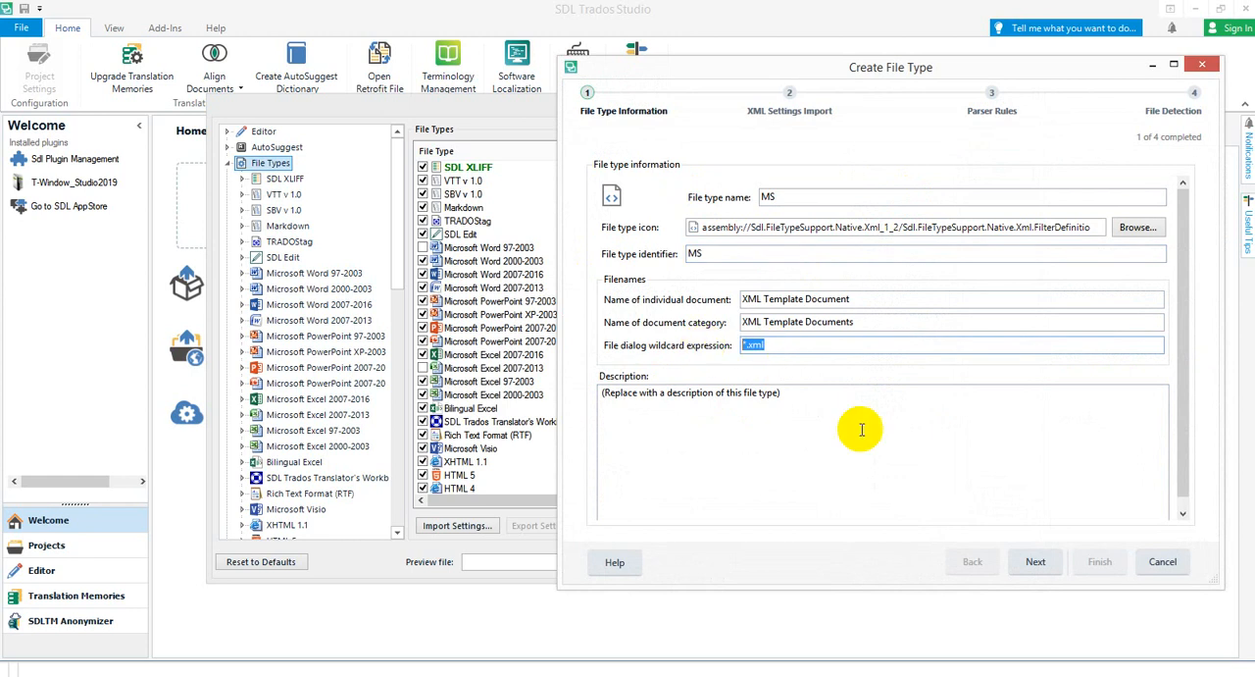
{"action": "left_click", "coordinate": [1036, 561]}
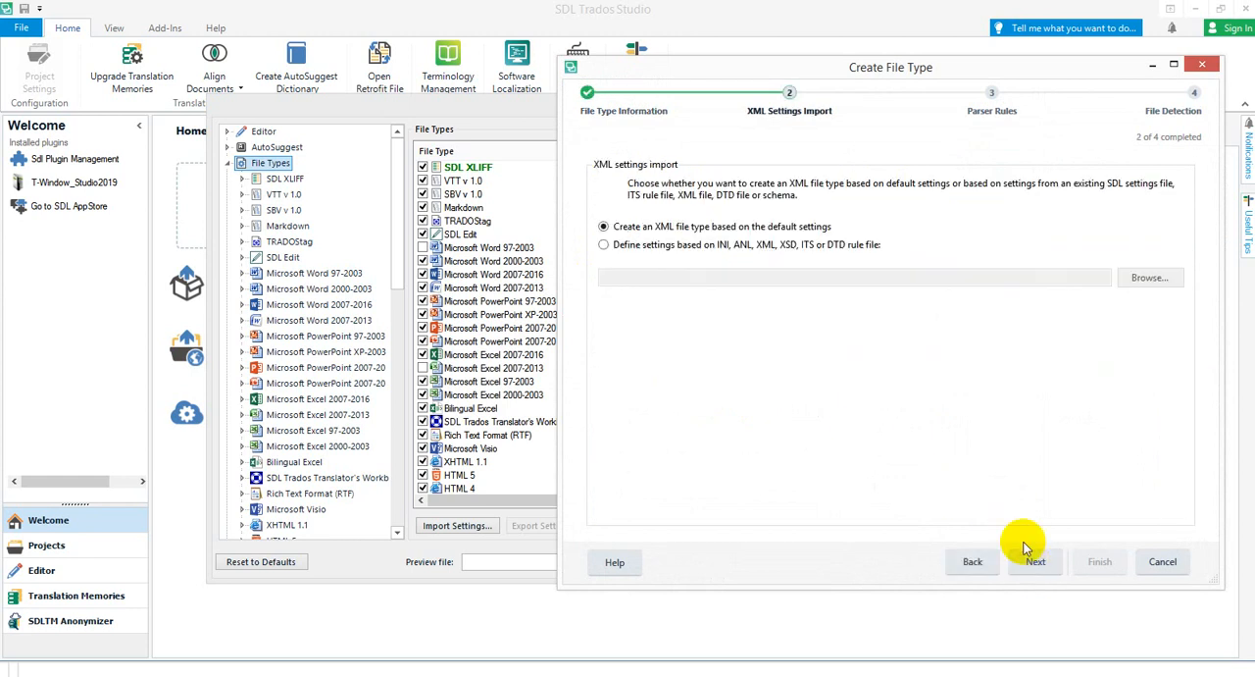
- Base the settings on test.xml and dismiss the Invalid Import File error it produces
{"action": "left_click", "coordinate": [605, 245]}
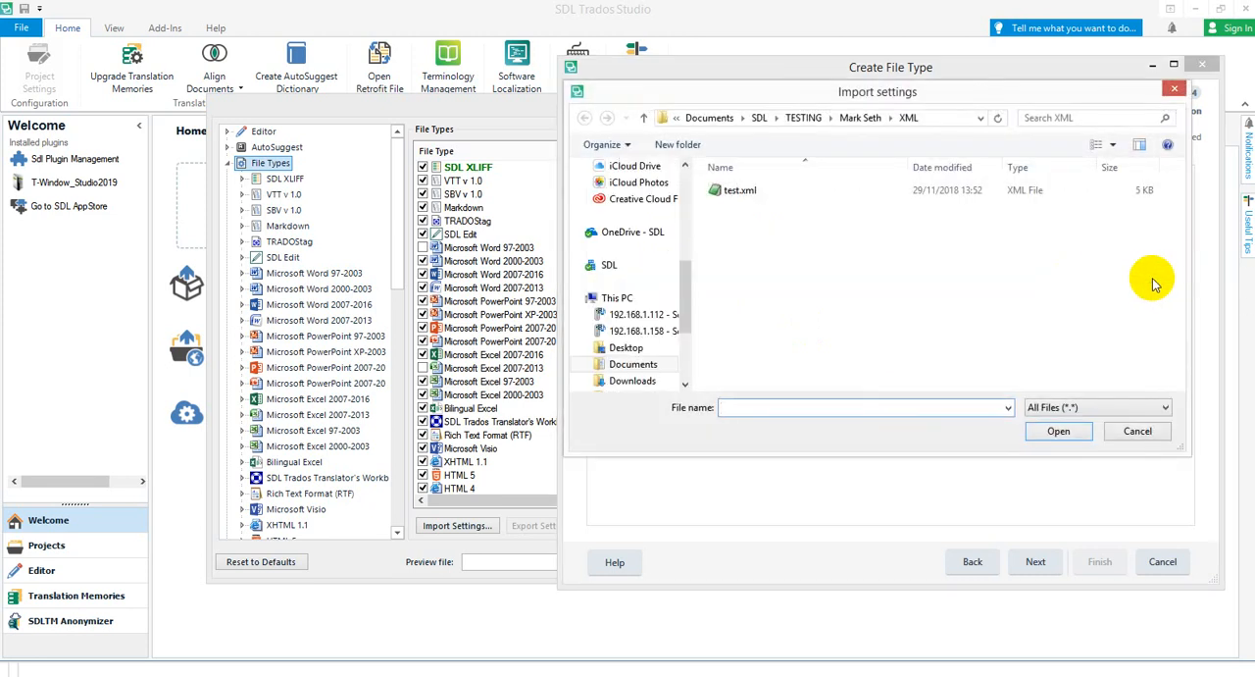
{"action": "left_click", "coordinate": [741, 188]}
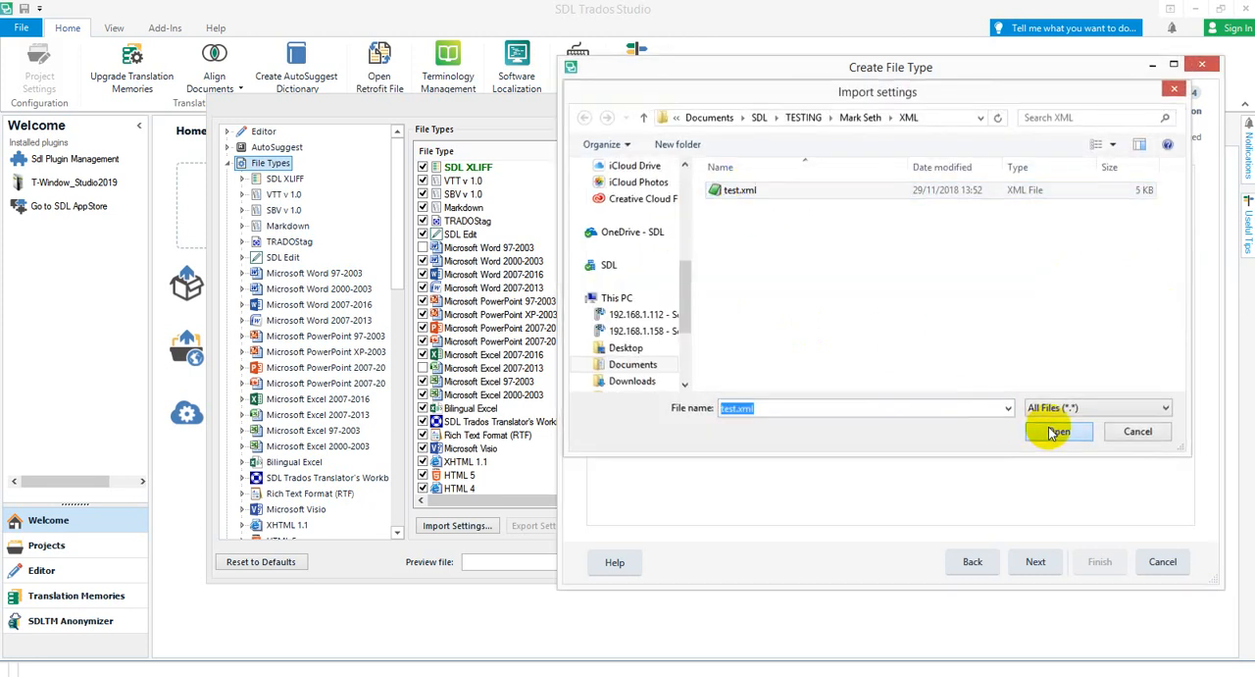
{"action": "left_click", "coordinate": [1060, 431]}
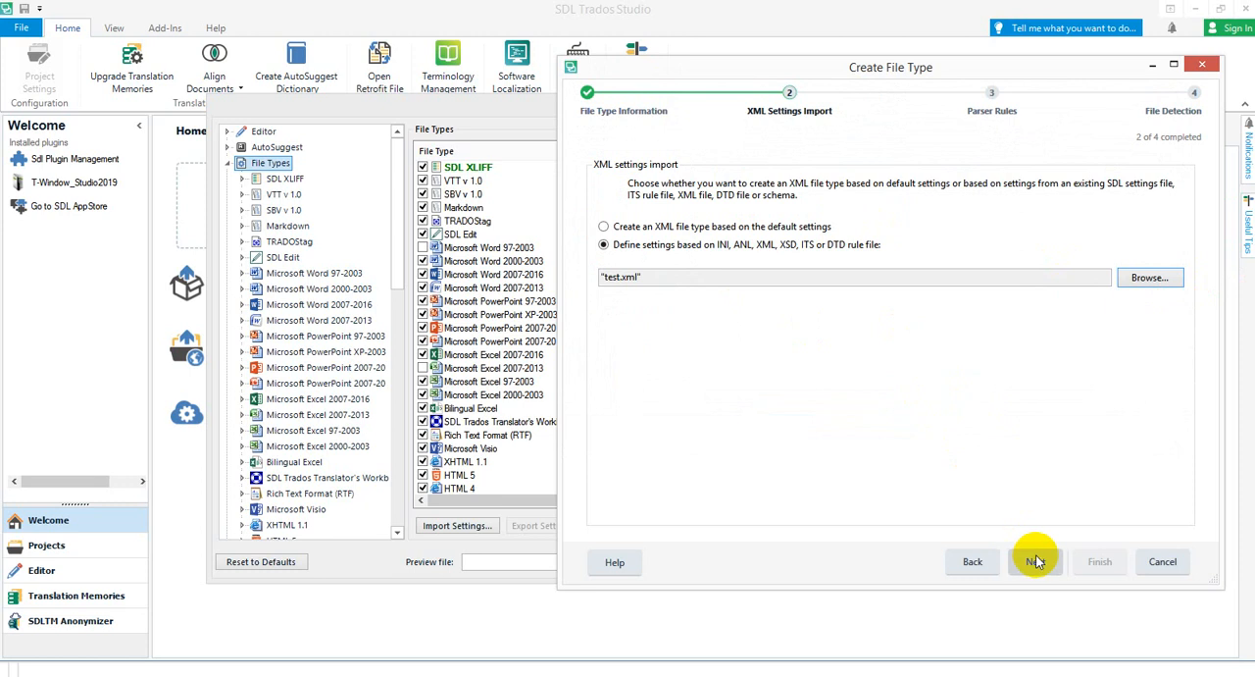
{"action": "left_click", "coordinate": [1036, 561]}
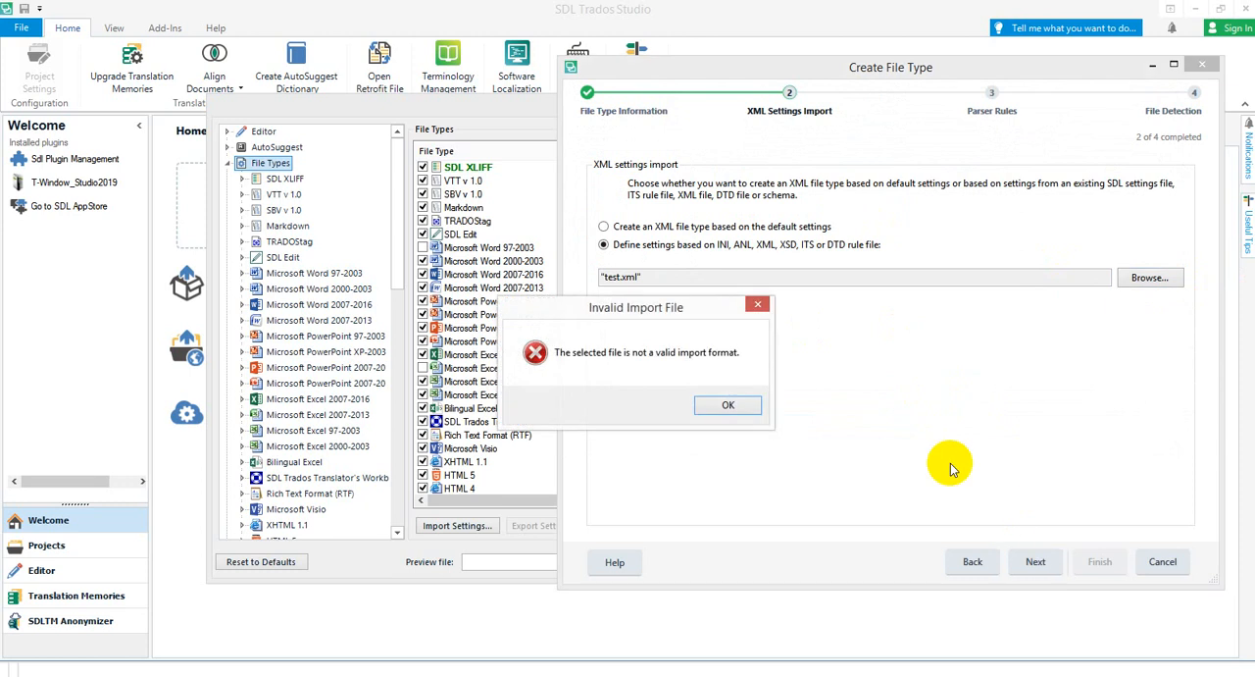
{"action": "mouse_move", "coordinate": [930, 510]}
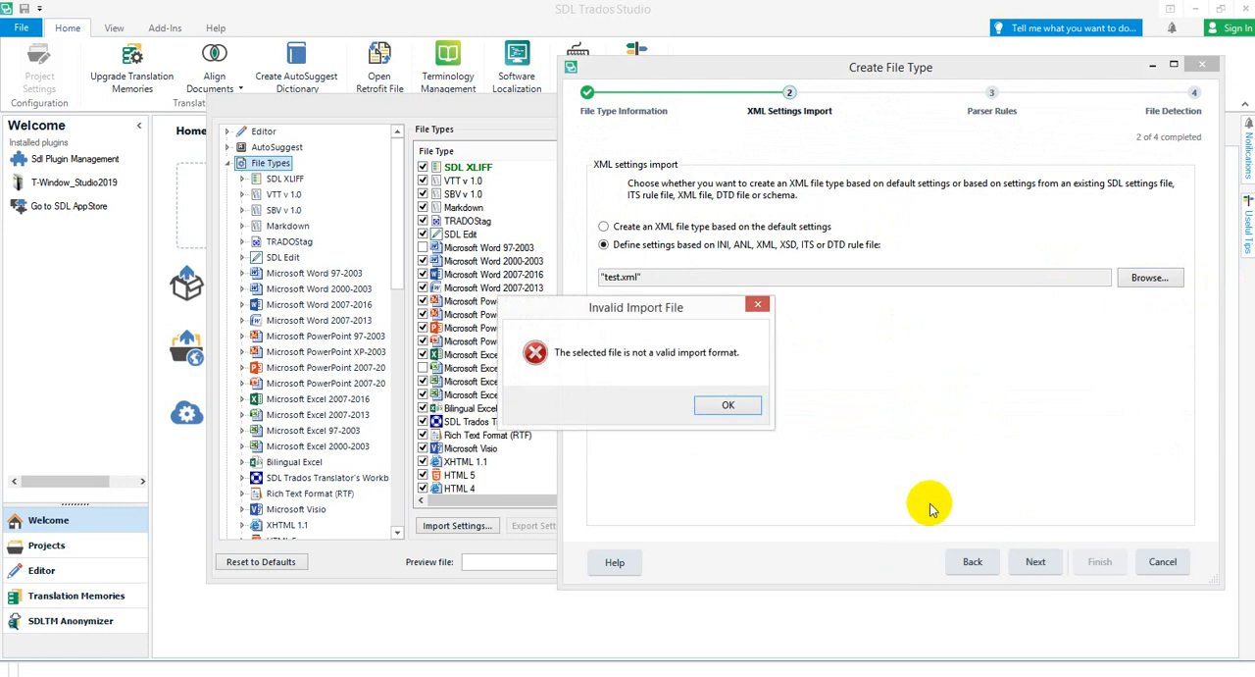
{"action": "mouse_move", "coordinate": [946, 435]}
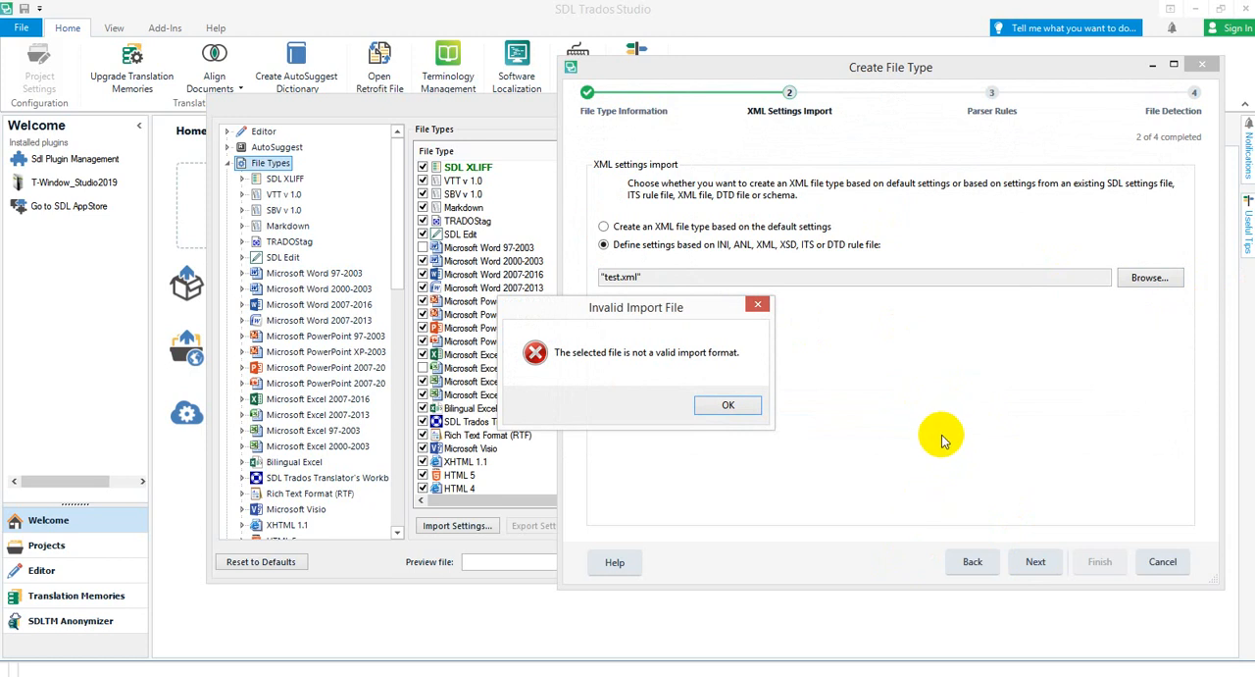
{"action": "mouse_move", "coordinate": [871, 439]}
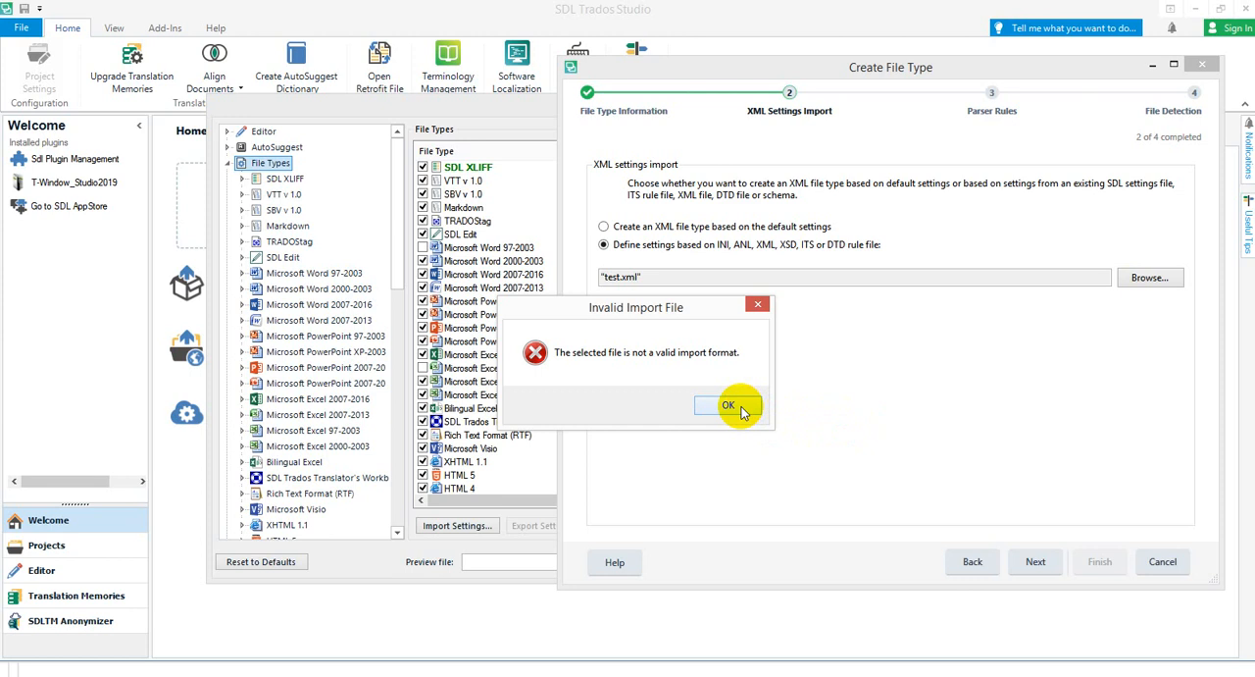
{"action": "left_click", "coordinate": [728, 404]}
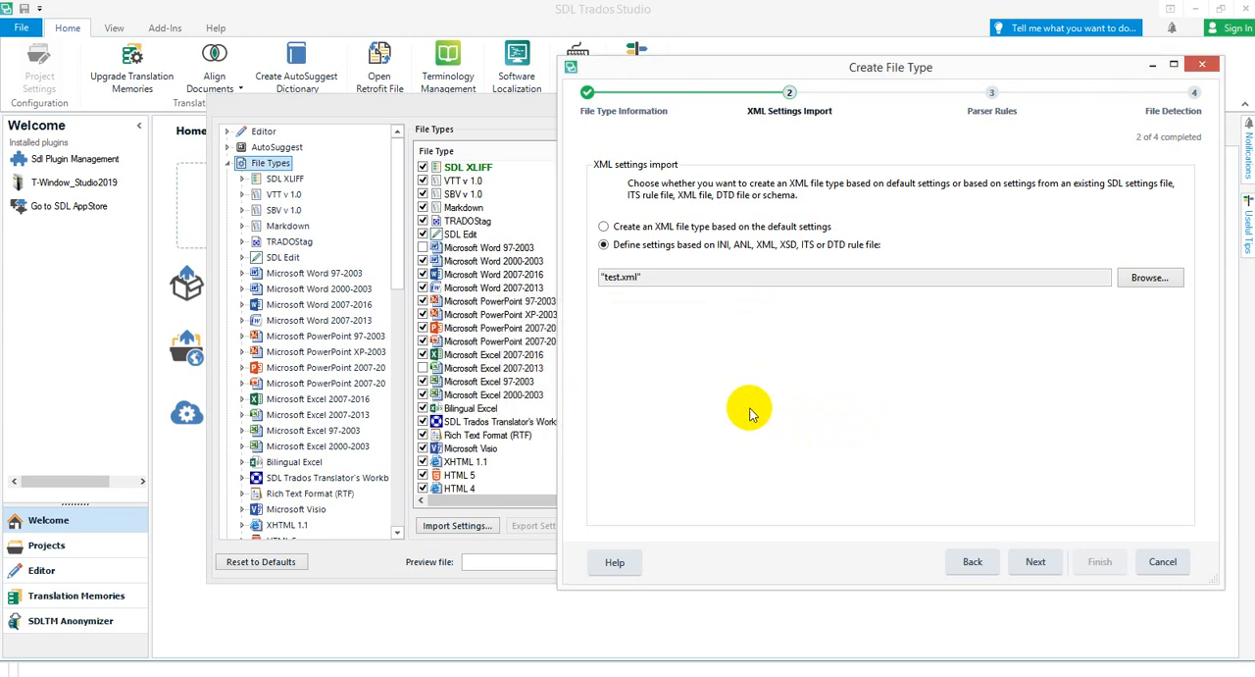
{"action": "mouse_move", "coordinate": [1162, 561]}
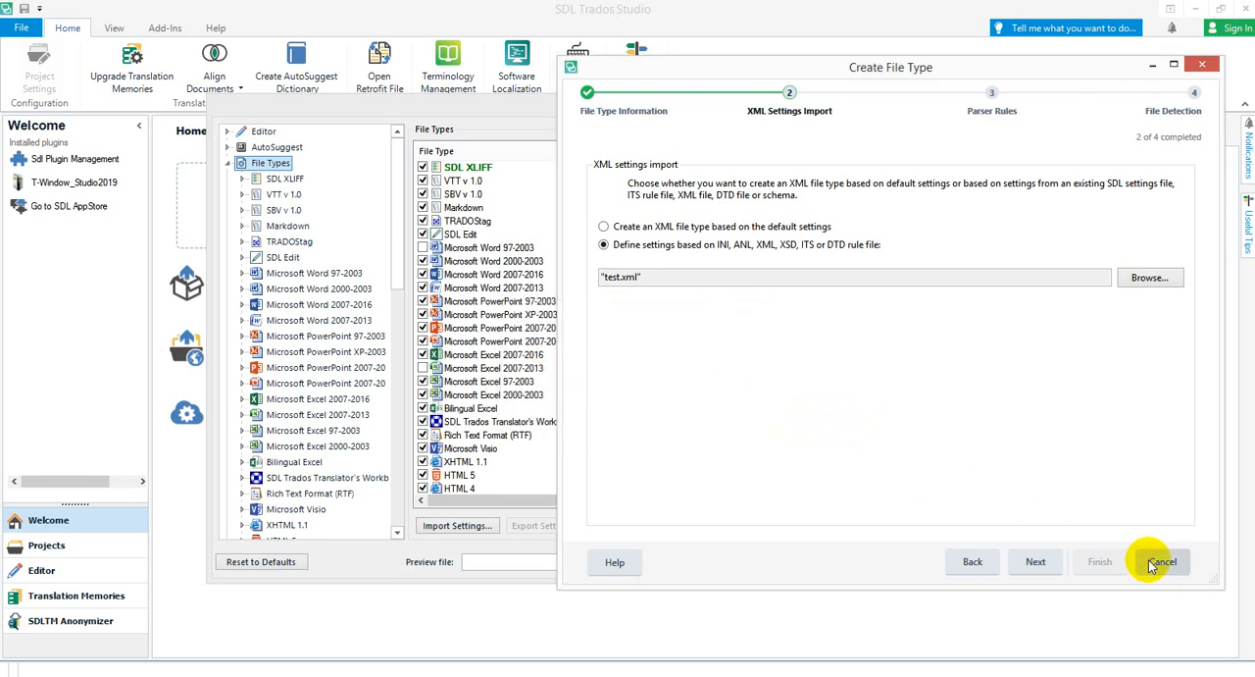
- Cancel the Create File Type wizard back to the File Types list
{"action": "left_click", "coordinate": [1162, 561]}
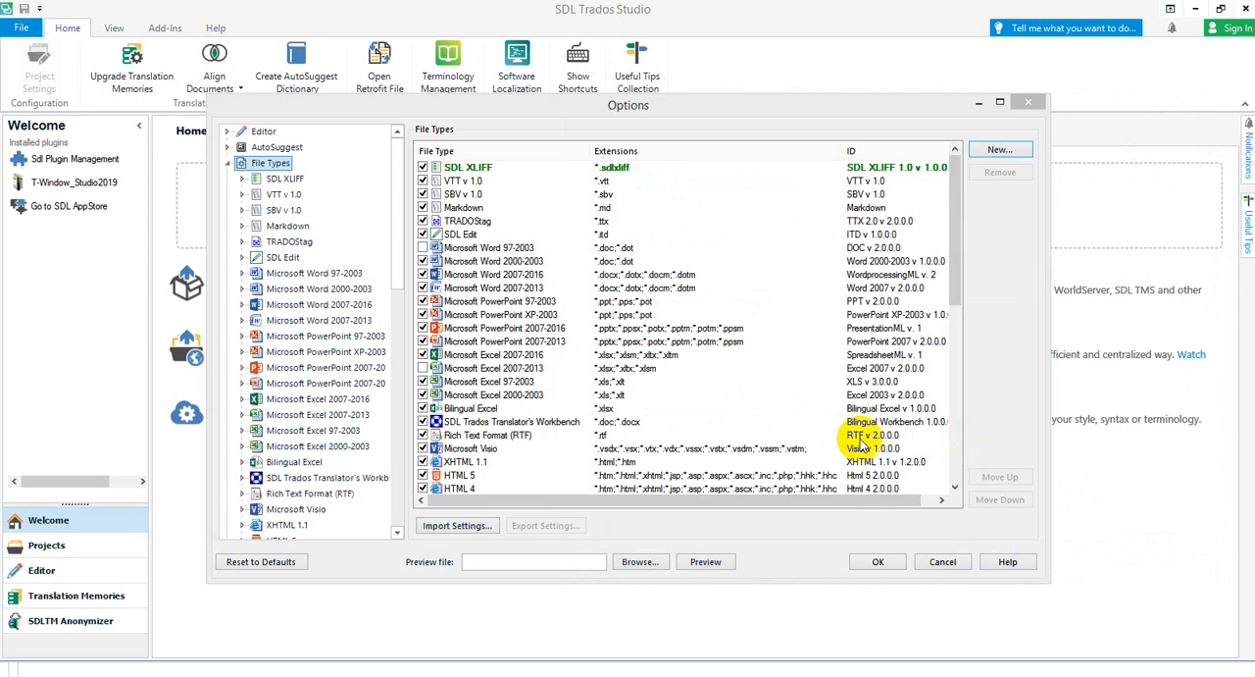
{"action": "mouse_move", "coordinate": [290, 659]}
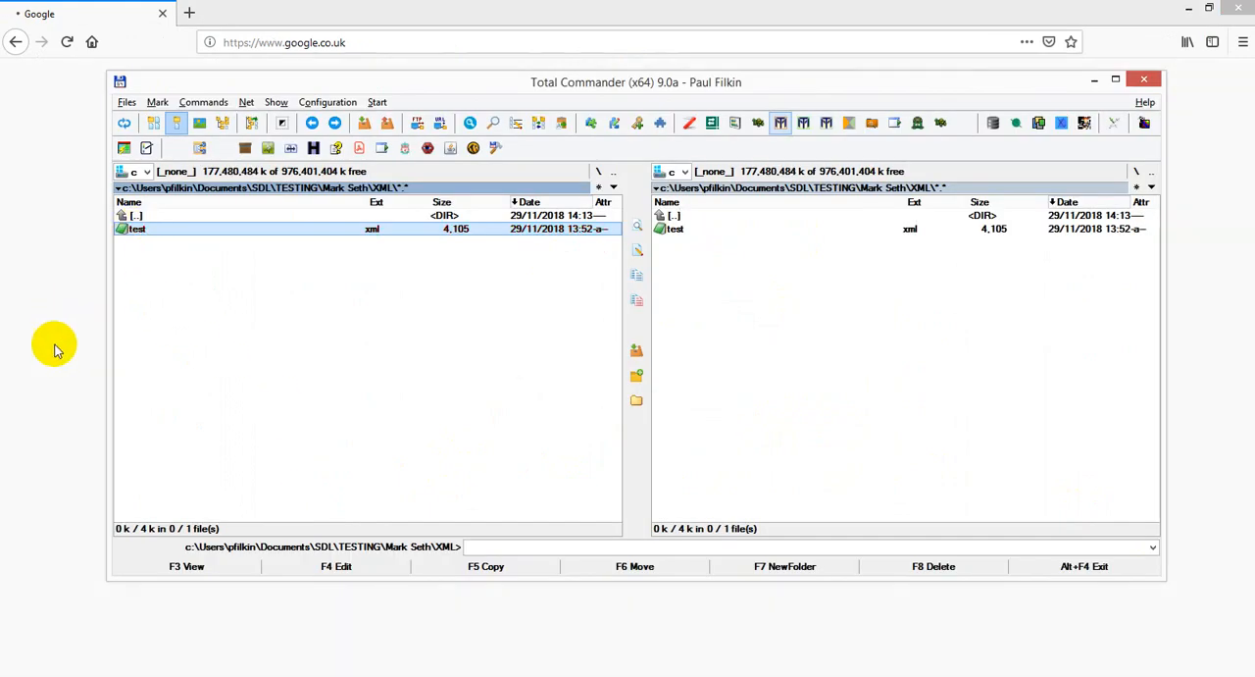
- Open test.xml in Firefox to see the parsing error at line 41, column 23
{"action": "double_click", "coordinate": [137, 227]}
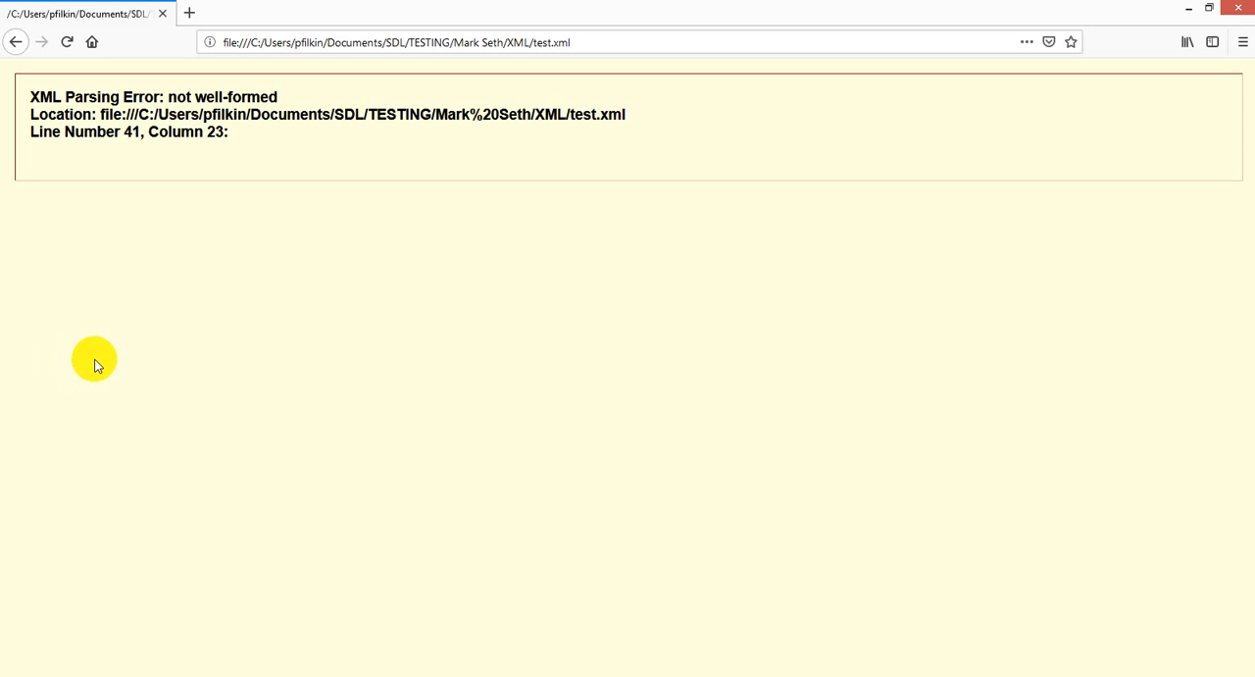
{"action": "mouse_move", "coordinate": [228, 280]}
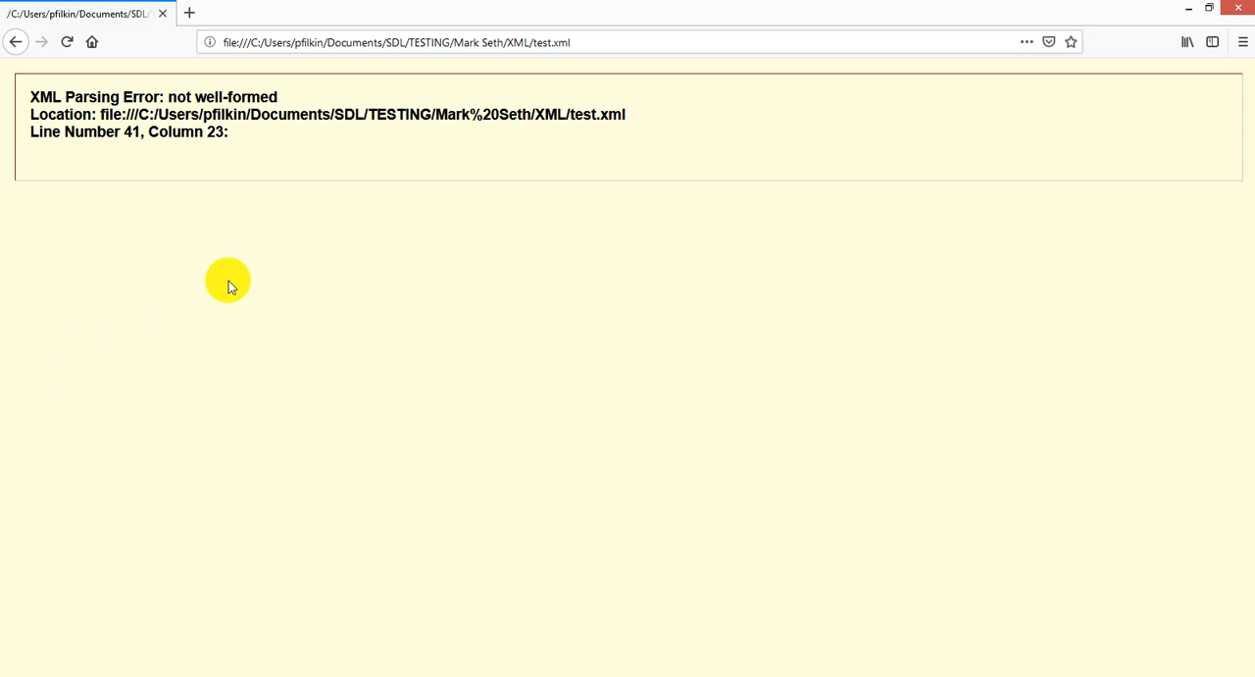
{"action": "mouse_move", "coordinate": [302, 206]}
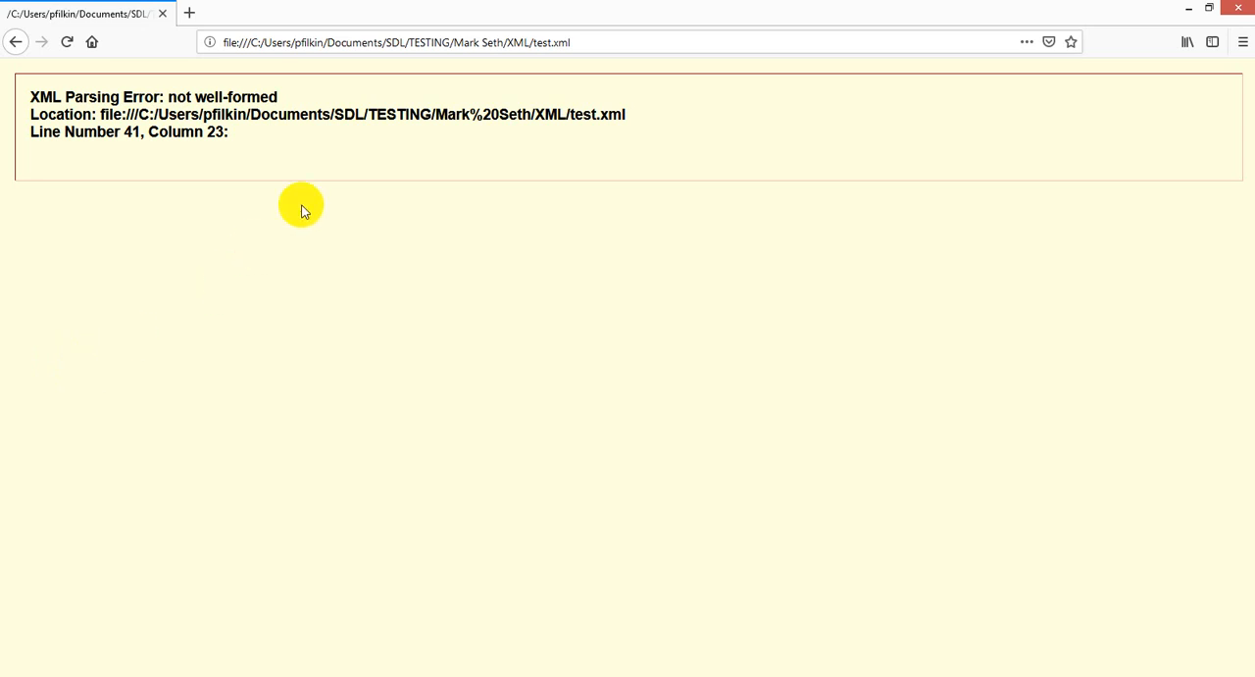
{"action": "mouse_move", "coordinate": [310, 204]}
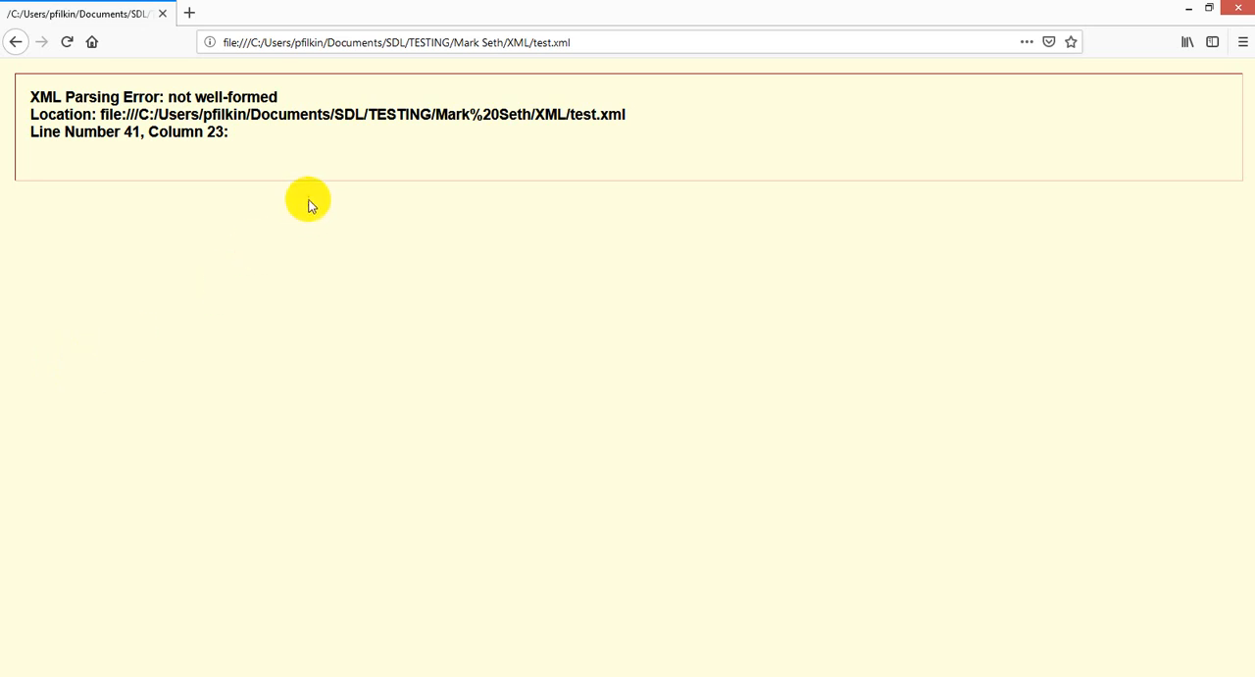
{"action": "mouse_move", "coordinate": [318, 172]}
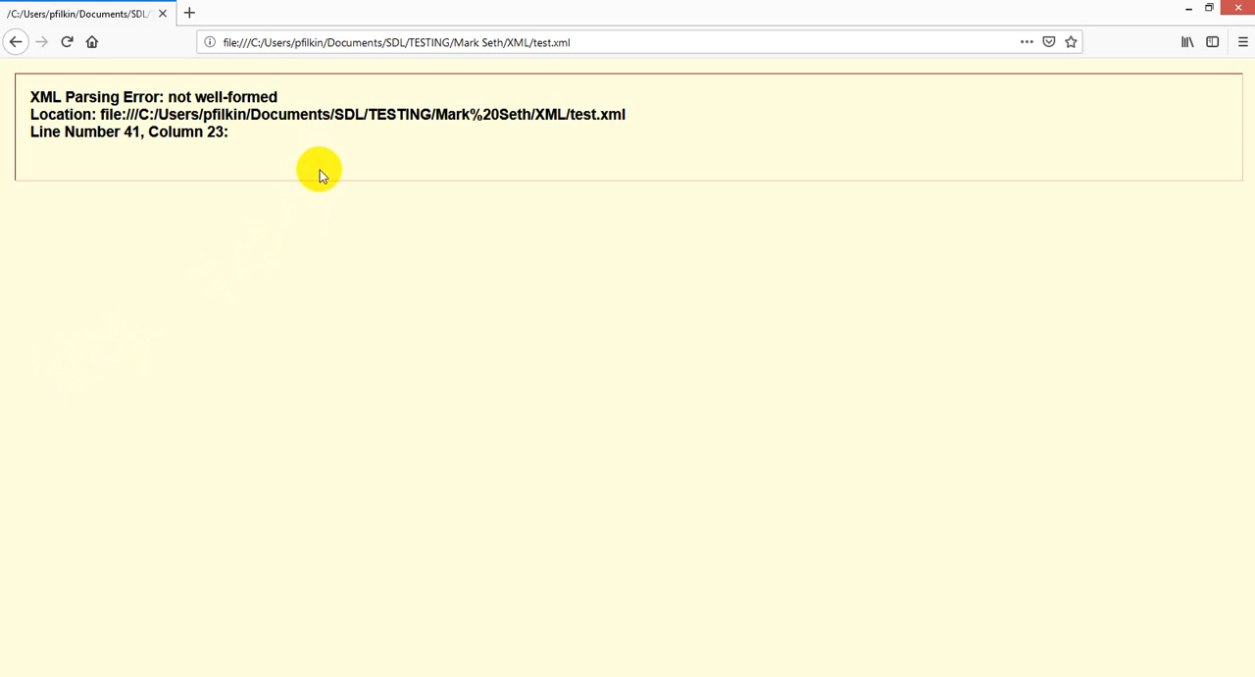
{"action": "mouse_move", "coordinate": [68, 108]}
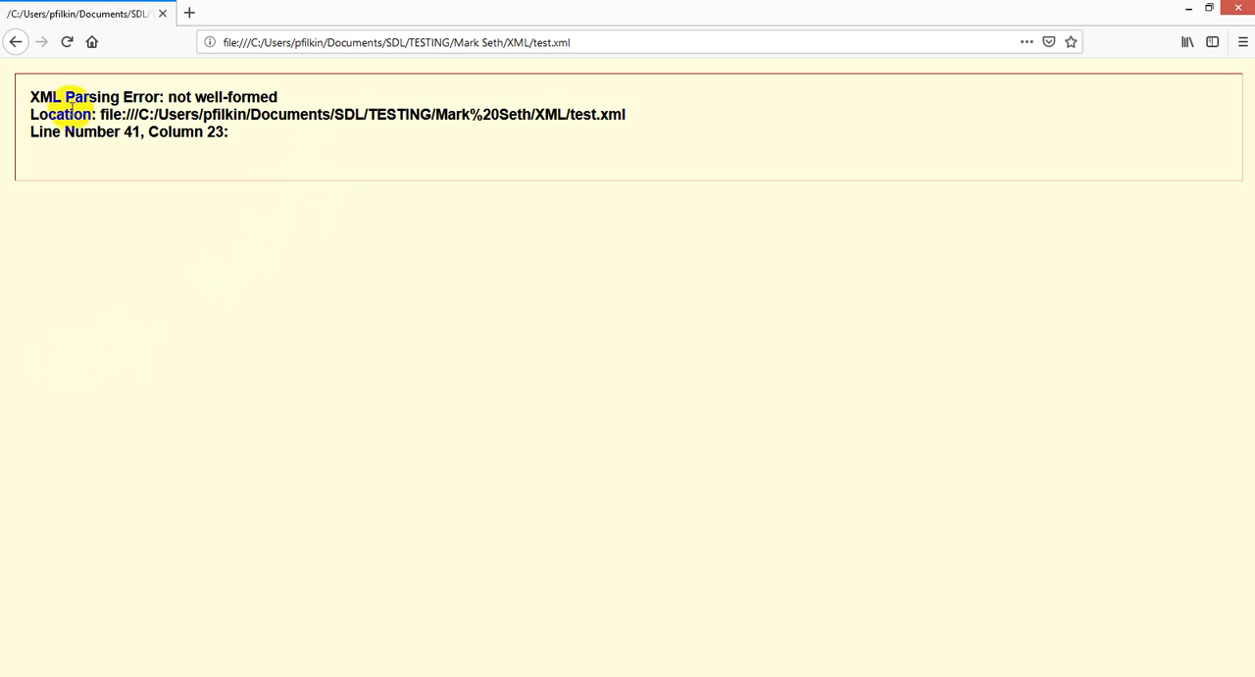
{"action": "mouse_move", "coordinate": [204, 94]}
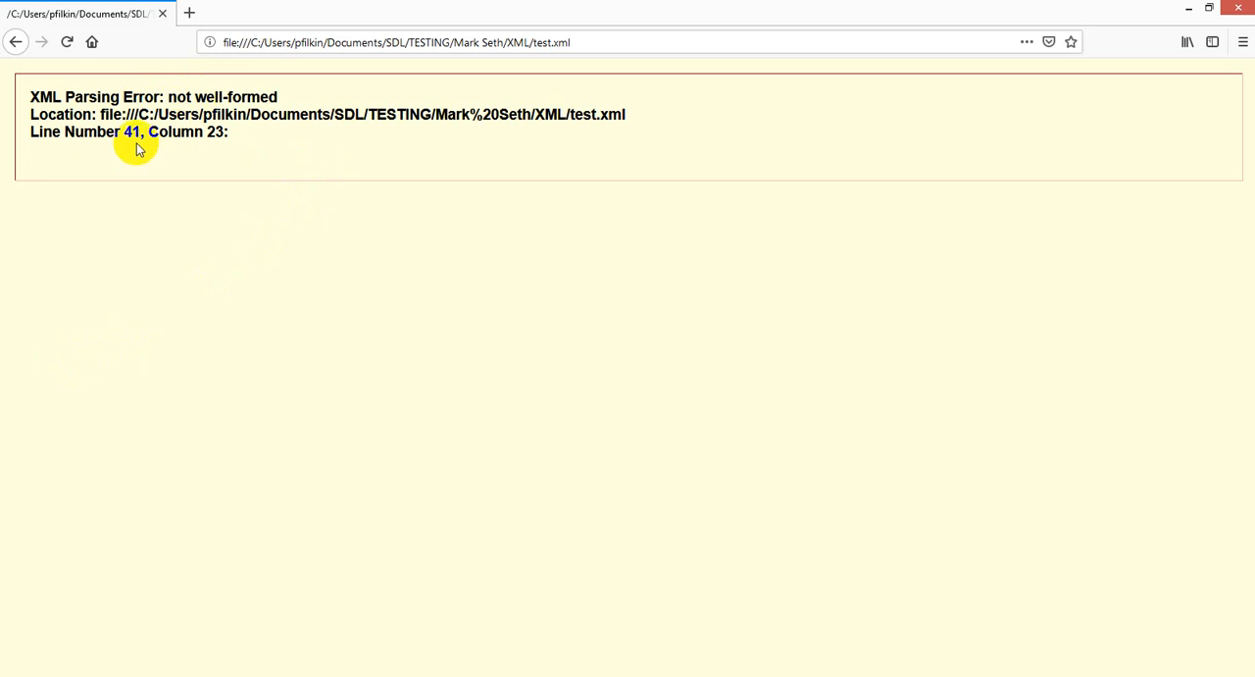
{"action": "mouse_move", "coordinate": [129, 131]}
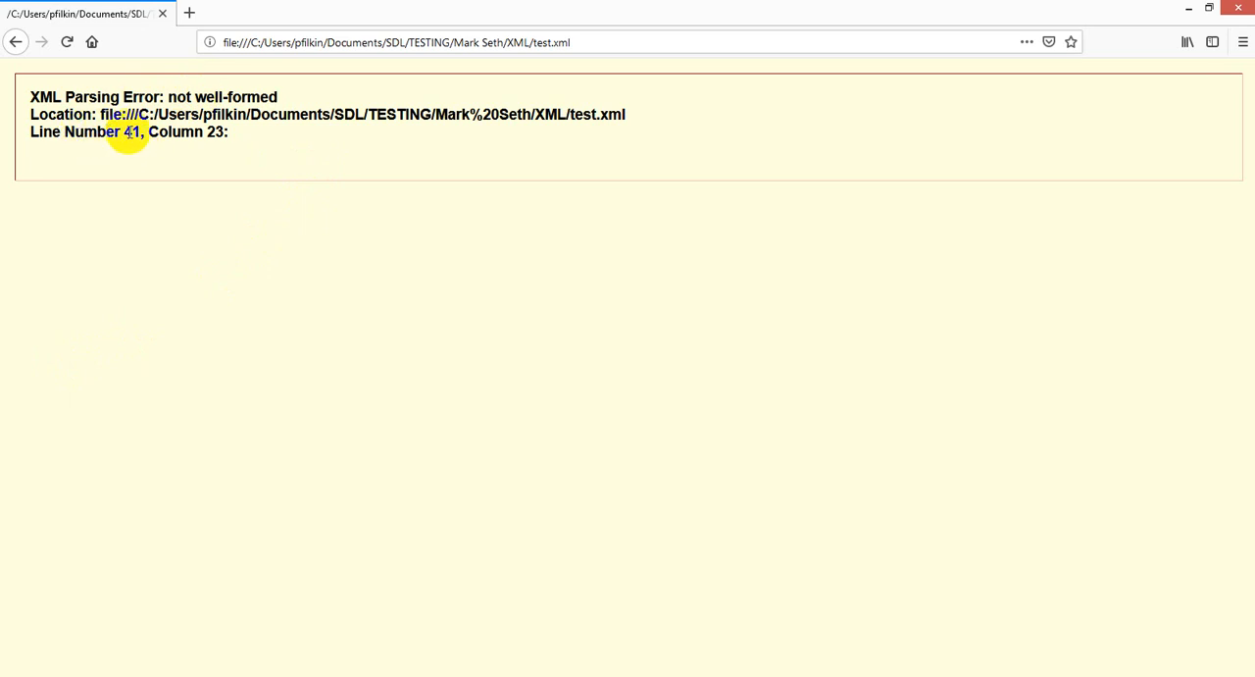
{"action": "mouse_move", "coordinate": [194, 132]}
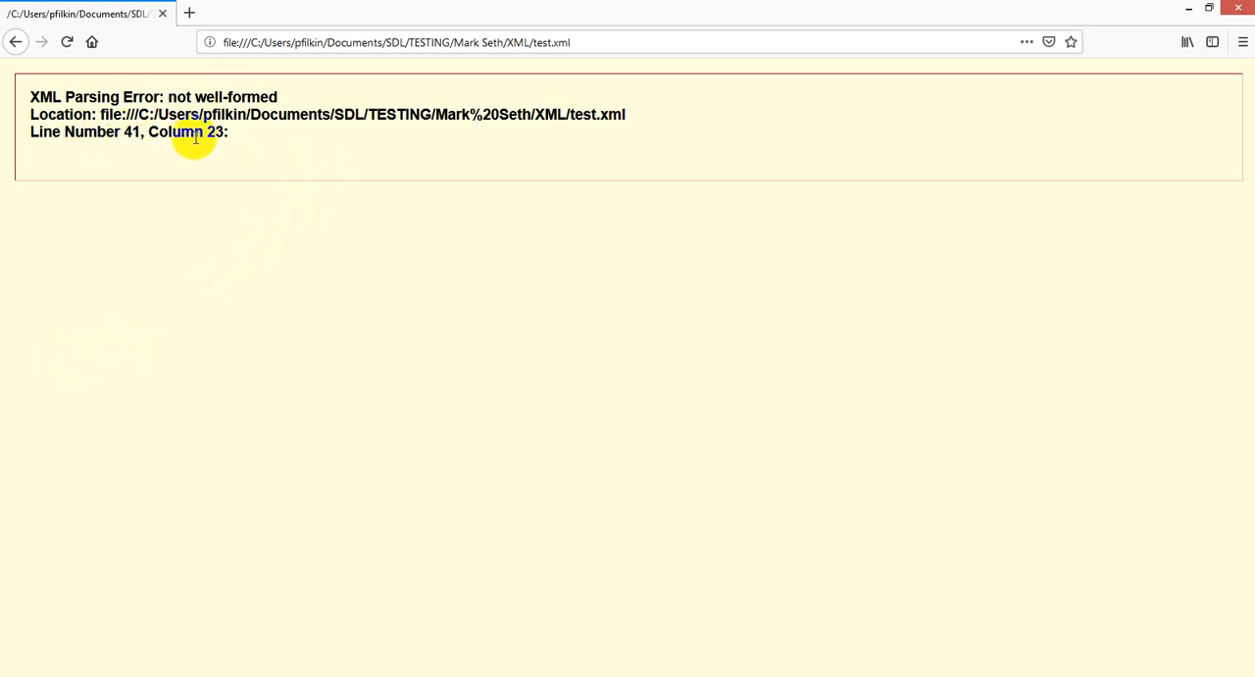
{"action": "mouse_move", "coordinate": [247, 106]}
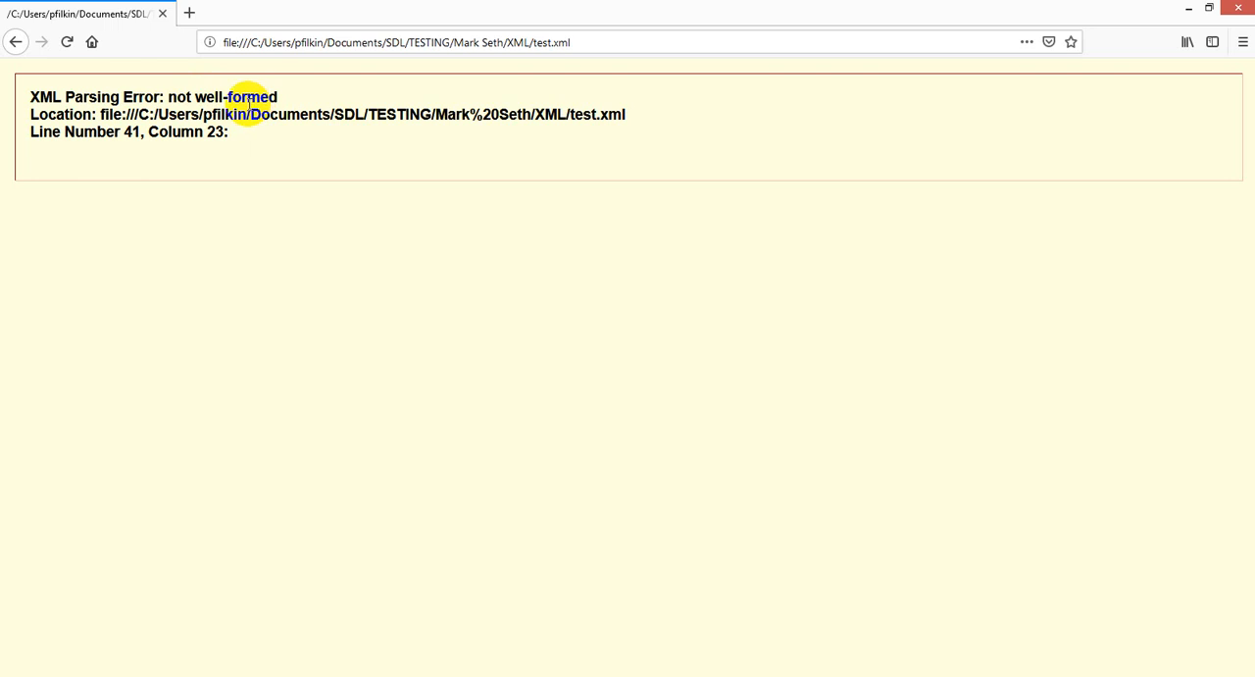
{"action": "mouse_move", "coordinate": [142, 129]}
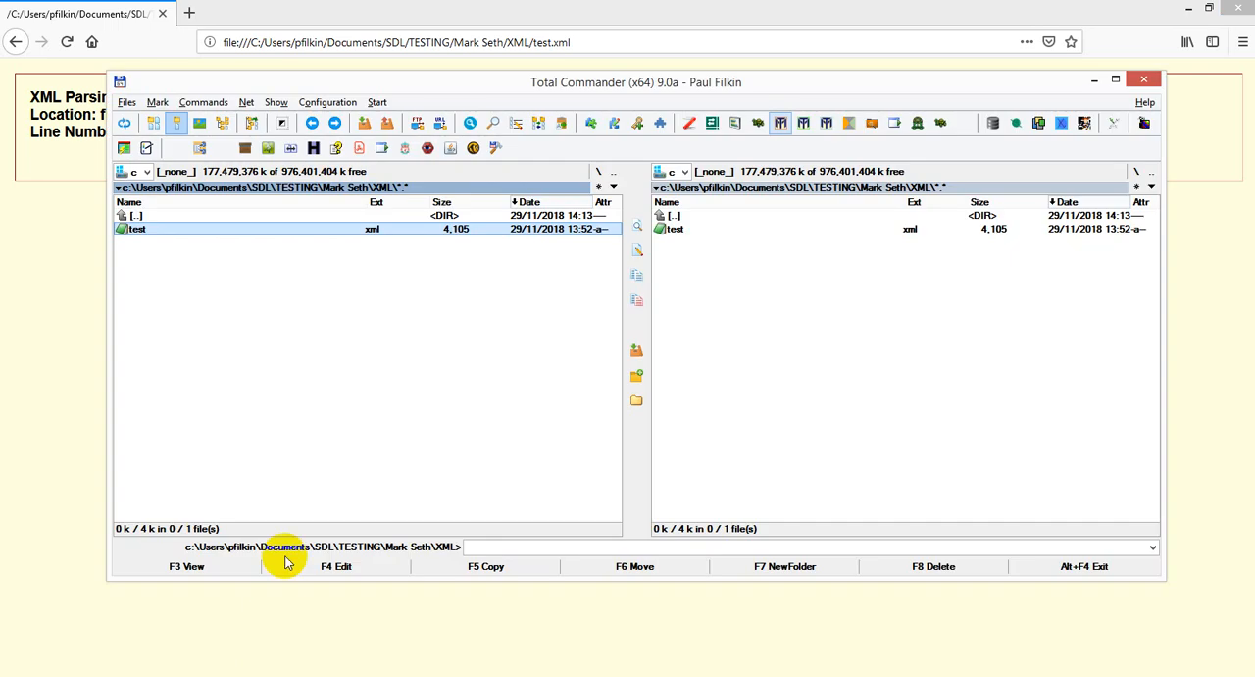
{"action": "mouse_move", "coordinate": [187, 255]}
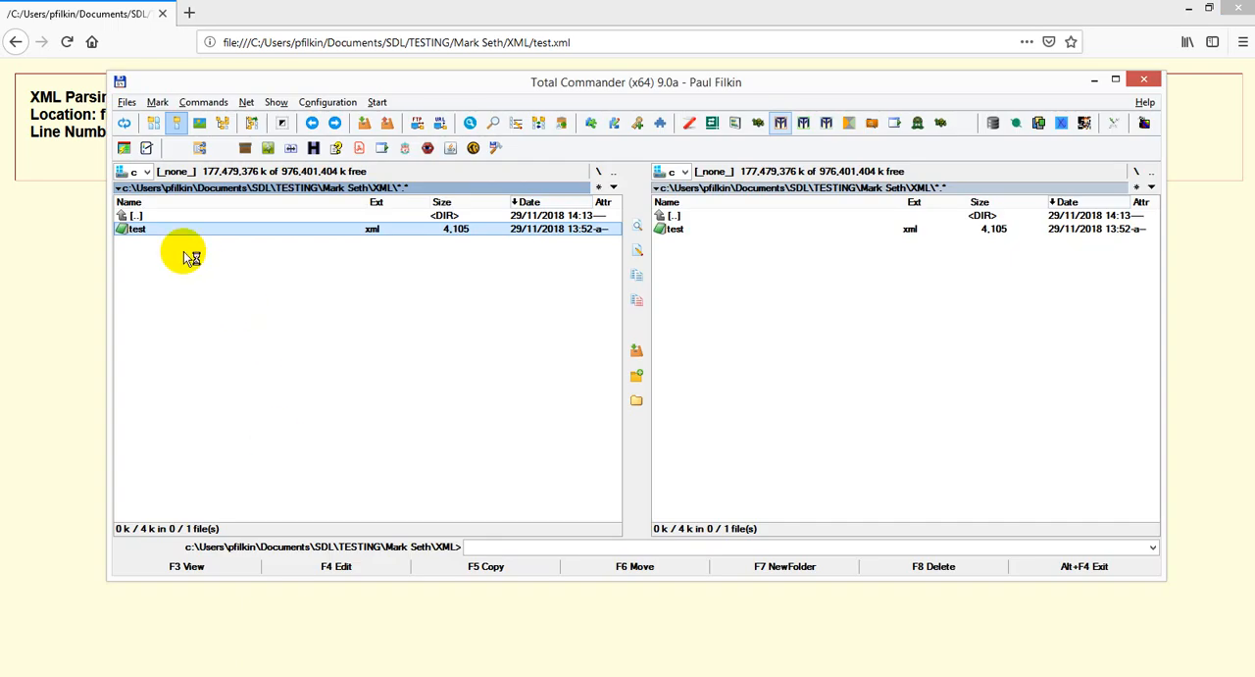
- Open test.xml in EditPad Pro, accept the read-only notice and go to the language value on line 41
{"action": "double_click", "coordinate": [137, 228]}
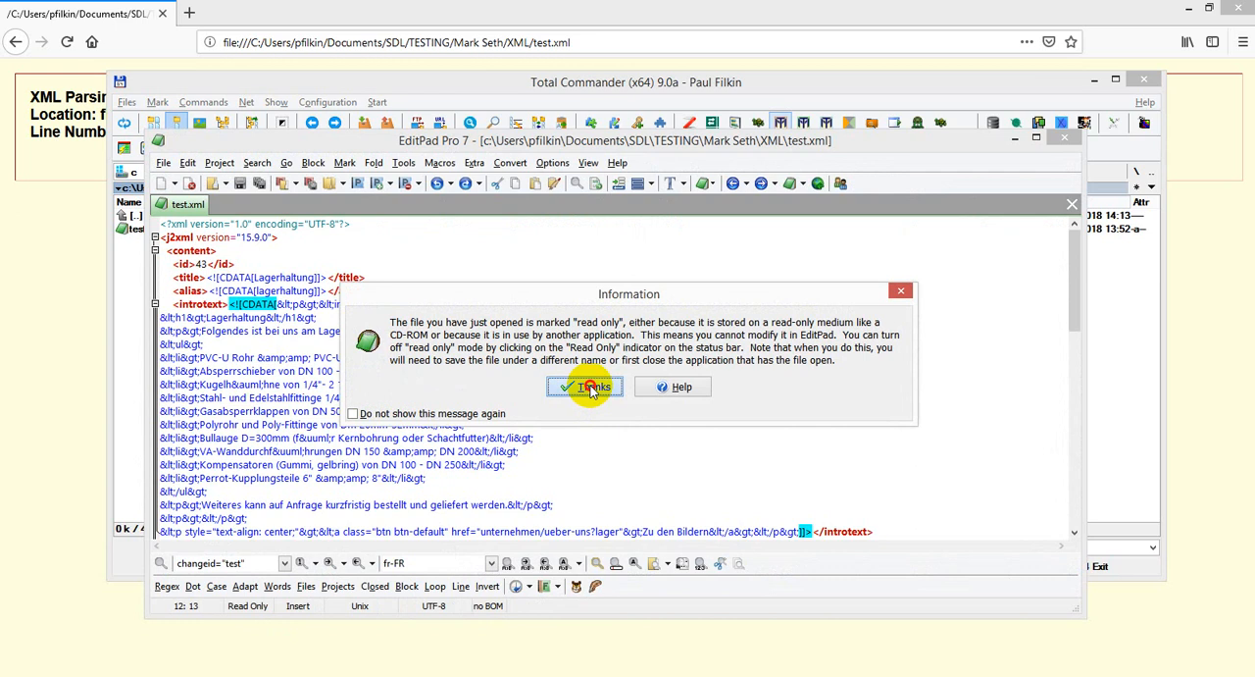
{"action": "left_click", "coordinate": [584, 386]}
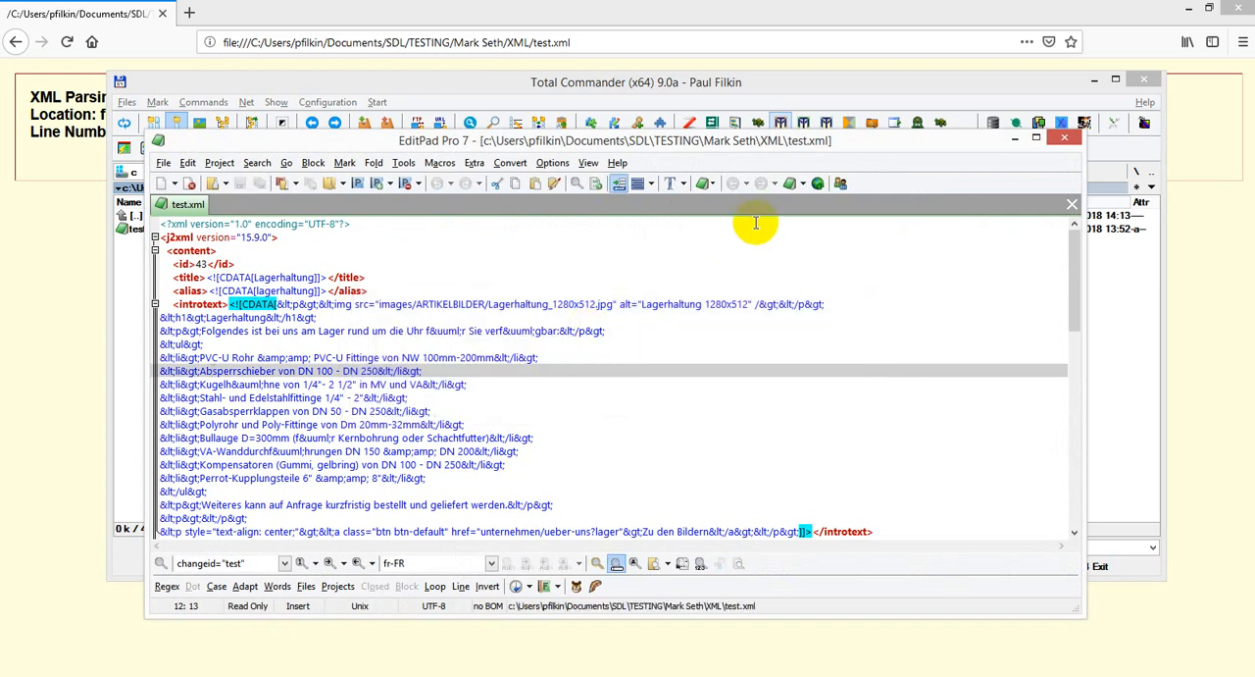
{"action": "mouse_move", "coordinate": [764, 220]}
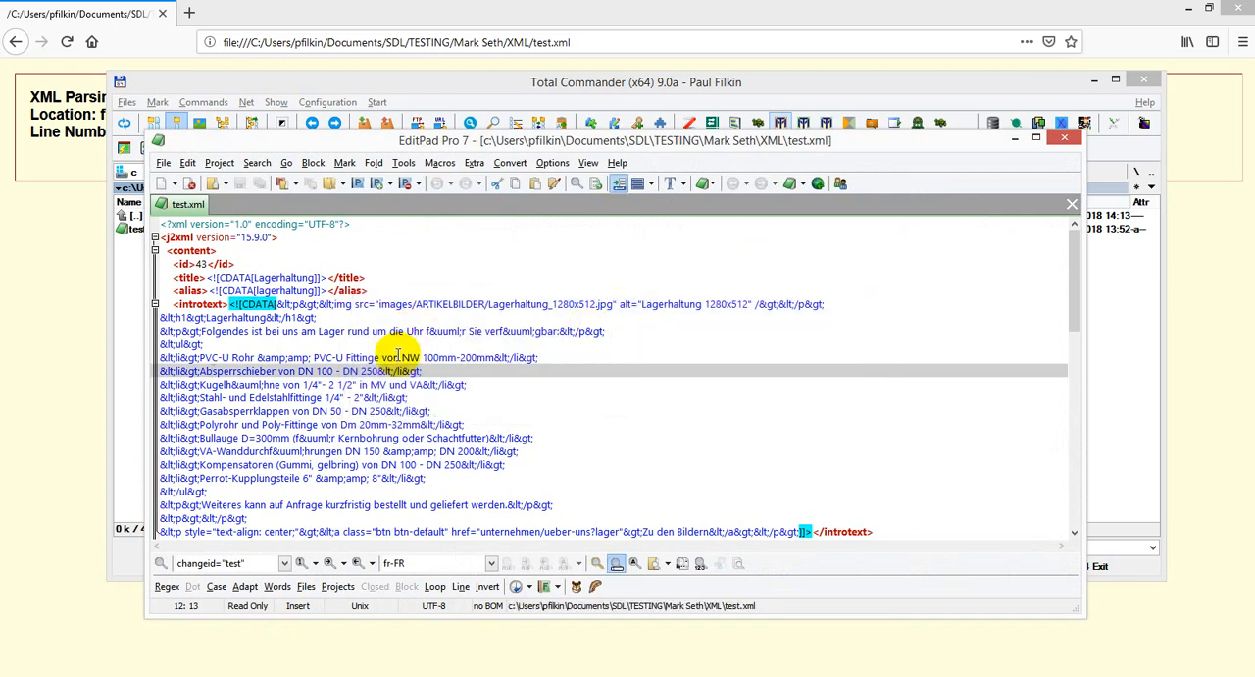
{"action": "scroll", "scroll_direction": "down", "scroll_amount": 3}
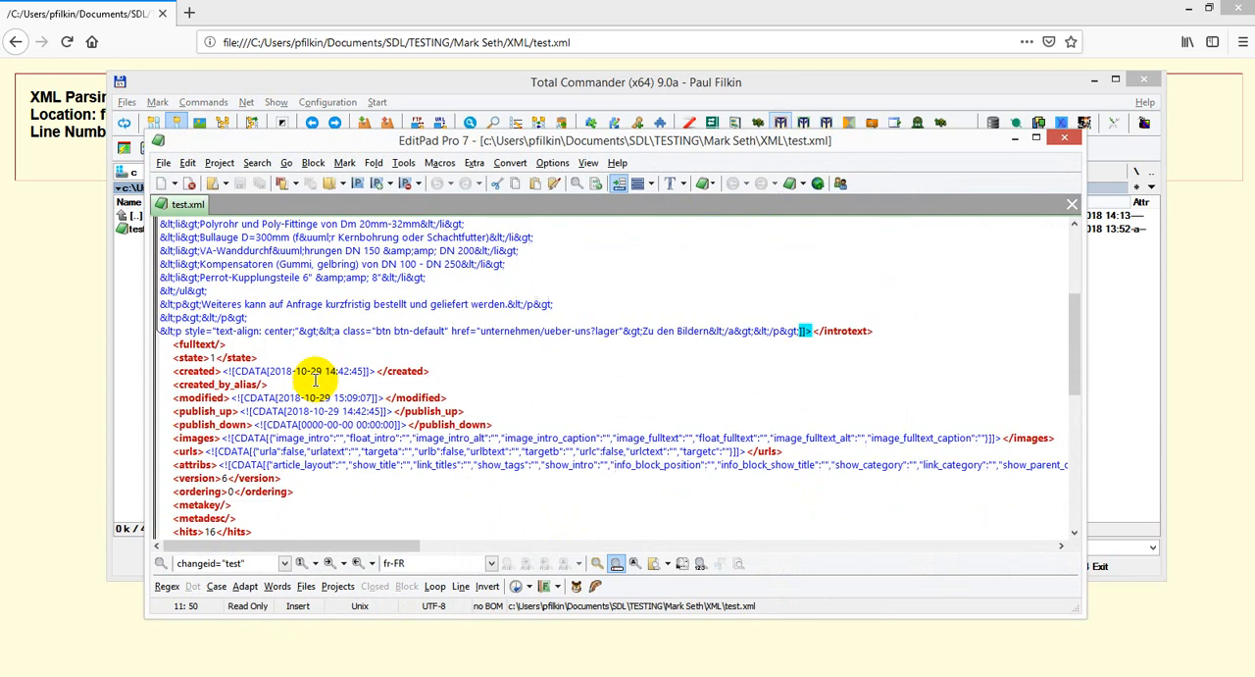
{"action": "scroll", "scroll_direction": "down", "scroll_amount": 3}
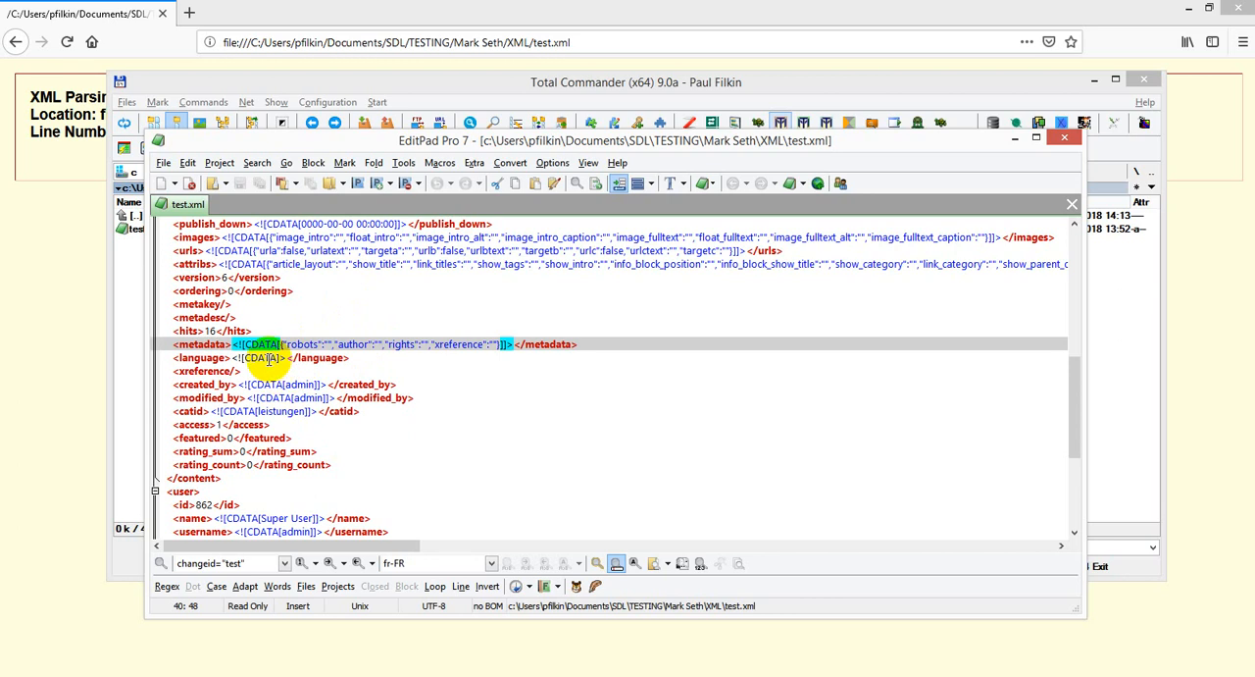
{"action": "left_click", "coordinate": [259, 357]}
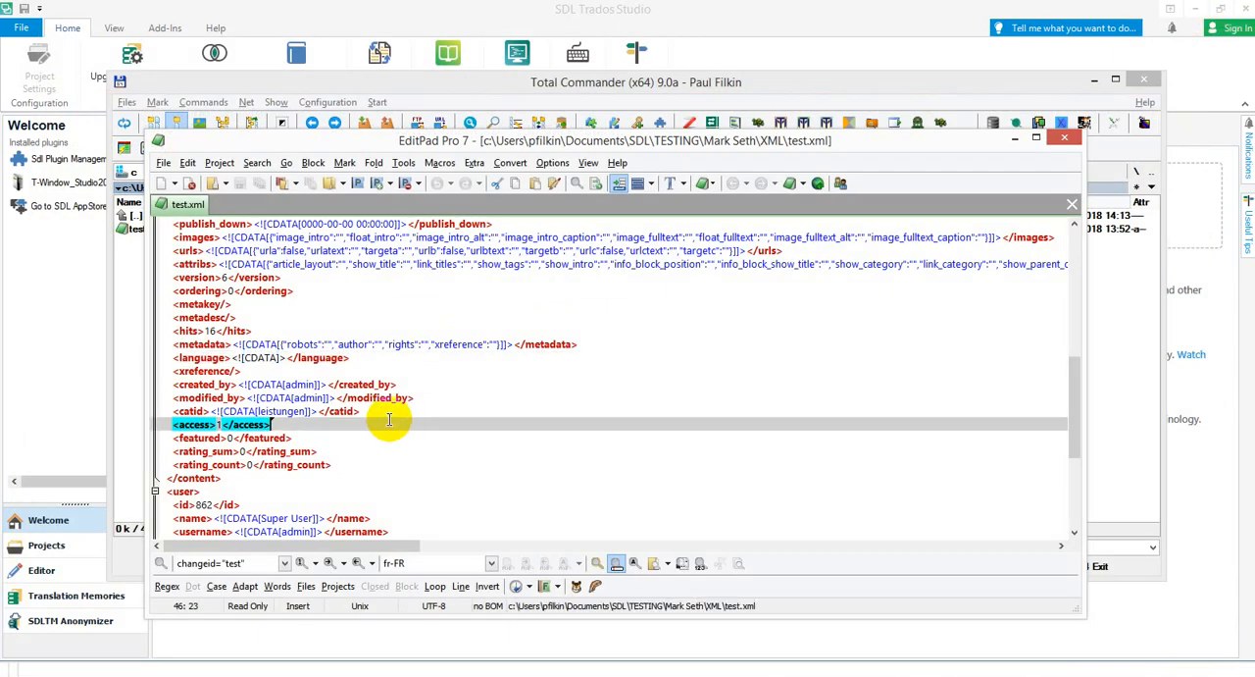
- Close the Trados options, reopen test.xml in EditPad Pro and edit the line 41 language CDATA value
{"action": "left_click", "coordinate": [278, 357]}
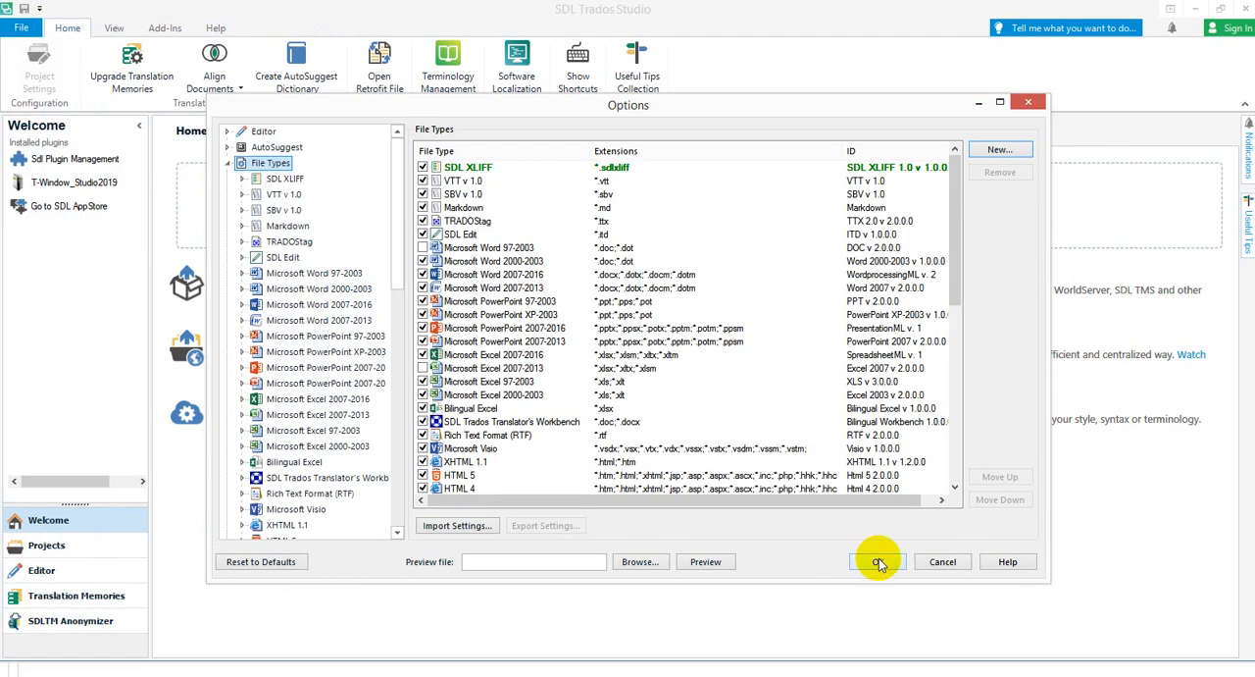
{"action": "left_click", "coordinate": [874, 561]}
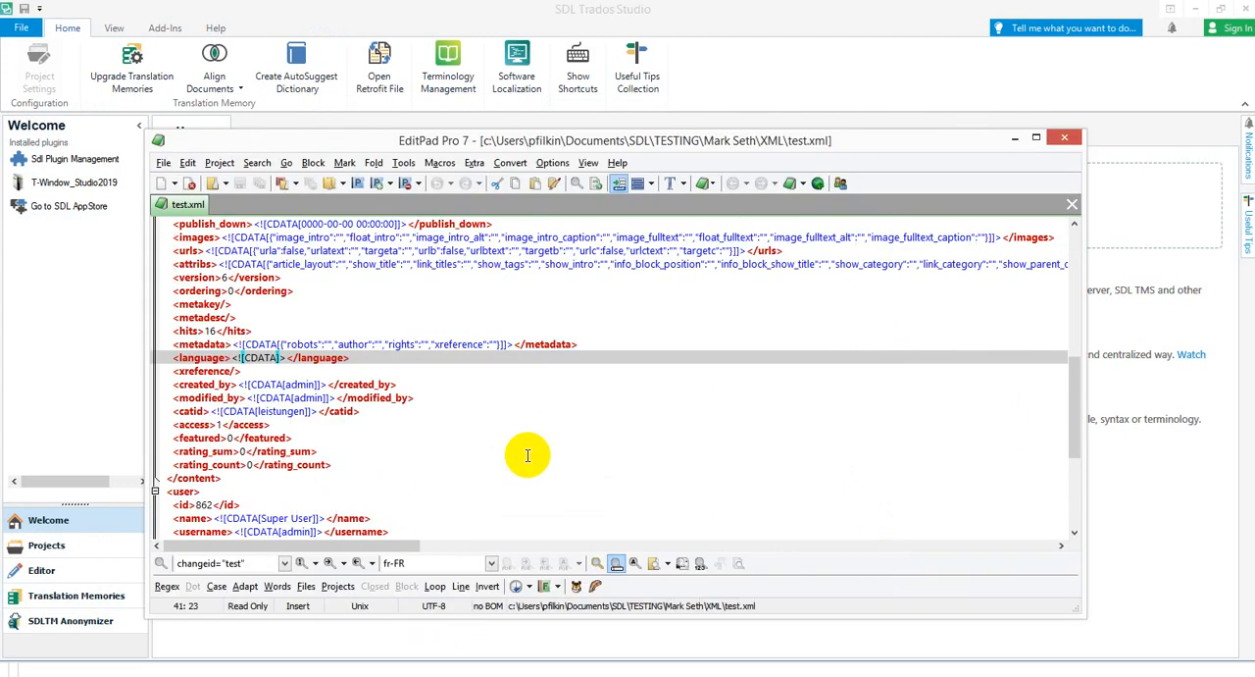
{"action": "mouse_move", "coordinate": [722, 298]}
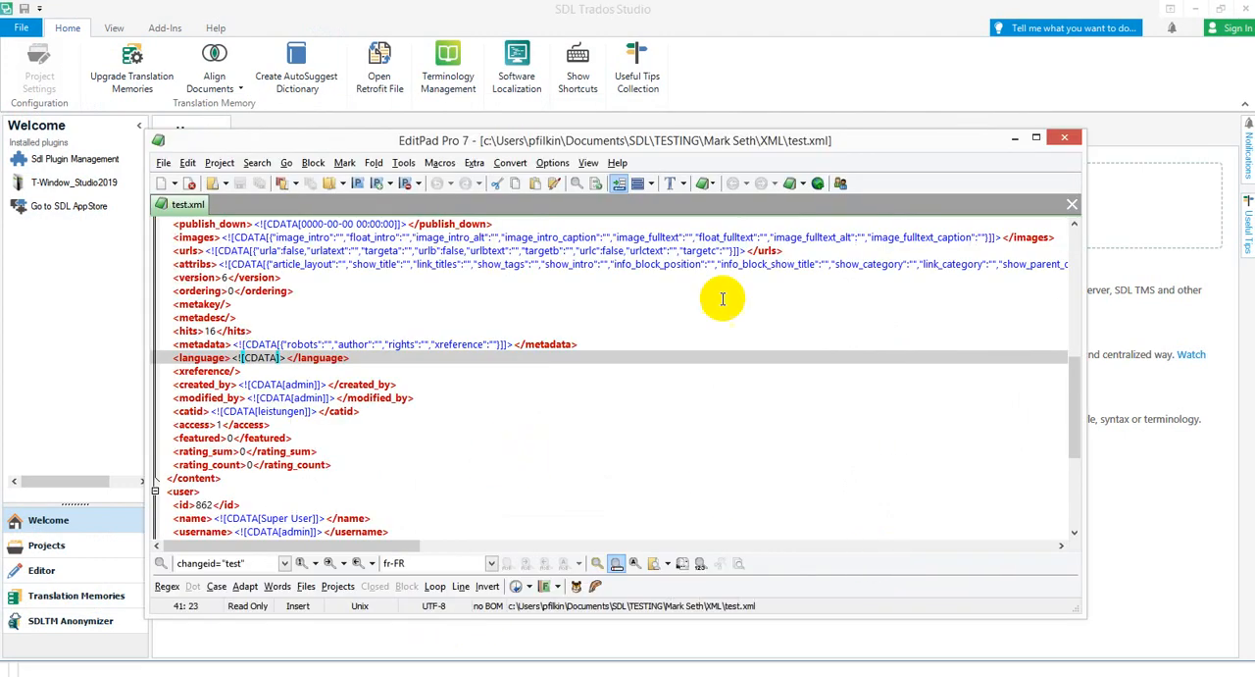
{"action": "left_click", "coordinate": [1063, 137]}
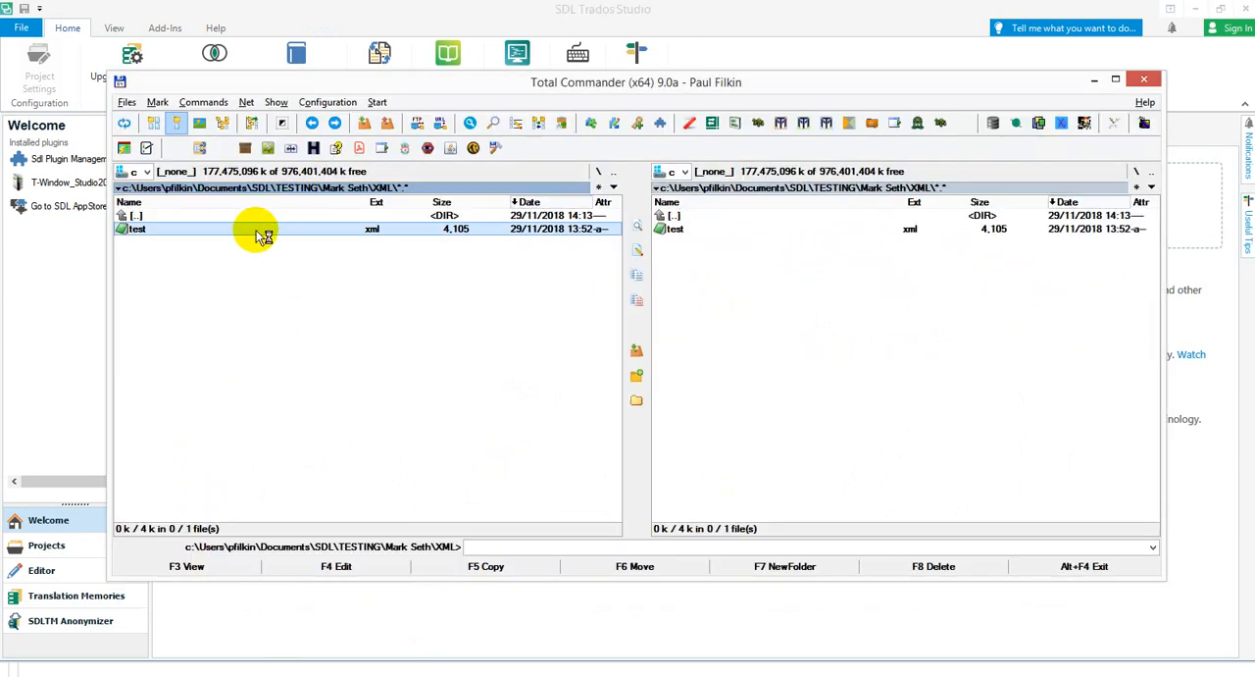
{"action": "double_click", "coordinate": [135, 227]}
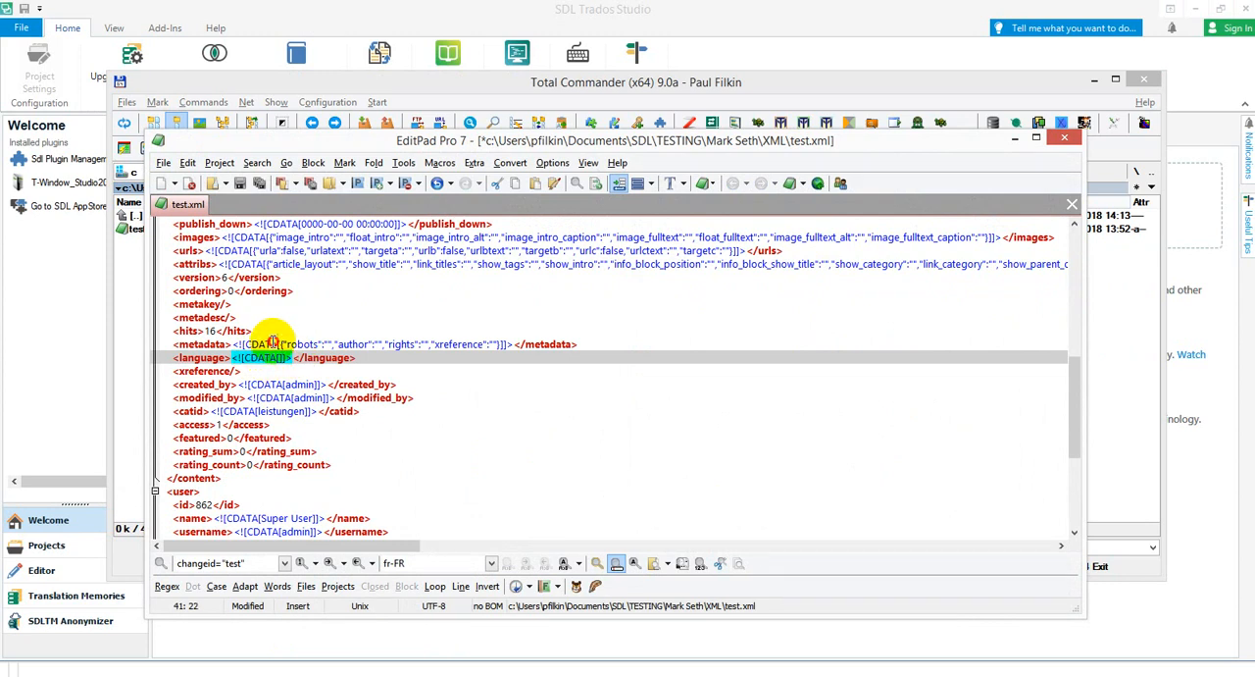
{"action": "left_click", "coordinate": [314, 343]}
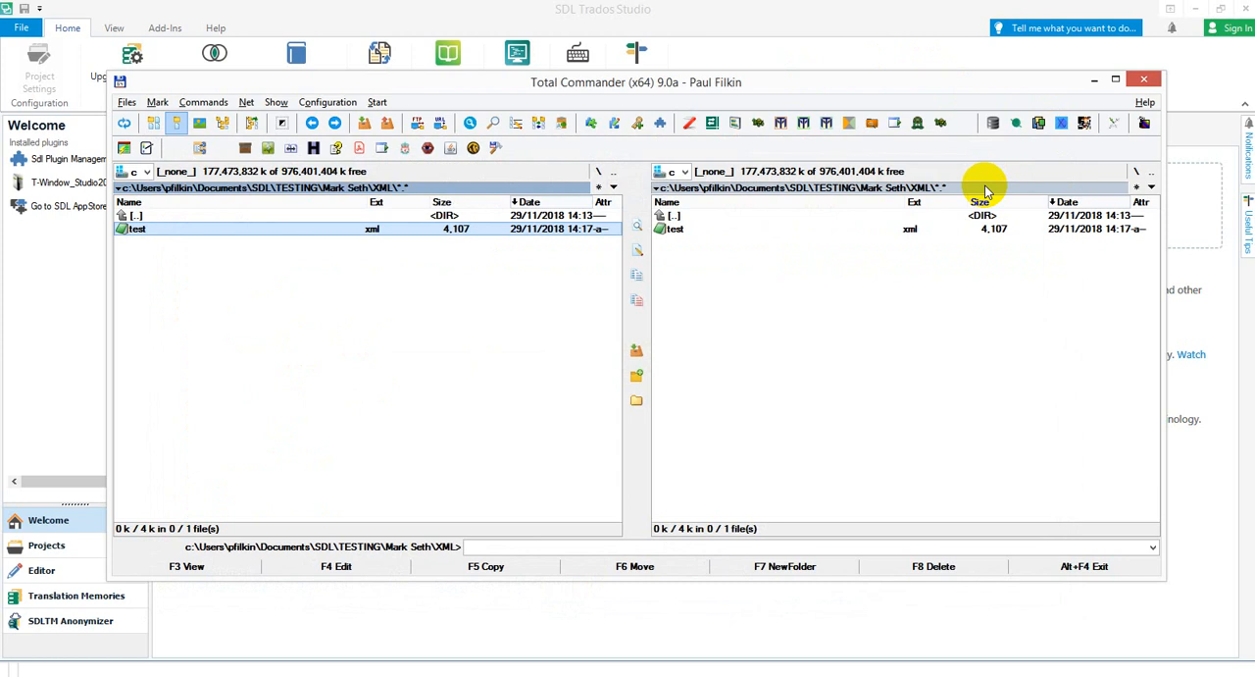
{"action": "mouse_move", "coordinate": [827, 147]}
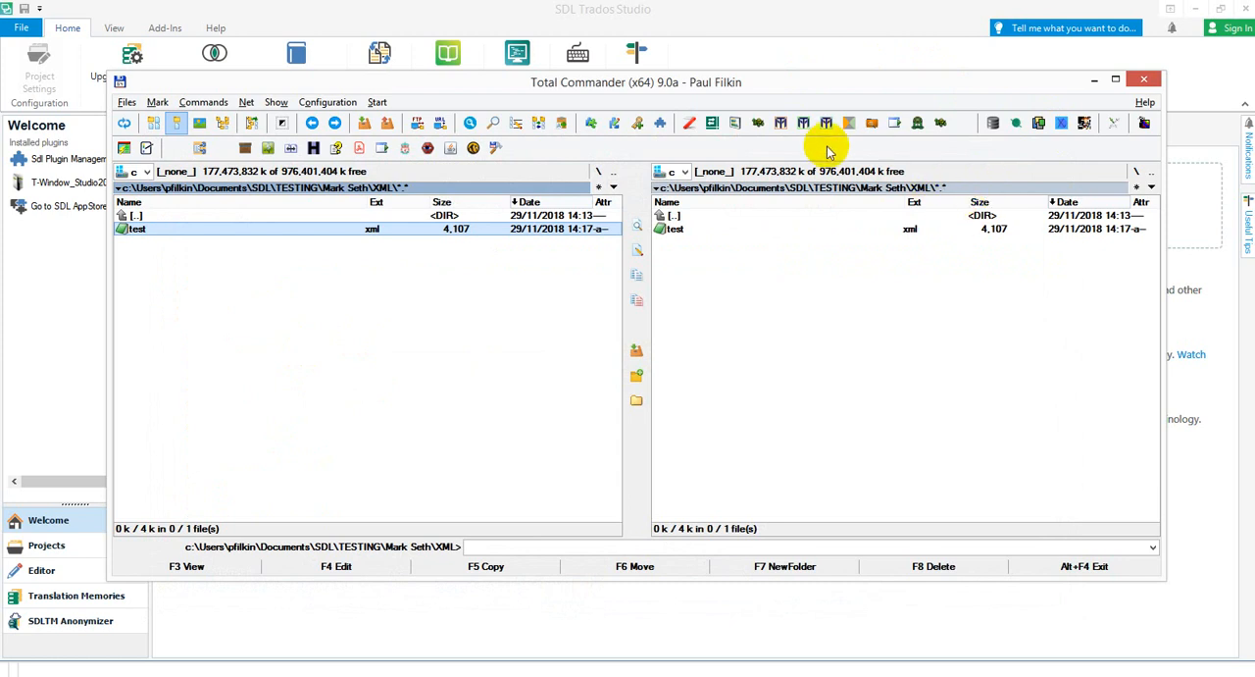
{"action": "mouse_move", "coordinate": [153, 94]}
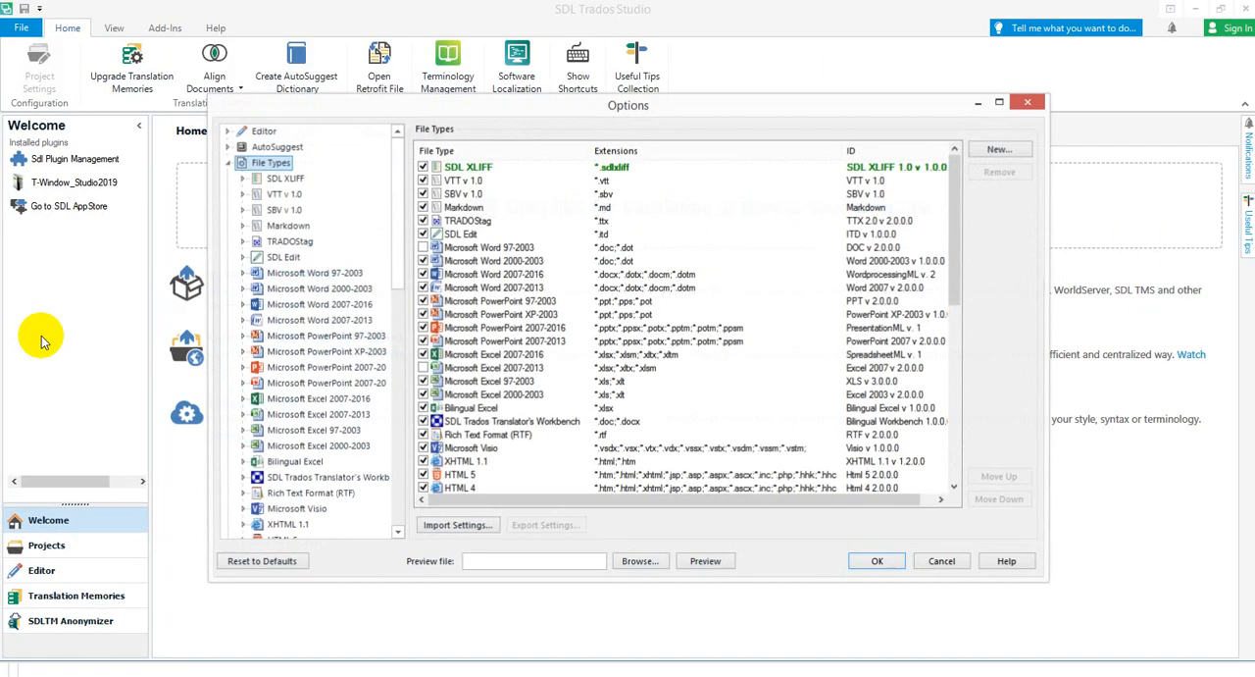
- Start a new XML (Embedded Content) file type named MS
{"action": "left_click", "coordinate": [1000, 149]}
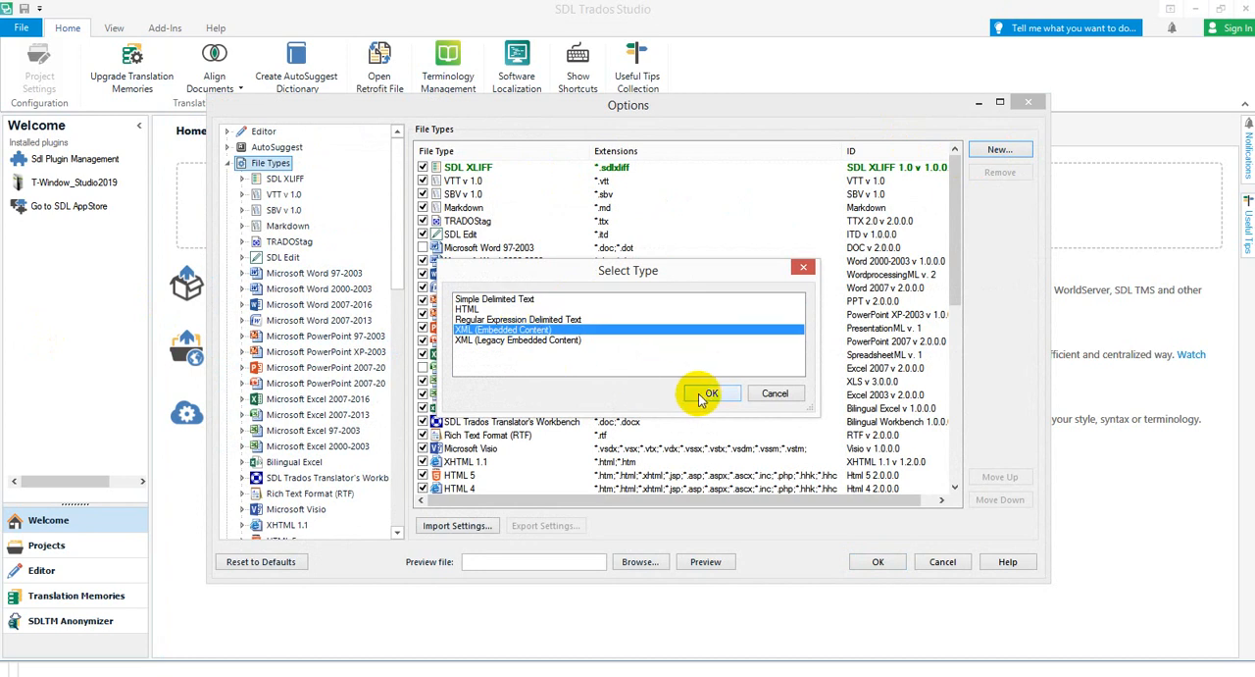
{"action": "left_click", "coordinate": [710, 394]}
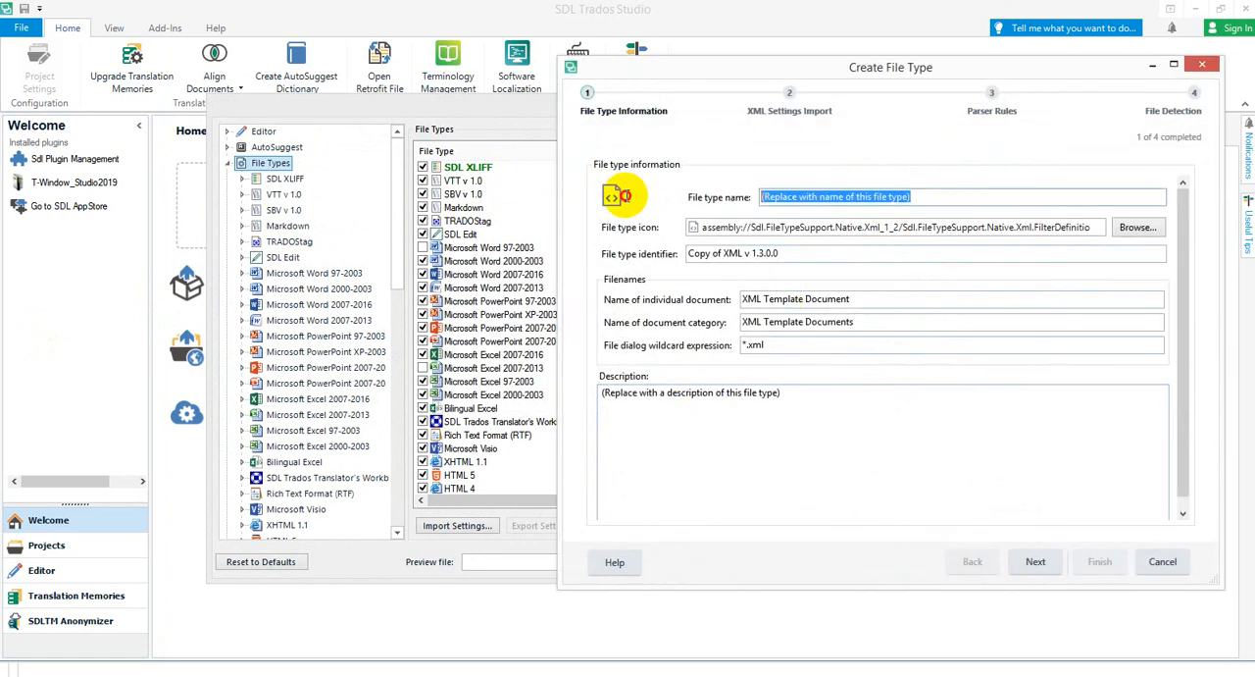
{"action": "type", "text": "MS"}
{"action": "left_click", "coordinate": [926, 253]}
{"action": "type", "text": "M"}
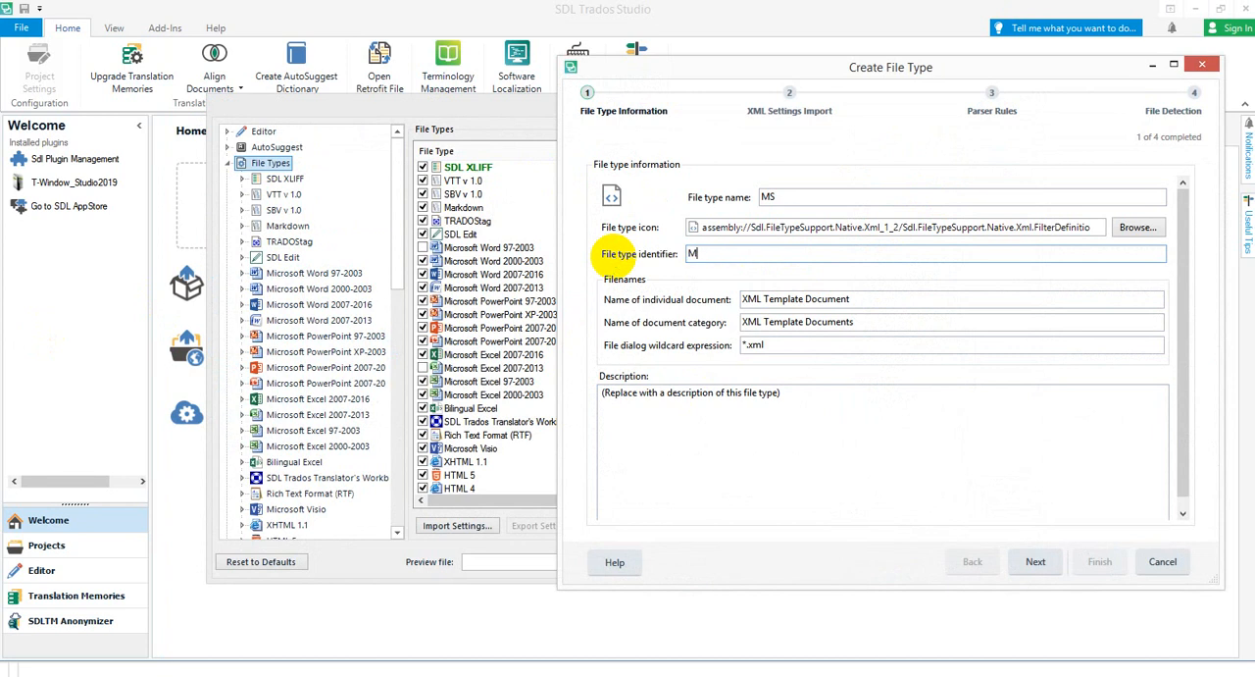
{"action": "left_click", "coordinate": [1036, 561]}
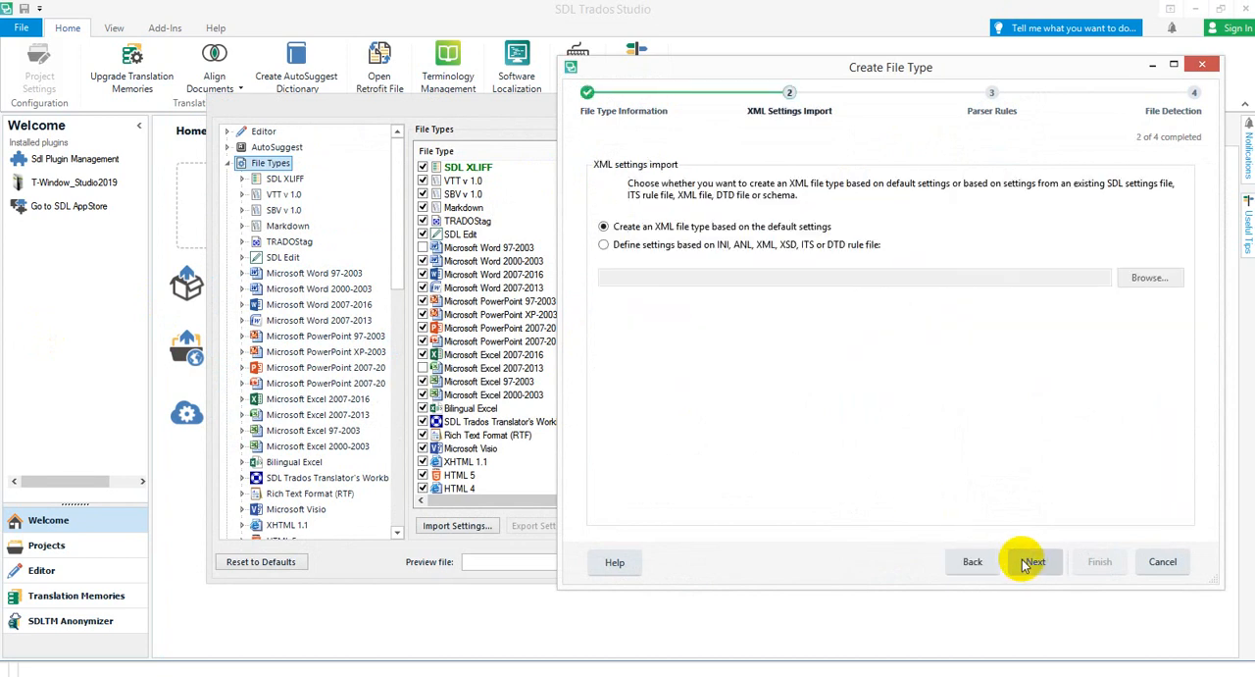
- Import settings from the corrected test.xml and finish through parser rules and detection settings
{"action": "left_click", "coordinate": [604, 245]}
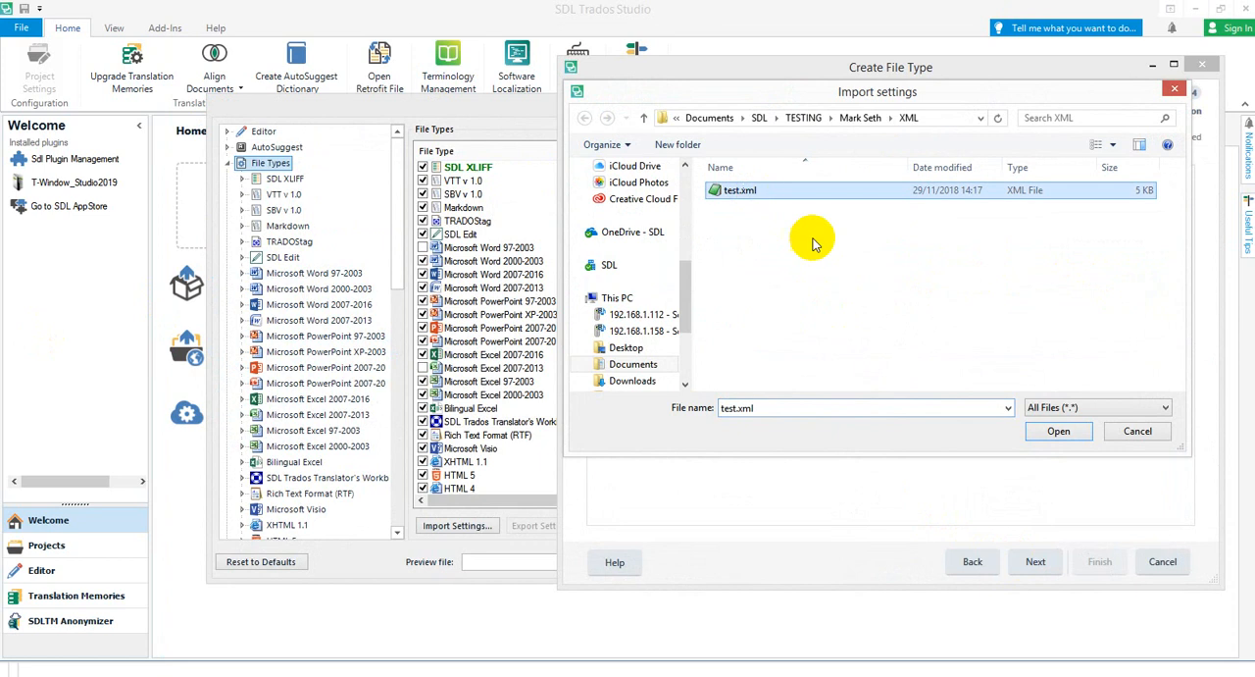
{"action": "left_click", "coordinate": [1059, 431]}
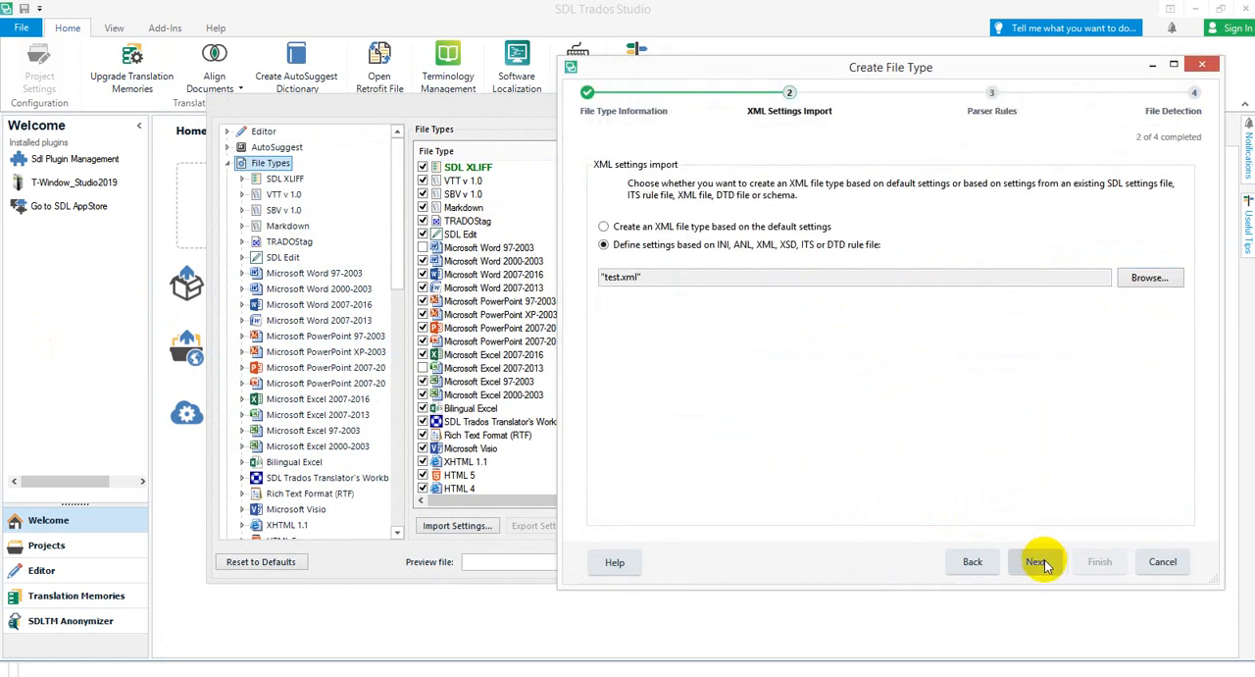
{"action": "left_click", "coordinate": [1035, 561]}
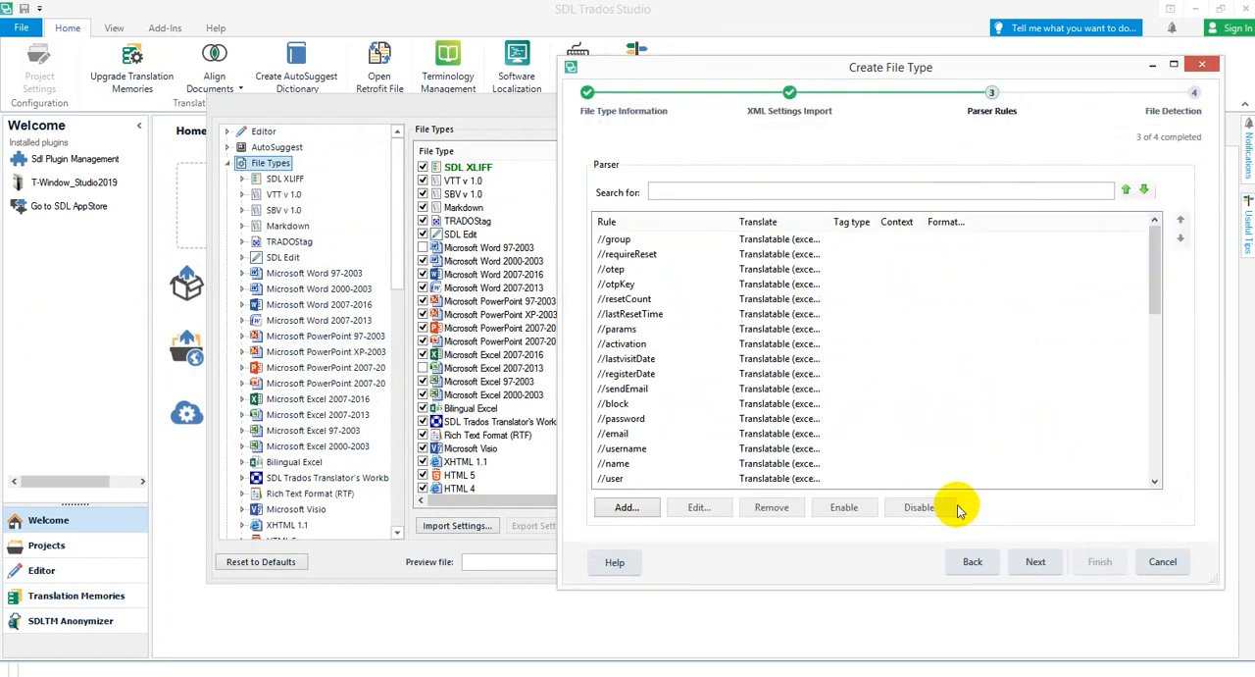
{"action": "mouse_move", "coordinate": [1035, 561]}
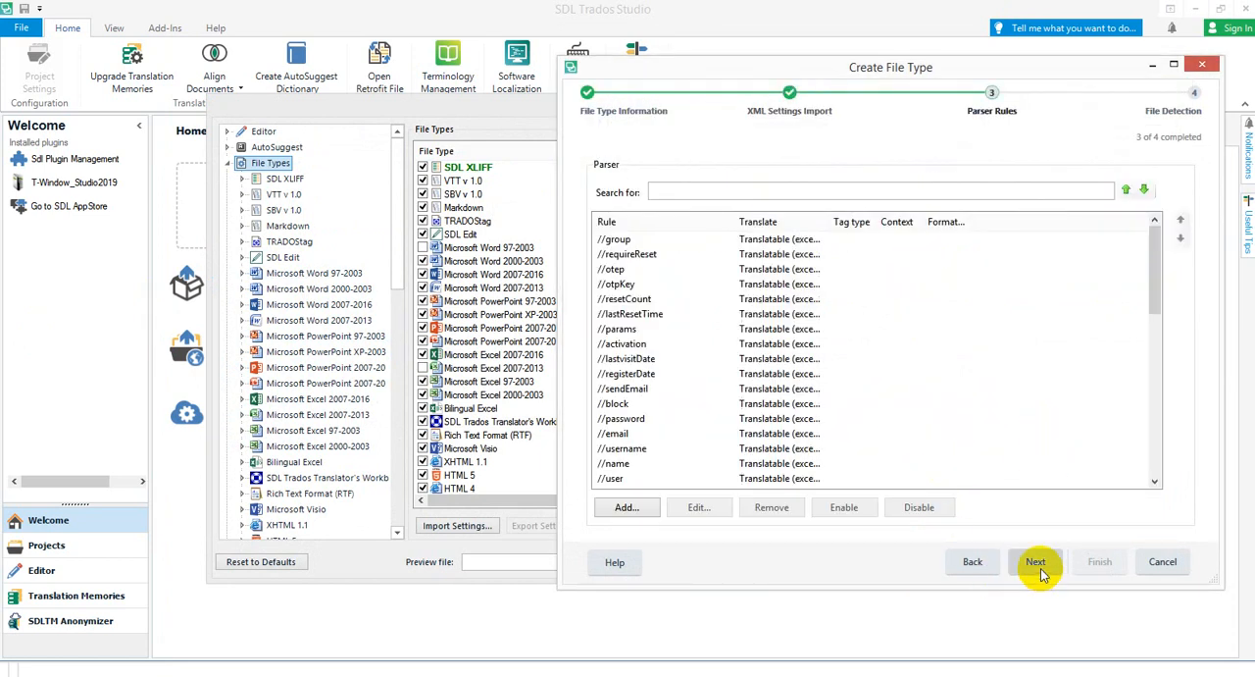
{"action": "left_click", "coordinate": [1036, 561]}
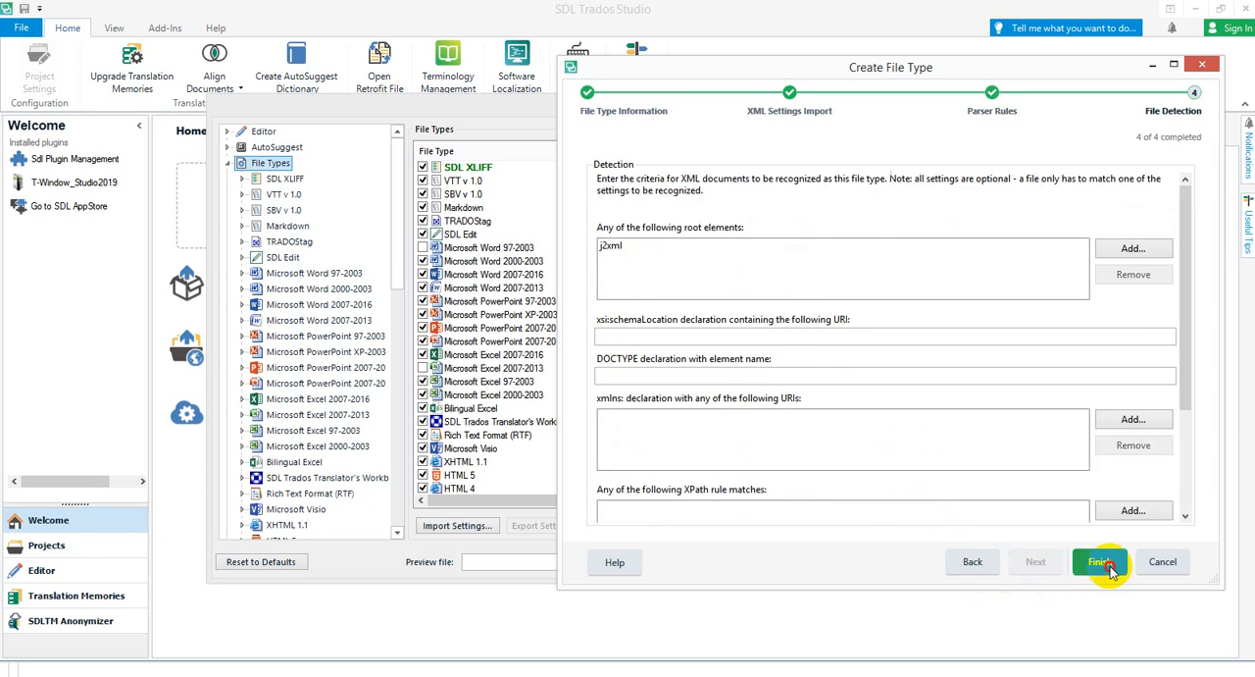
{"action": "left_click", "coordinate": [1099, 561]}
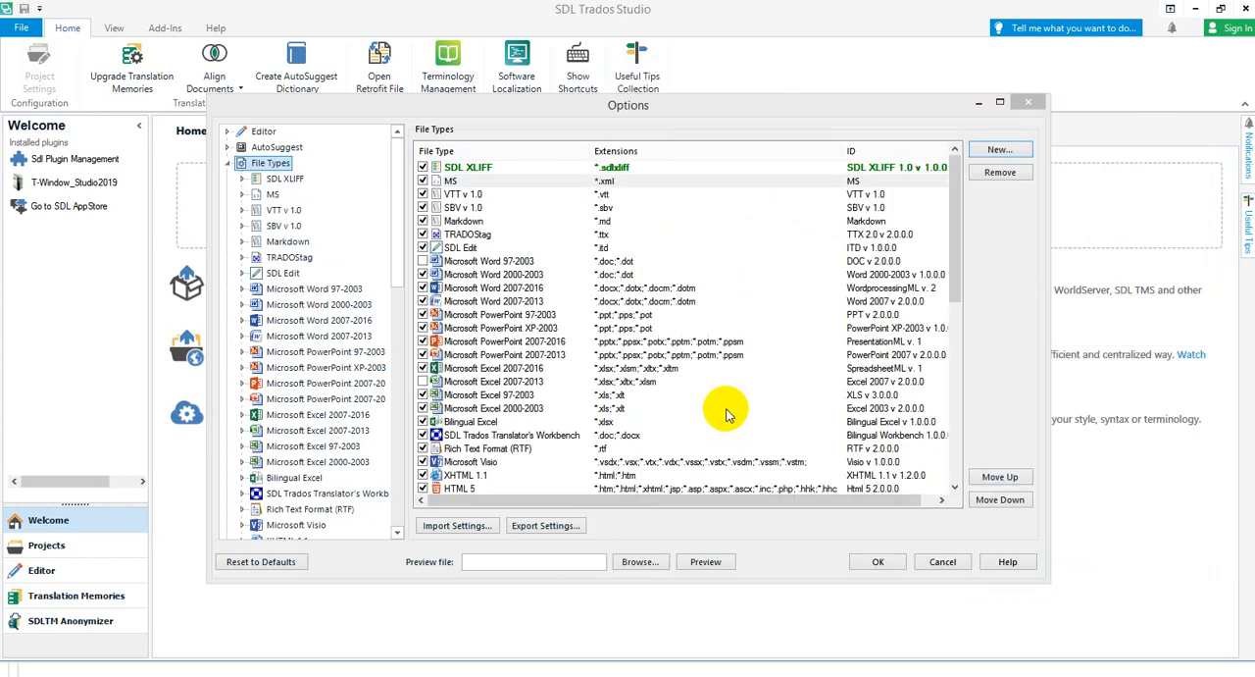
{"action": "mouse_move", "coordinate": [517, 557]}
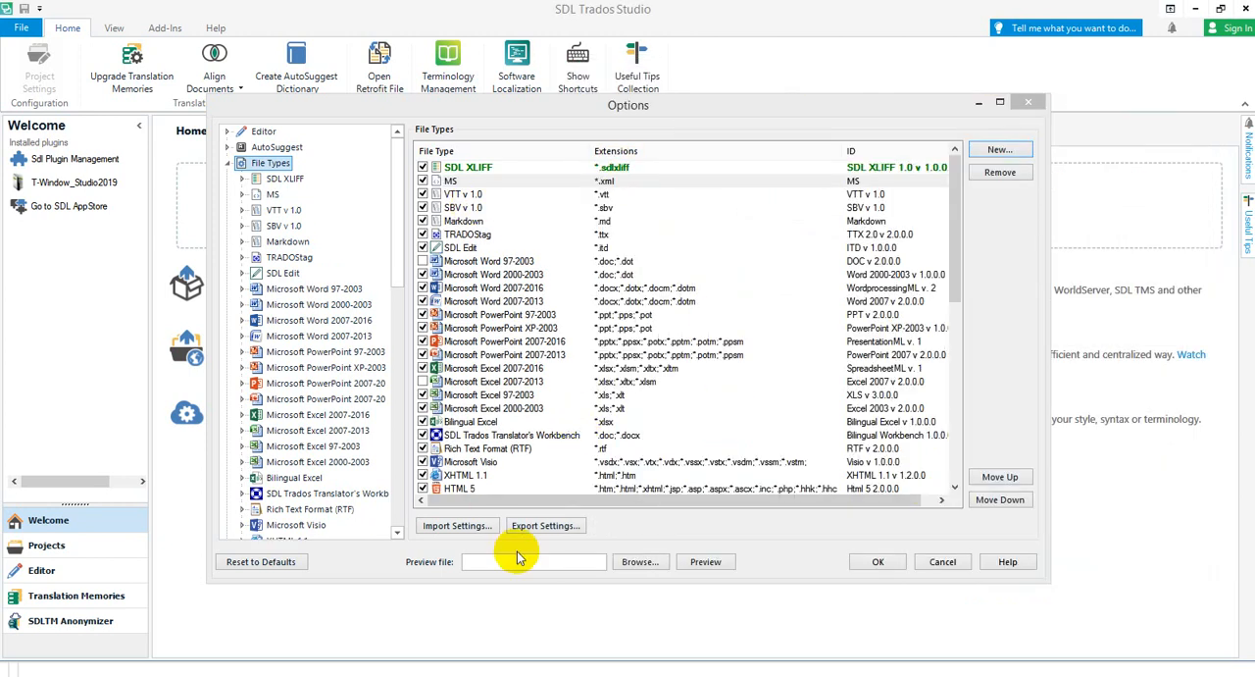
{"action": "mouse_move", "coordinate": [606, 576]}
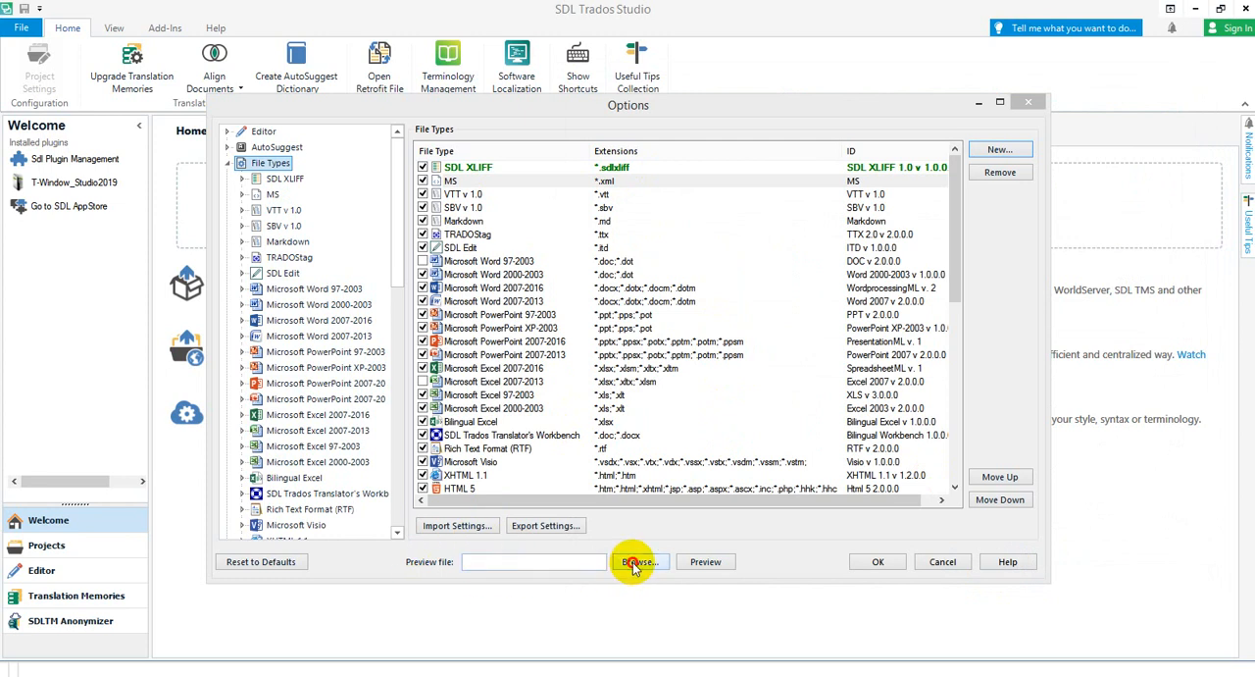
- Preview test.xml with the MS file type, scroll through the extracted segments, then close the preview
{"action": "left_click", "coordinate": [640, 561]}
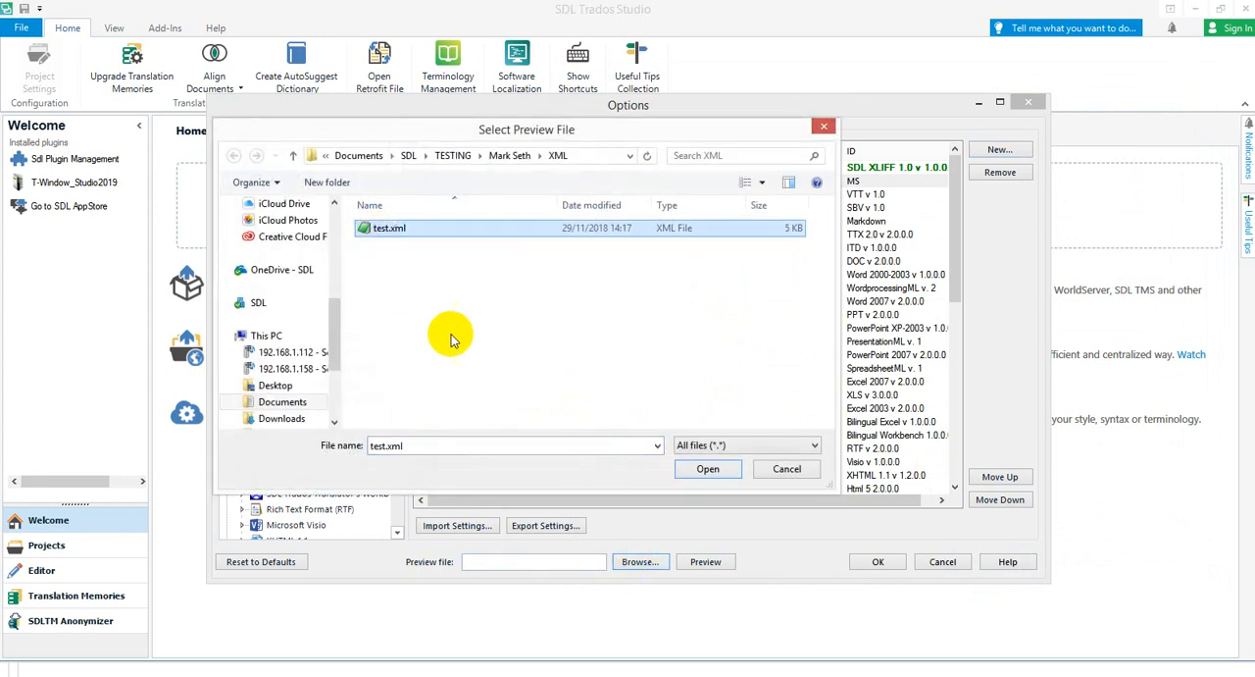
{"action": "left_click", "coordinate": [707, 466]}
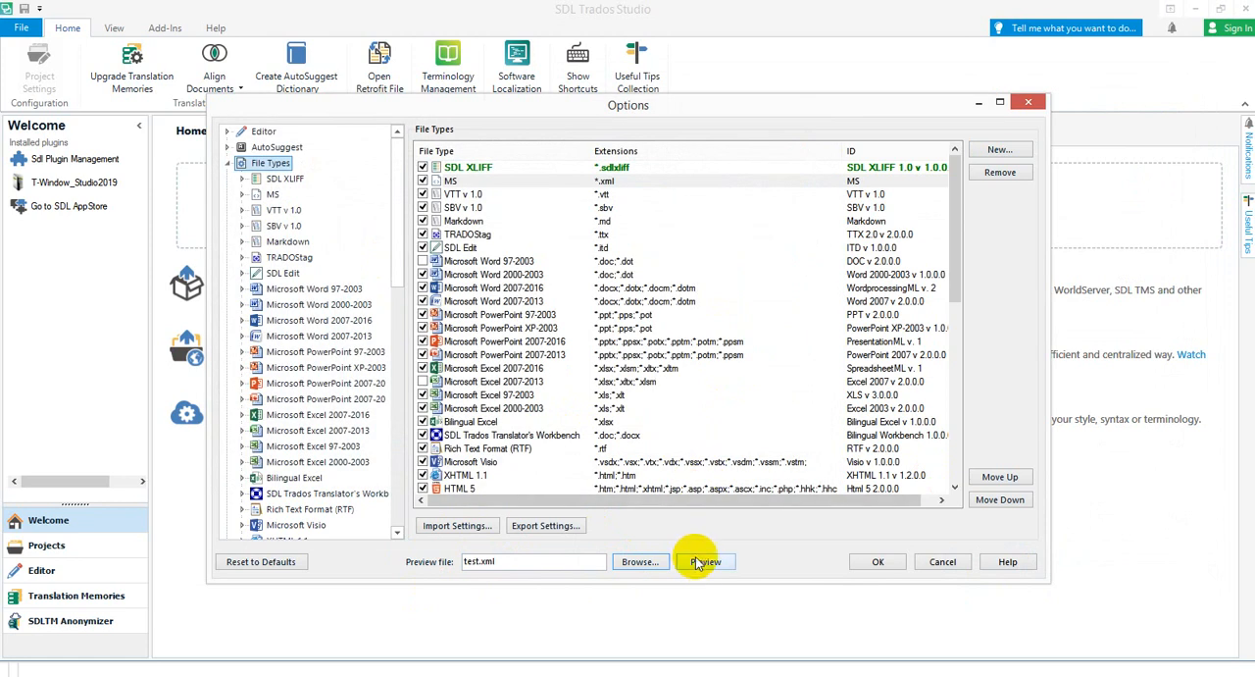
{"action": "left_click", "coordinate": [706, 561]}
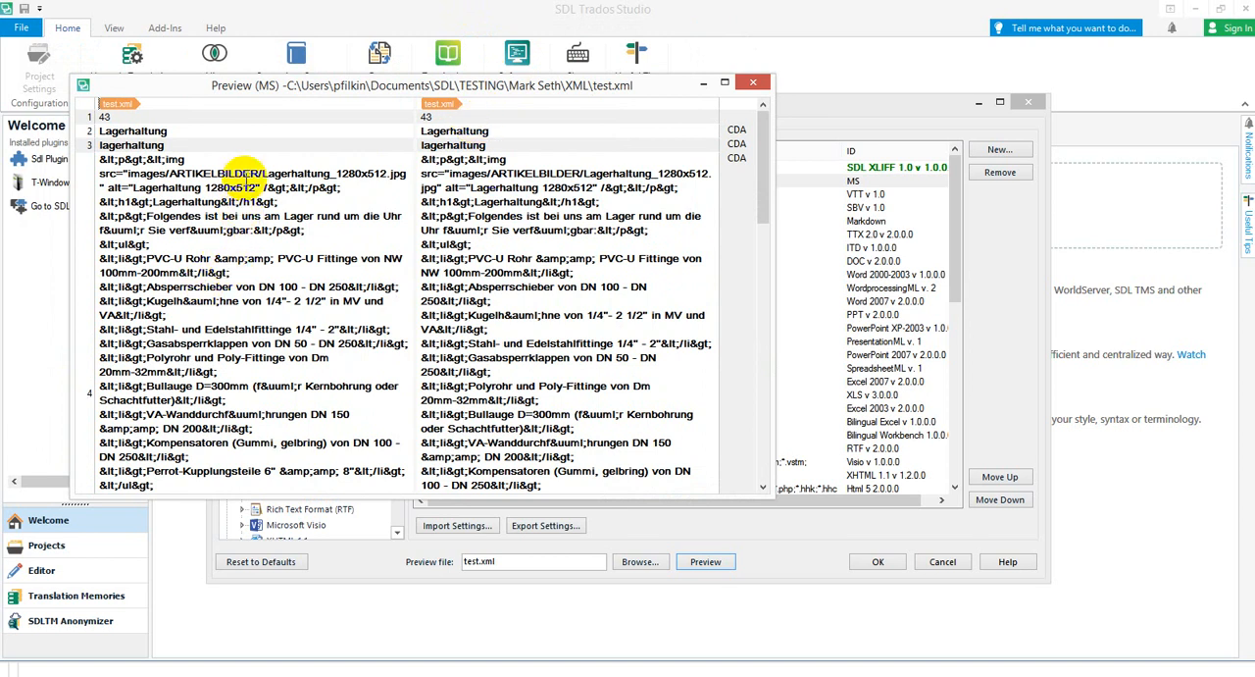
{"action": "scroll", "scroll_direction": "down", "scroll_amount": 3}
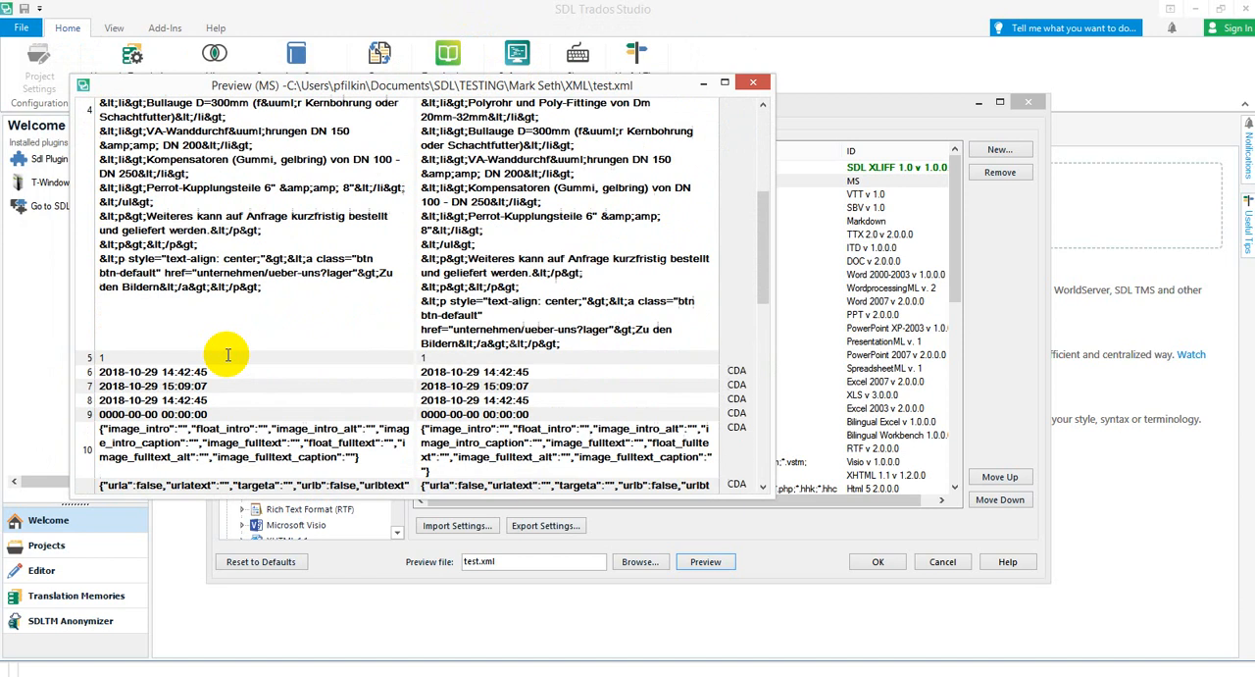
{"action": "scroll", "scroll_direction": "down", "scroll_amount": 3}
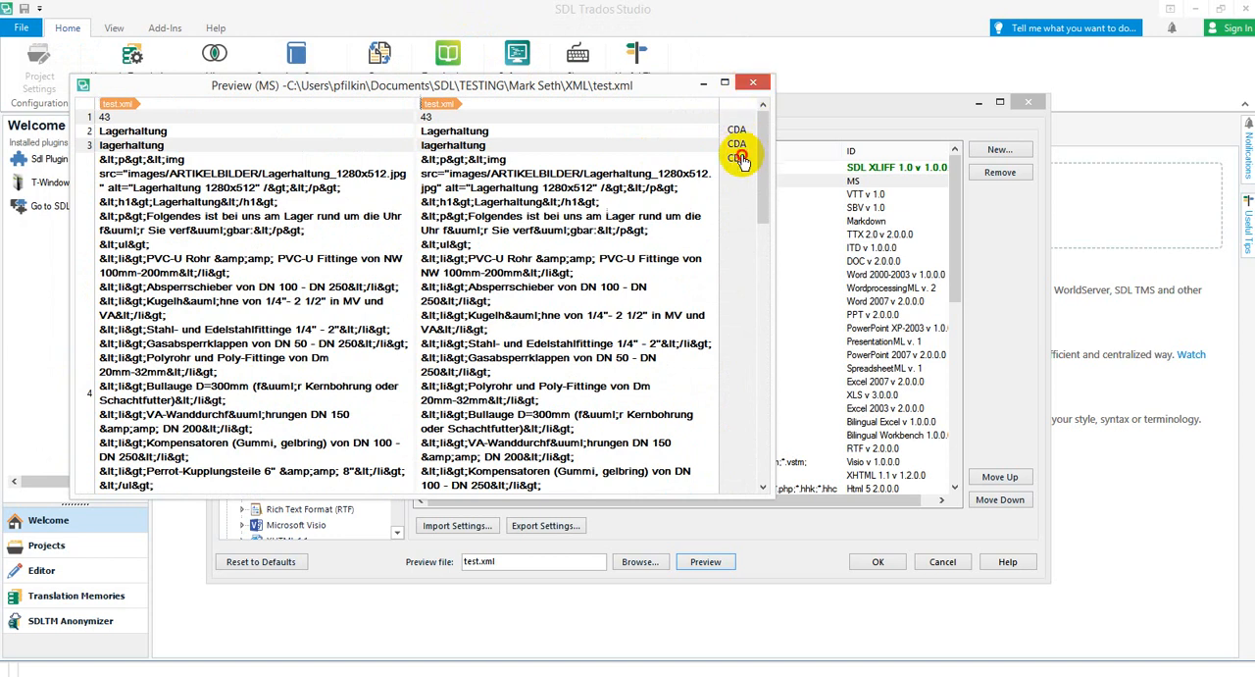
{"action": "mouse_move", "coordinate": [706, 195]}
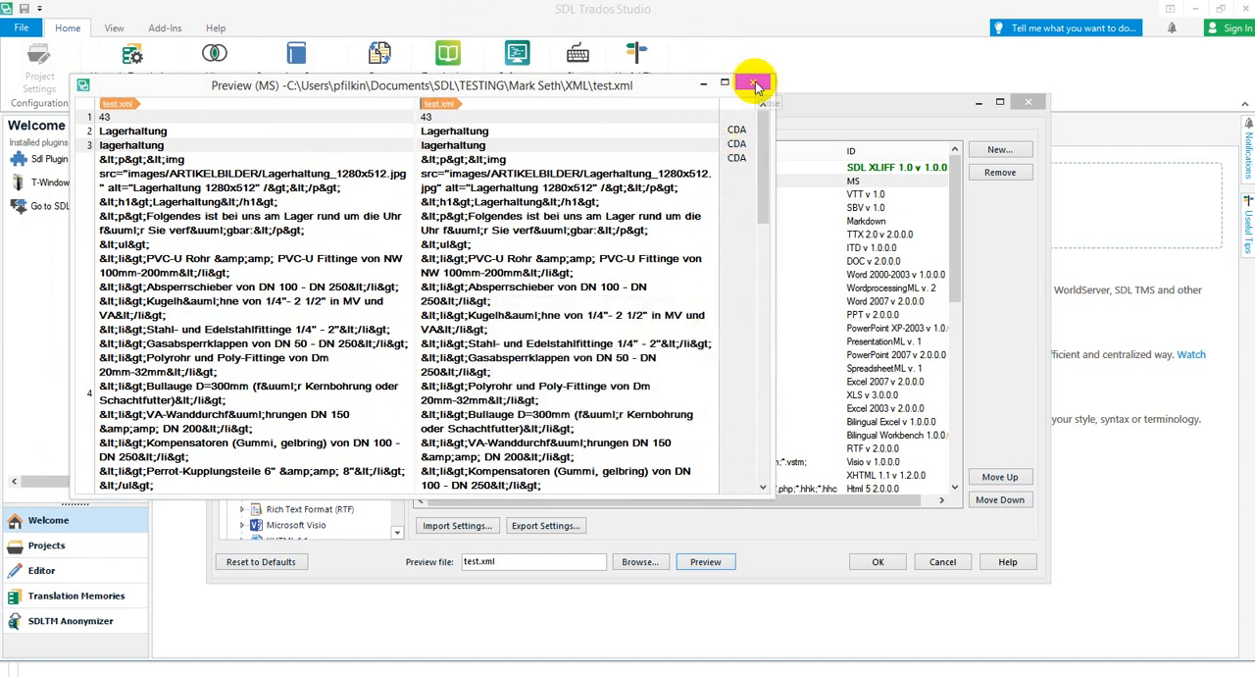
{"action": "left_click", "coordinate": [754, 83]}
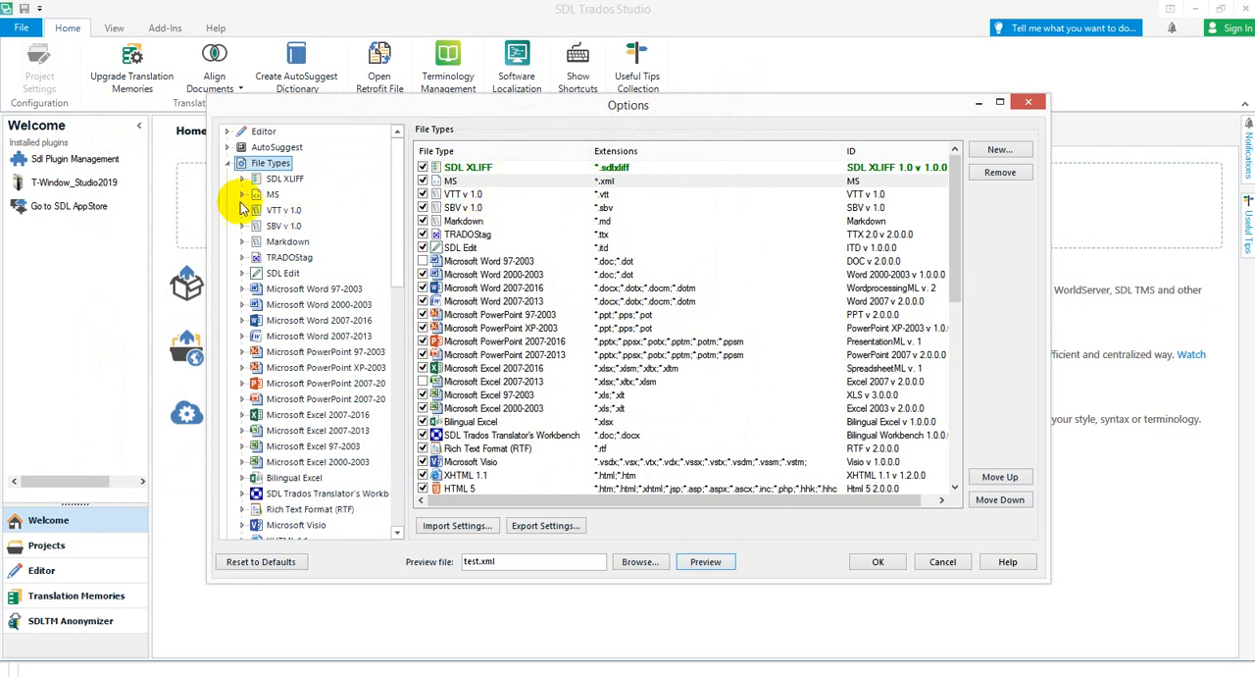
- Enable embedded content processing for MS using Html Embedded Content 5 on CDATA sections
{"action": "left_click", "coordinate": [243, 194]}
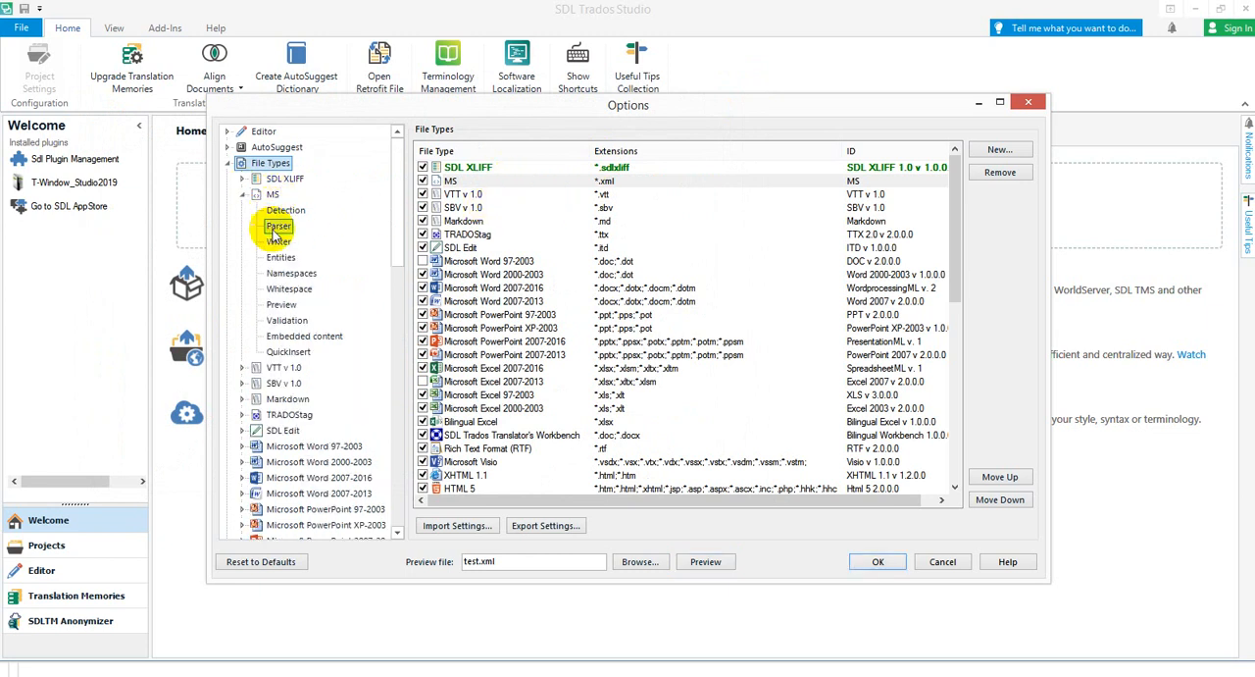
{"action": "left_click", "coordinate": [304, 336]}
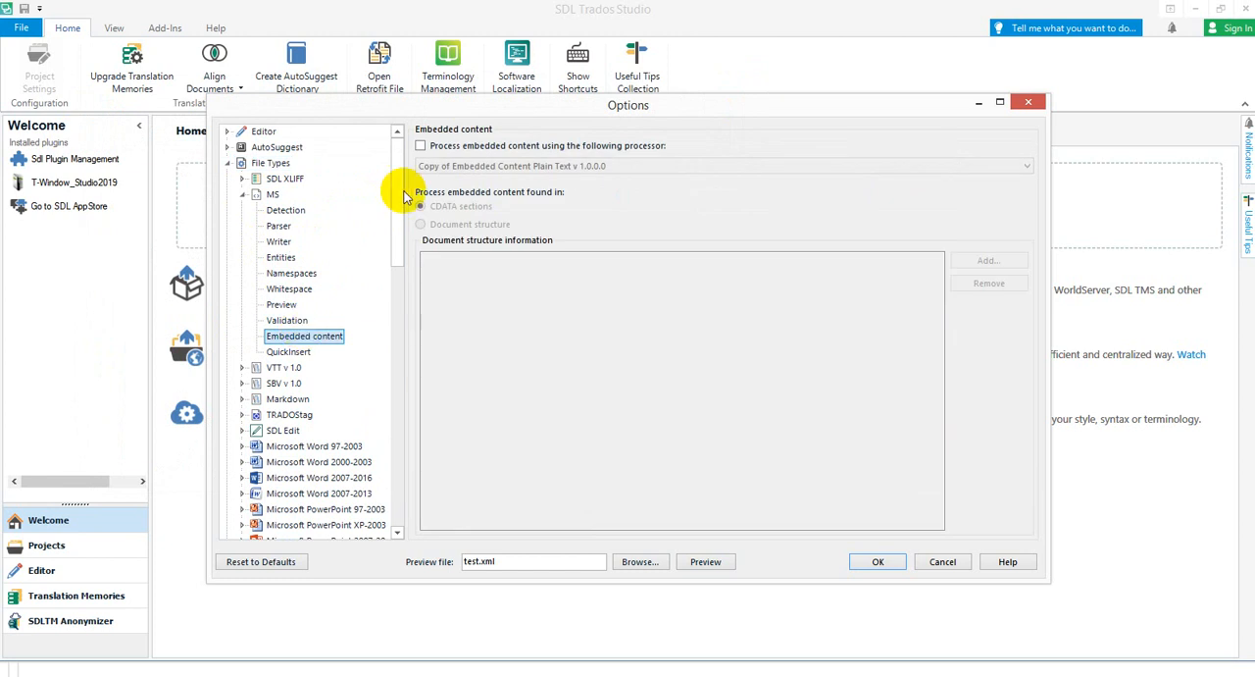
{"action": "left_click", "coordinate": [420, 145]}
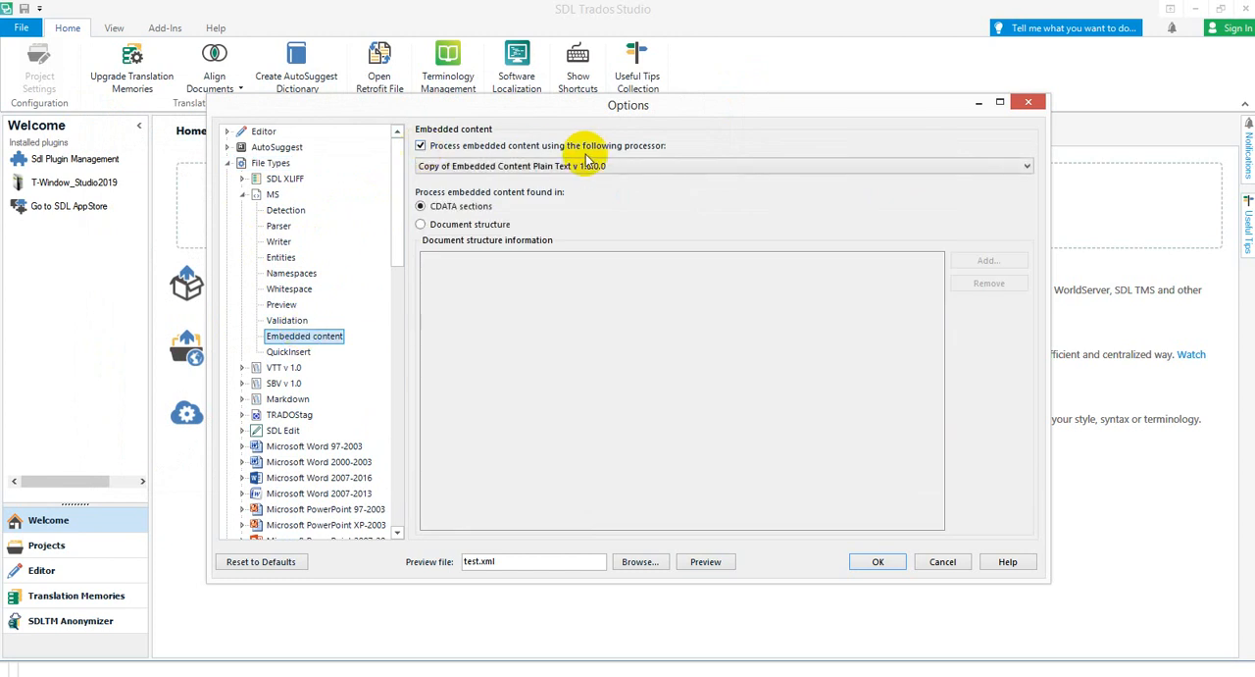
{"action": "left_click", "coordinate": [1026, 165]}
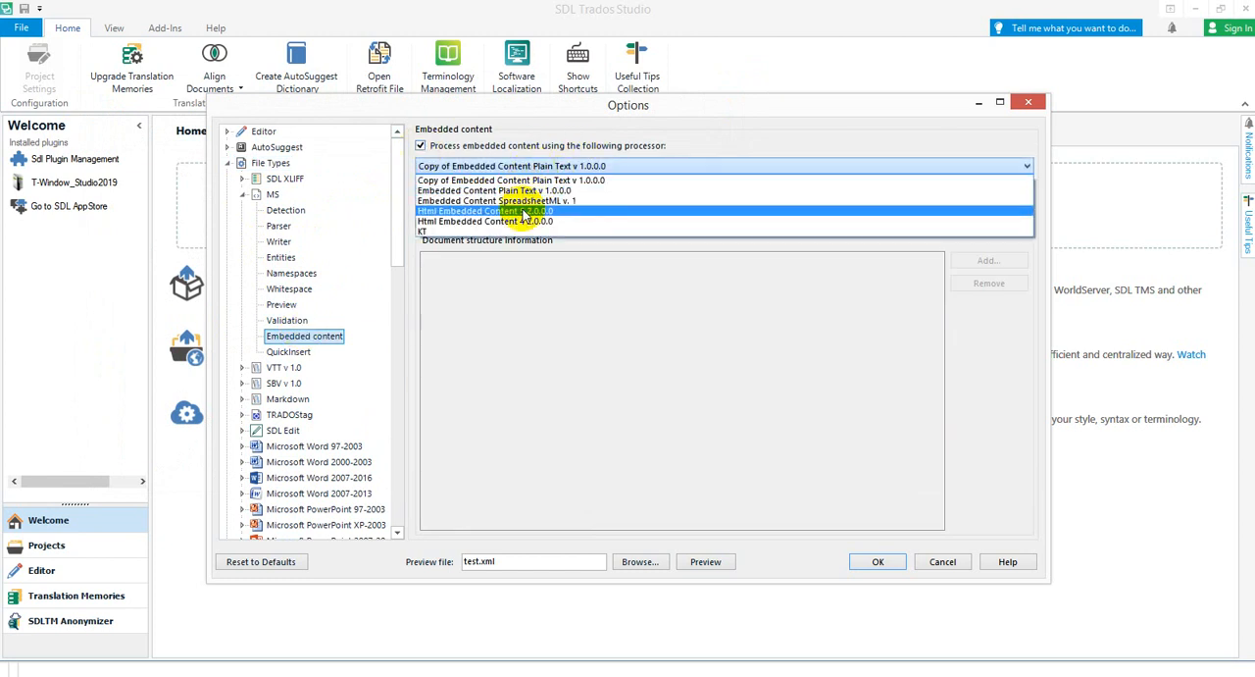
{"action": "left_click", "coordinate": [482, 212]}
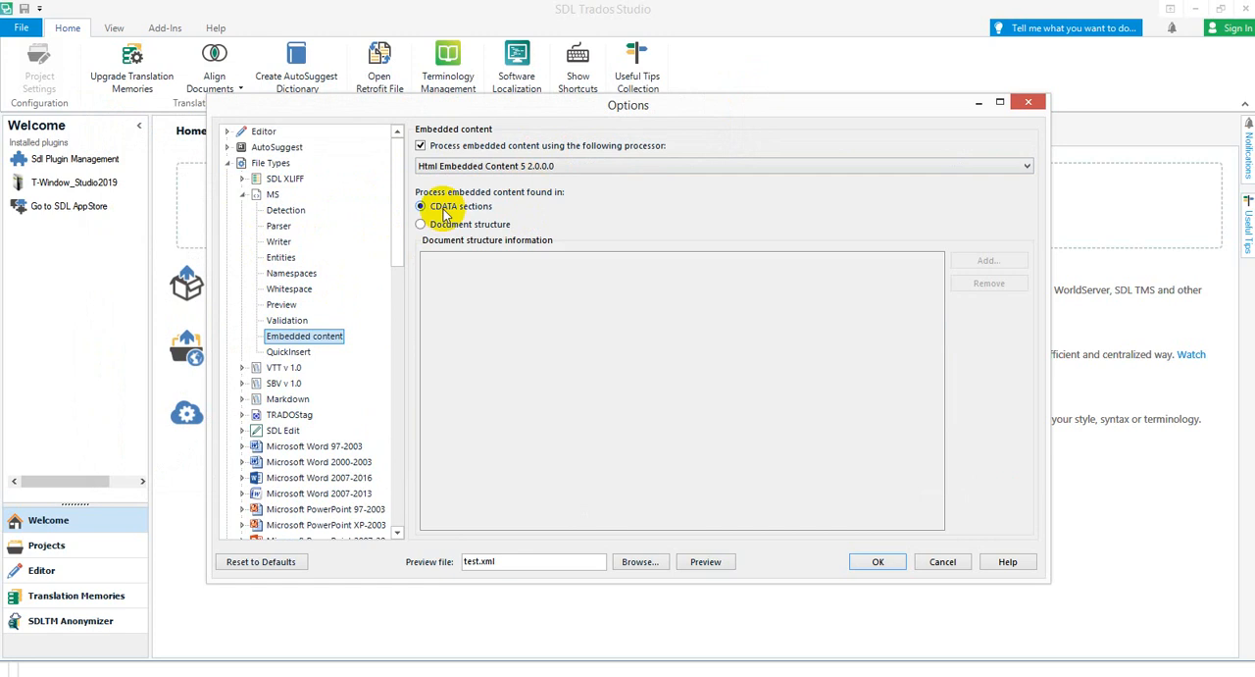
{"action": "mouse_move", "coordinate": [698, 522]}
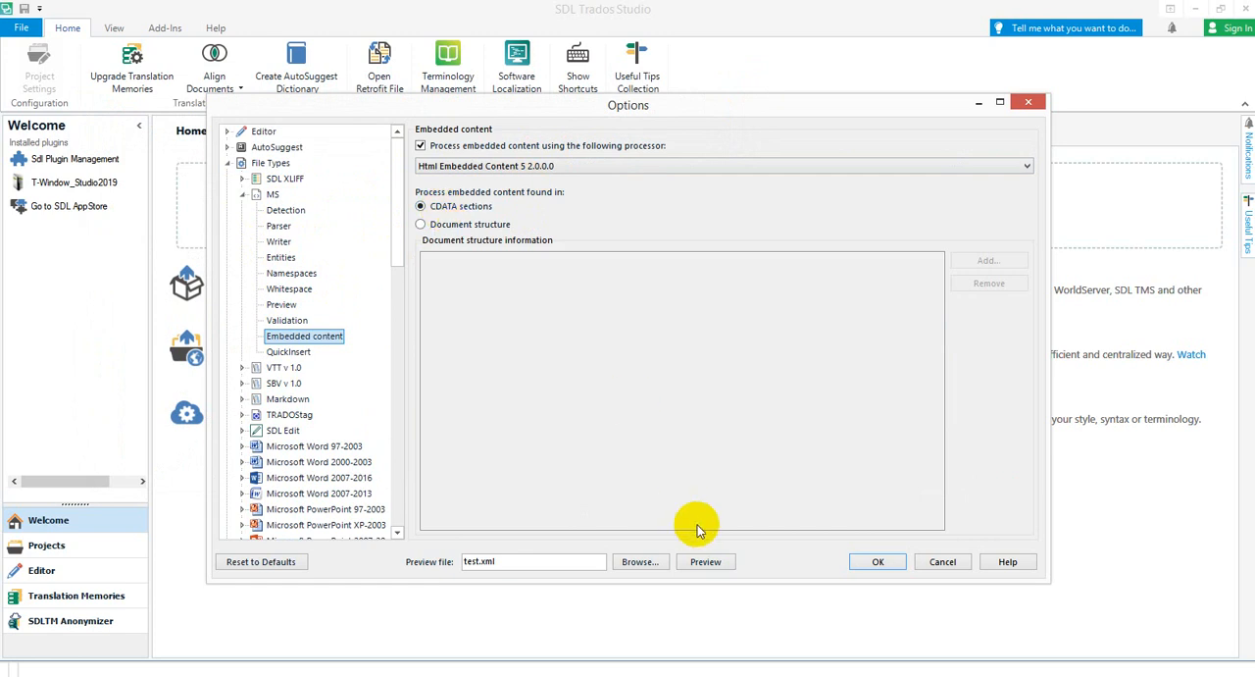
- Preview test.xml with embedded content processing, inspect the raw-markup segments, then close the preview
{"action": "left_click", "coordinate": [706, 561]}
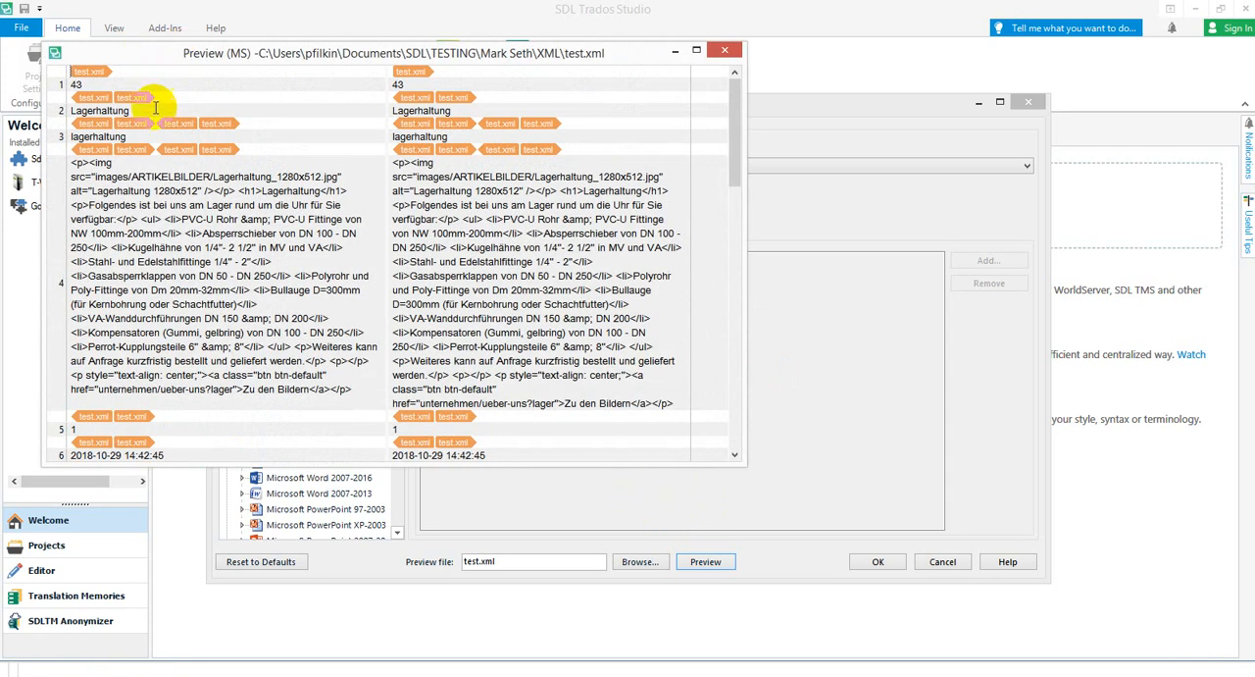
{"action": "scroll", "scroll_direction": "down", "scroll_amount": 3}
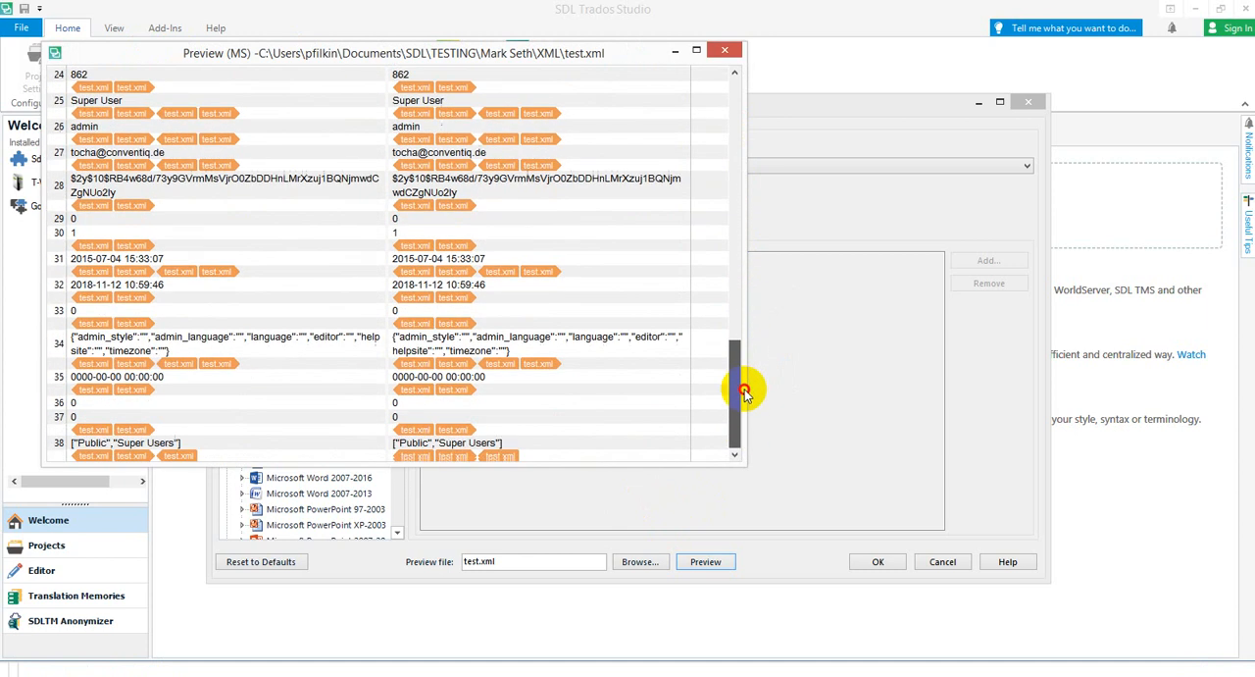
{"action": "left_click_drag", "start_coordinate": [744, 390], "coordinate": [730, 167]}
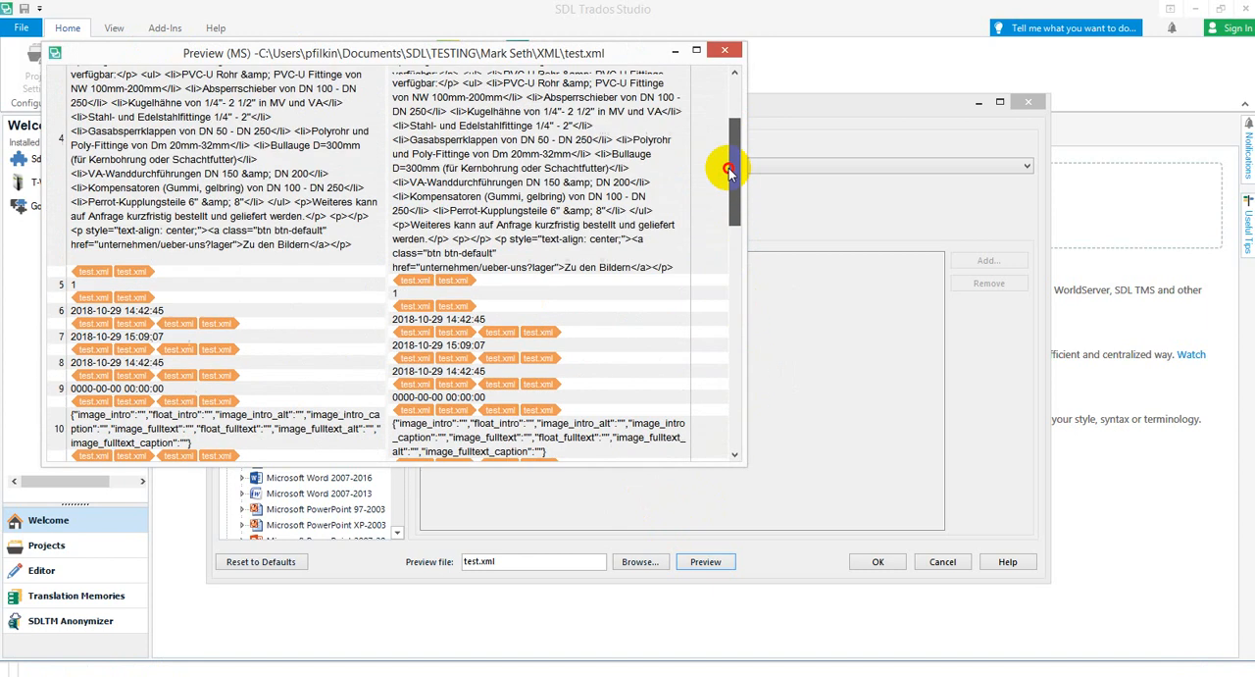
{"action": "scroll", "scroll_direction": "up", "scroll_amount": 3}
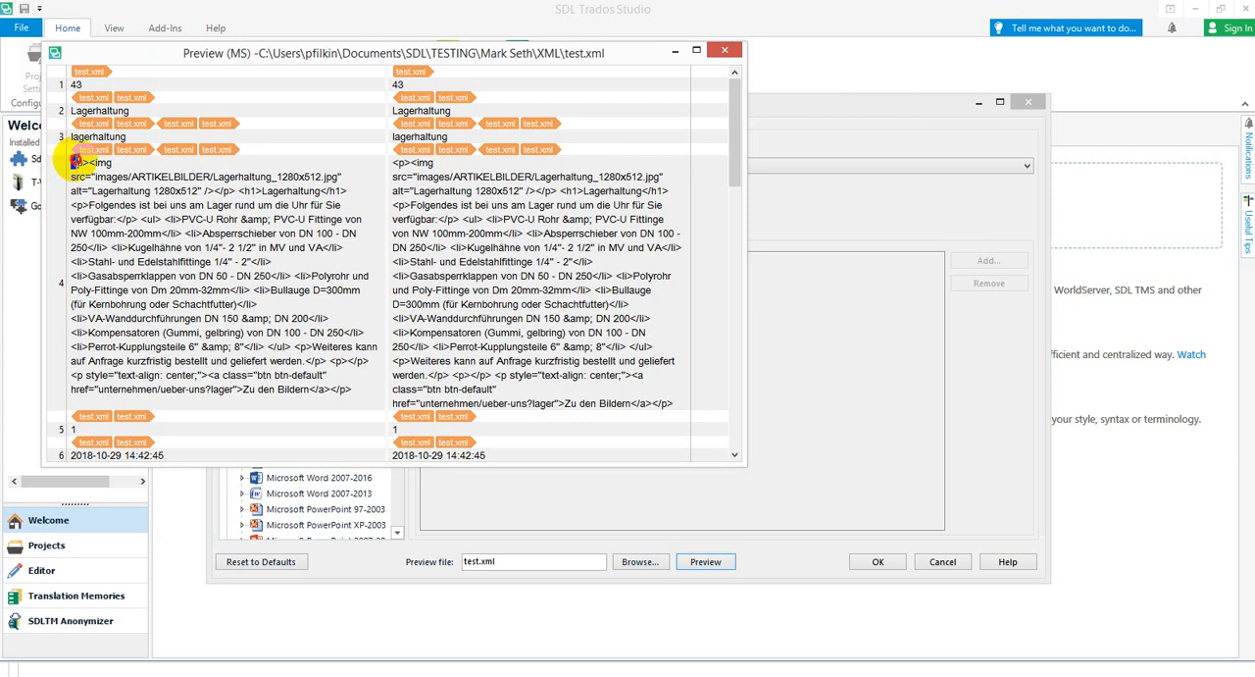
{"action": "mouse_move", "coordinate": [127, 206]}
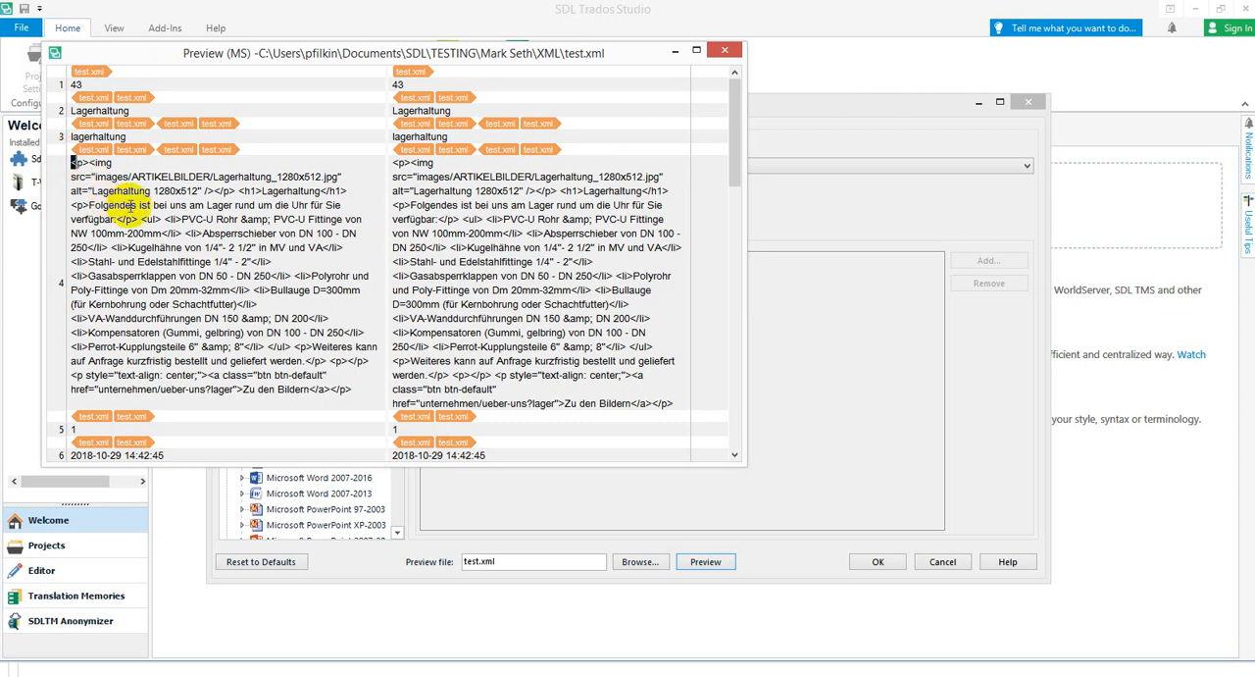
{"action": "mouse_move", "coordinate": [549, 105]}
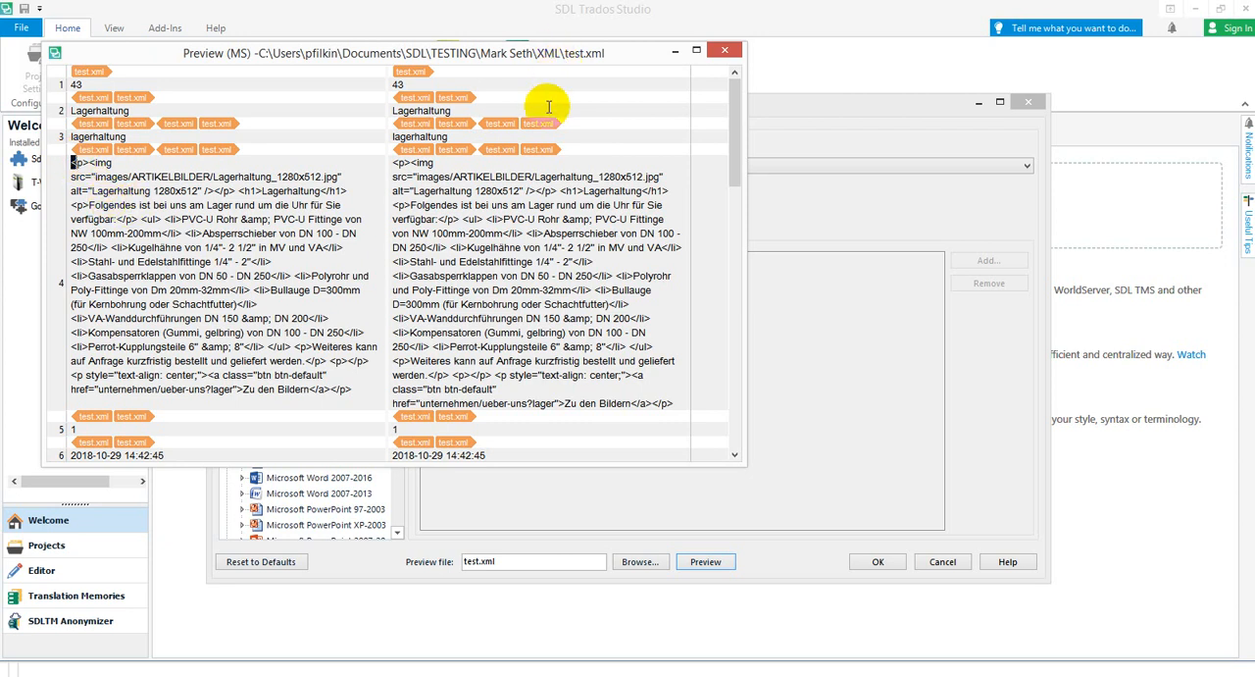
{"action": "mouse_move", "coordinate": [726, 49]}
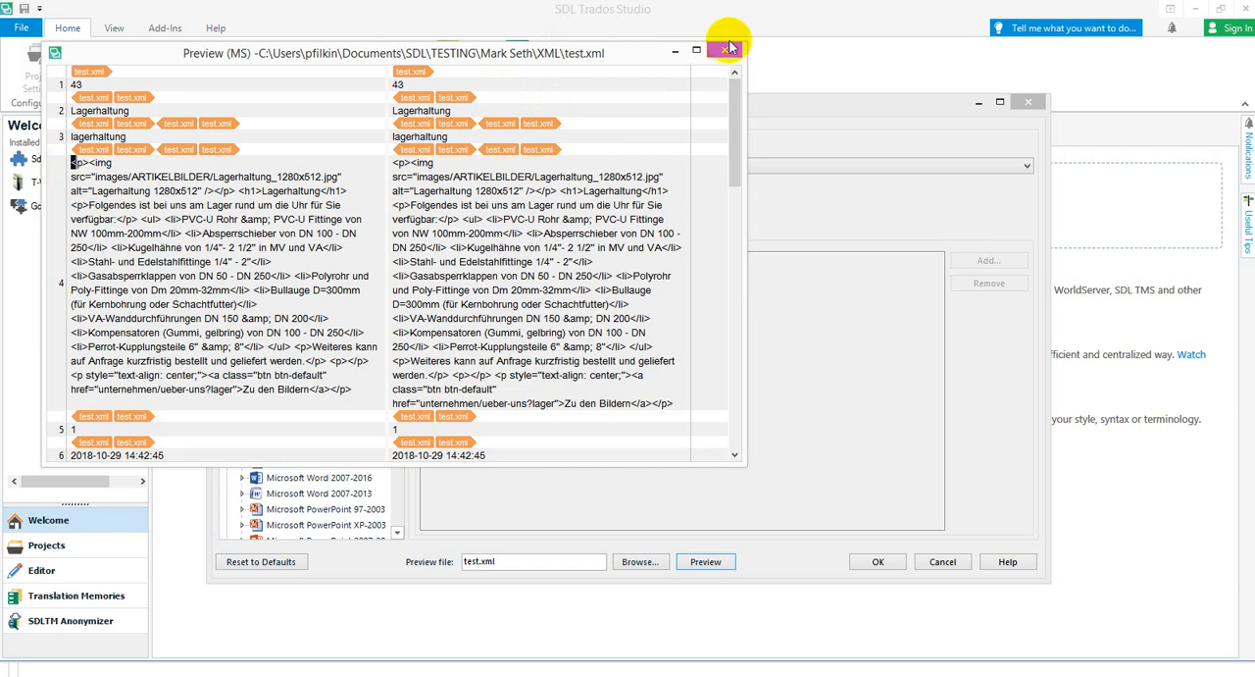
{"action": "left_click", "coordinate": [730, 49]}
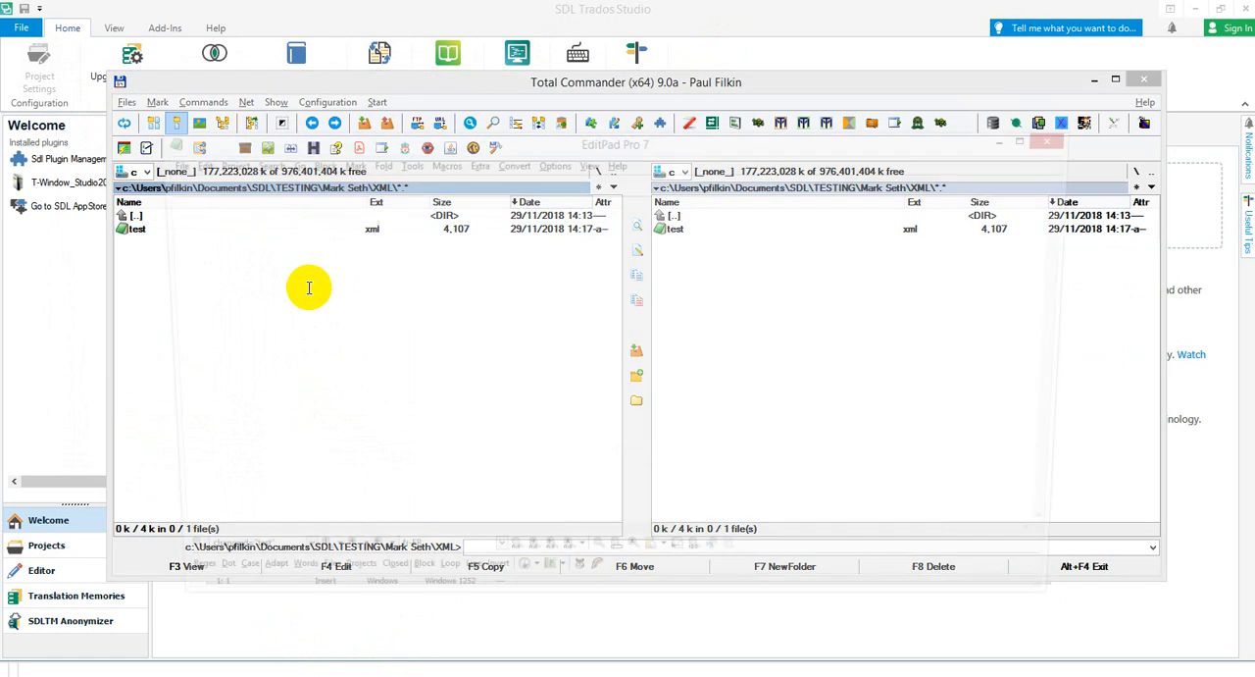
- Open test.xml from the XML folder in EditPad Pro
{"action": "double_click", "coordinate": [138, 228]}
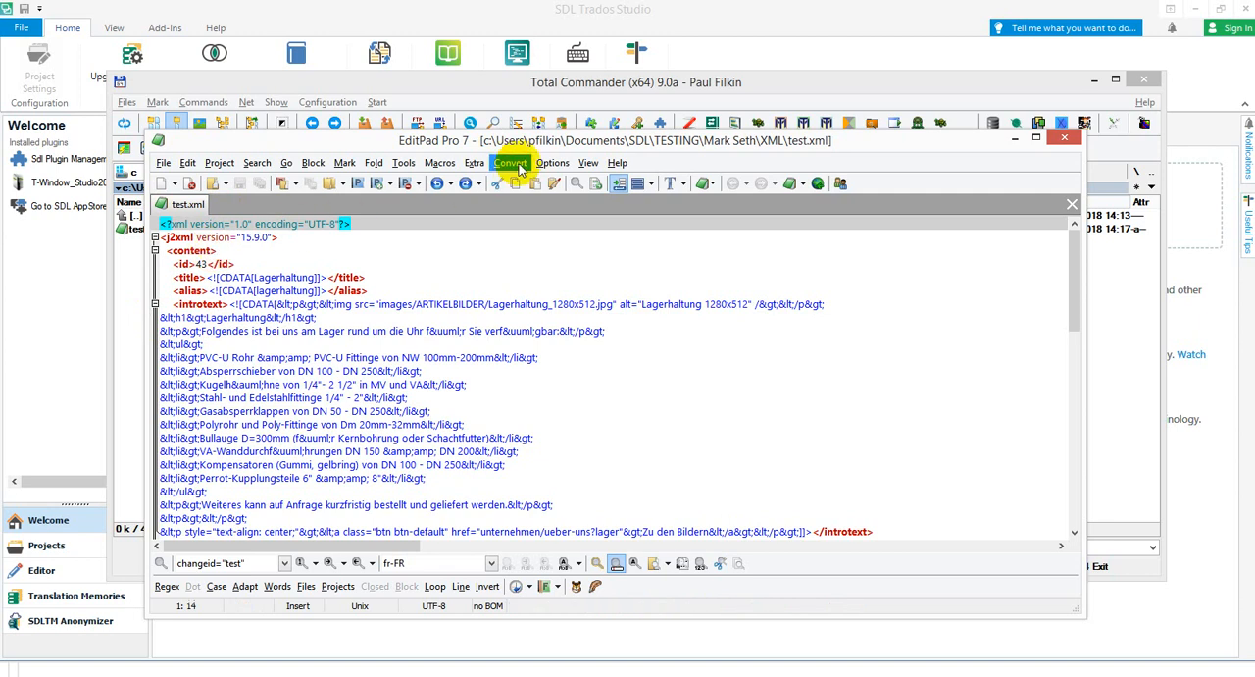
- Convert XML entities to reserved characters in test.xml and check the resulting literal HTML tags
{"action": "left_click", "coordinate": [510, 160]}
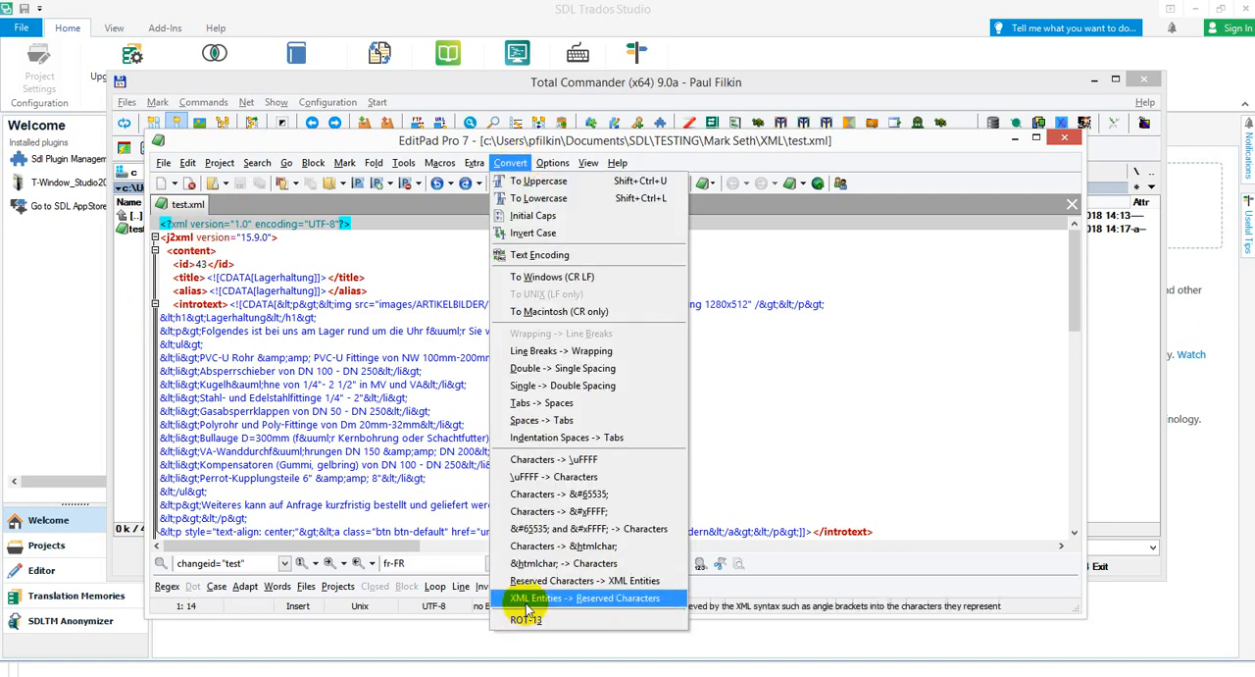
{"action": "left_click", "coordinate": [585, 596]}
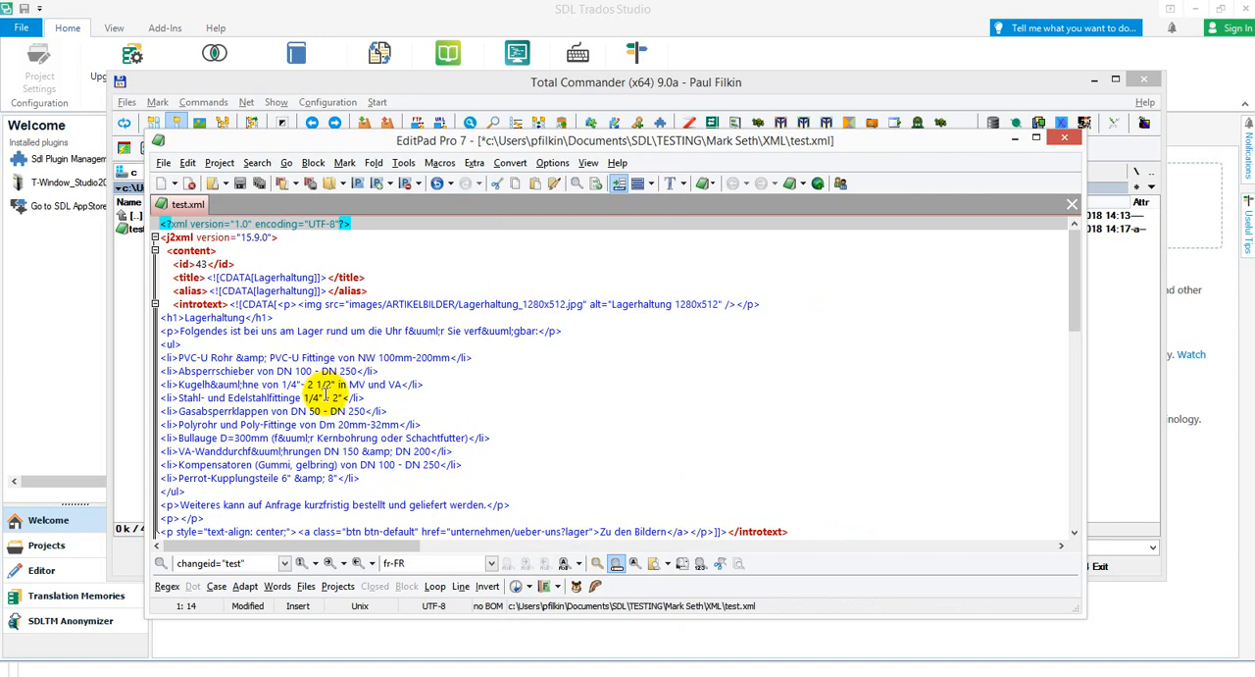
{"action": "scroll", "scroll_direction": "down", "scroll_amount": 3}
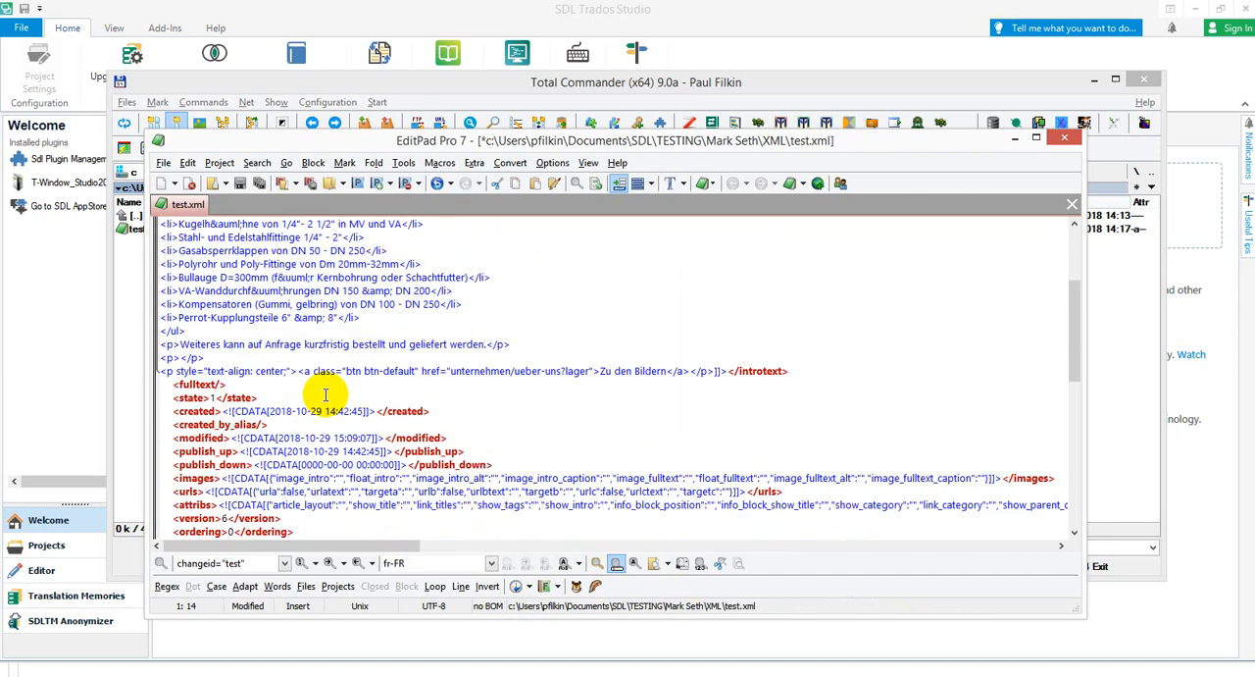
{"action": "scroll", "scroll_direction": "up", "scroll_amount": 3}
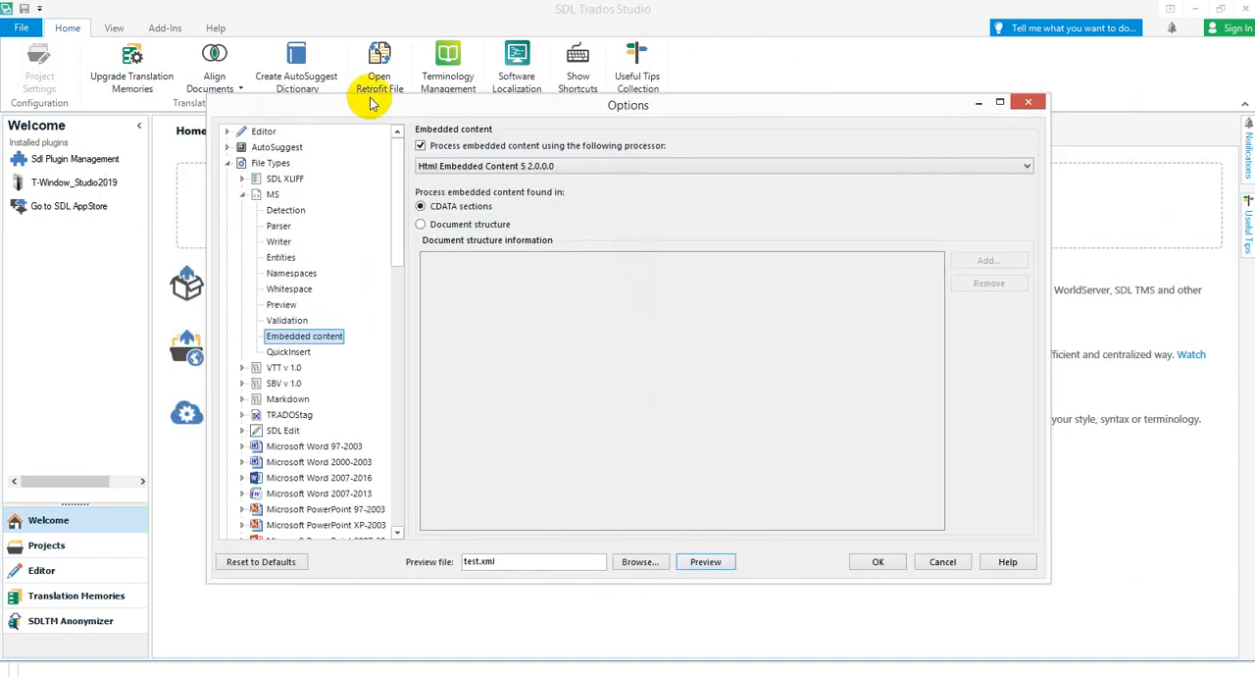
{"action": "mouse_move", "coordinate": [707, 561]}
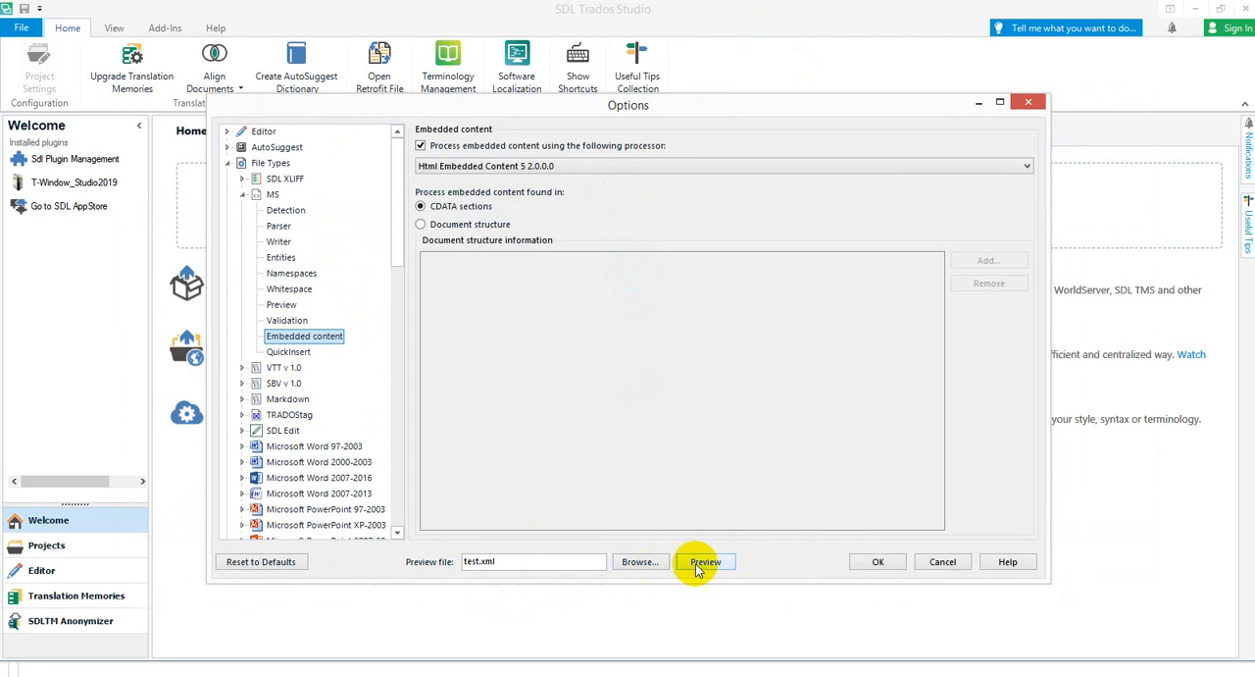
- Preview test.xml again and scroll through the introtext HTML now split into tagged translatable segments
{"action": "left_click", "coordinate": [704, 561]}
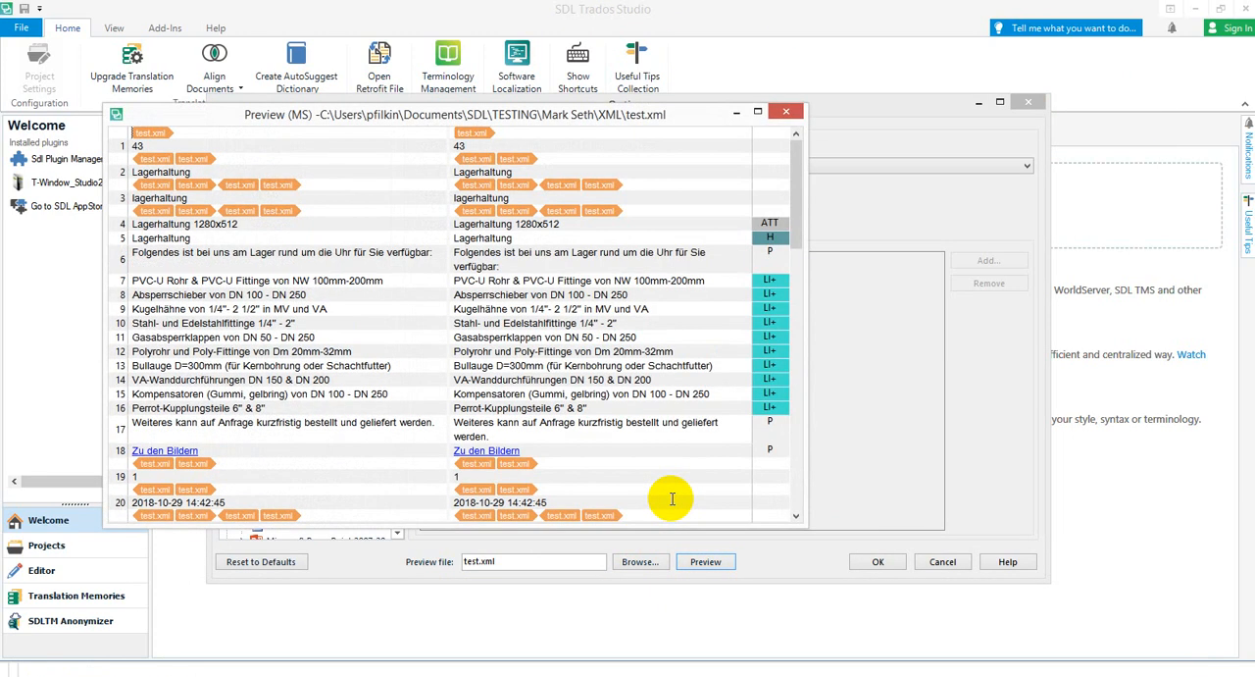
{"action": "mouse_move", "coordinate": [275, 245]}
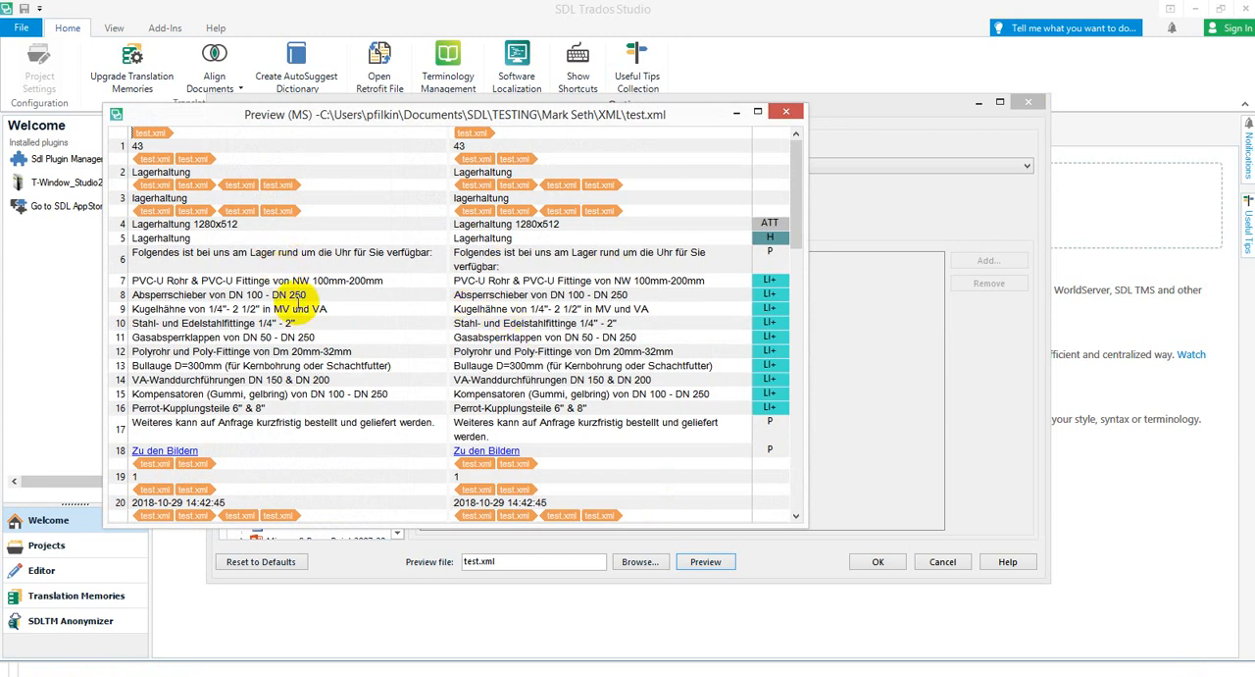
{"action": "scroll", "scroll_direction": "down", "scroll_amount": 3}
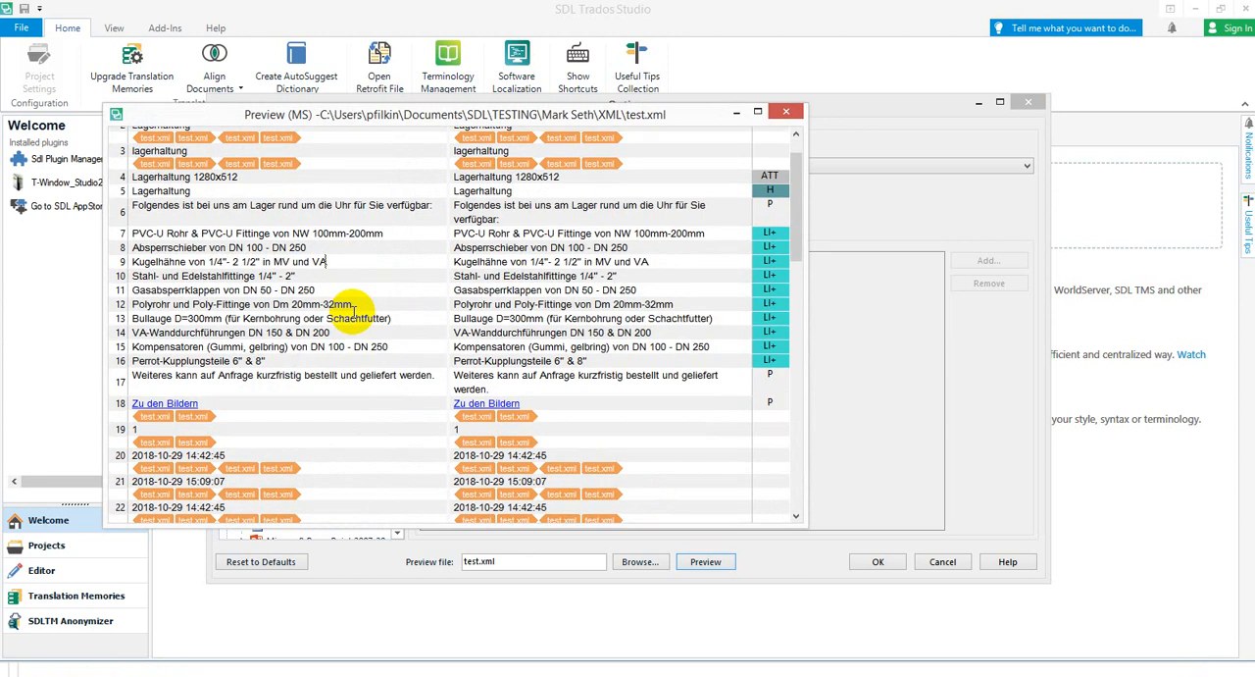
{"action": "scroll", "scroll_direction": "down", "scroll_amount": 3}
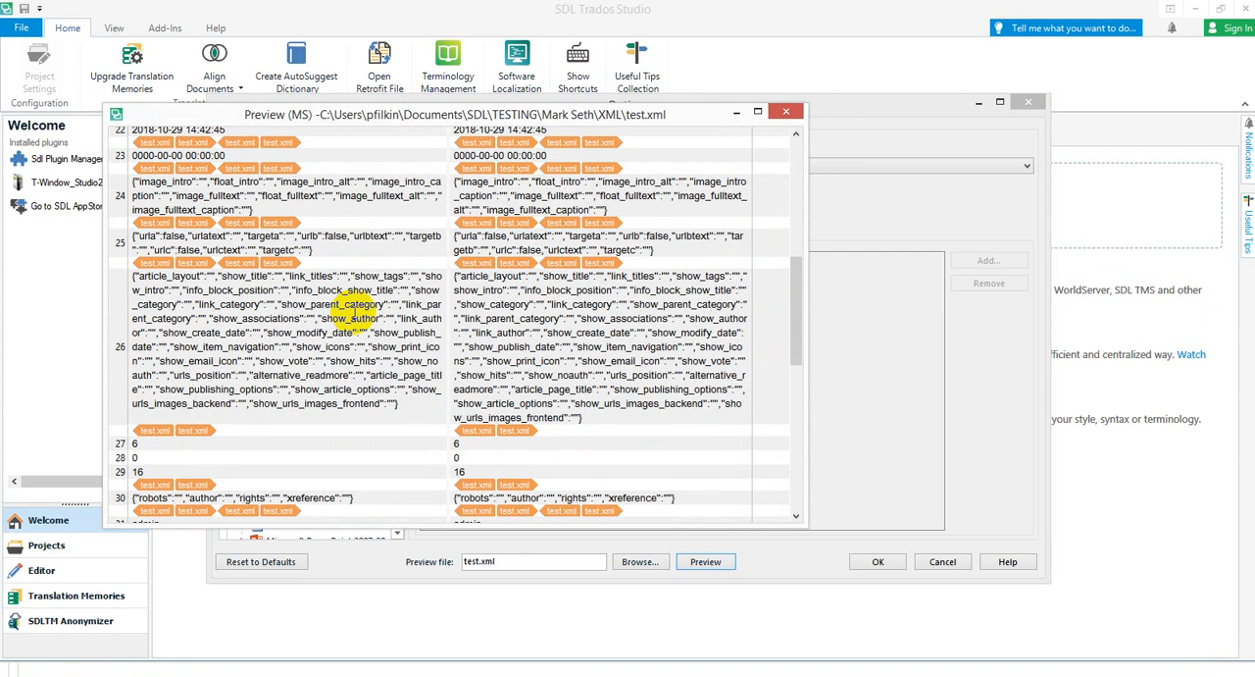
{"action": "scroll", "scroll_direction": "down", "scroll_amount": 3}
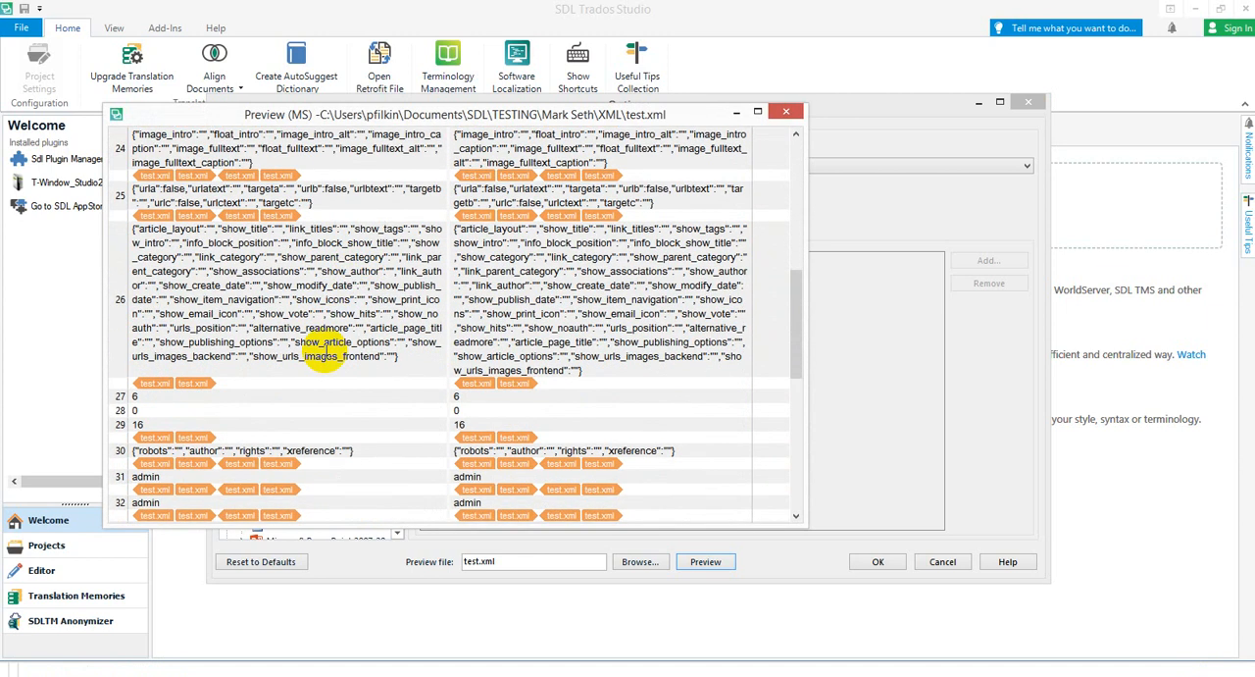
{"action": "scroll", "scroll_direction": "down", "scroll_amount": 3}
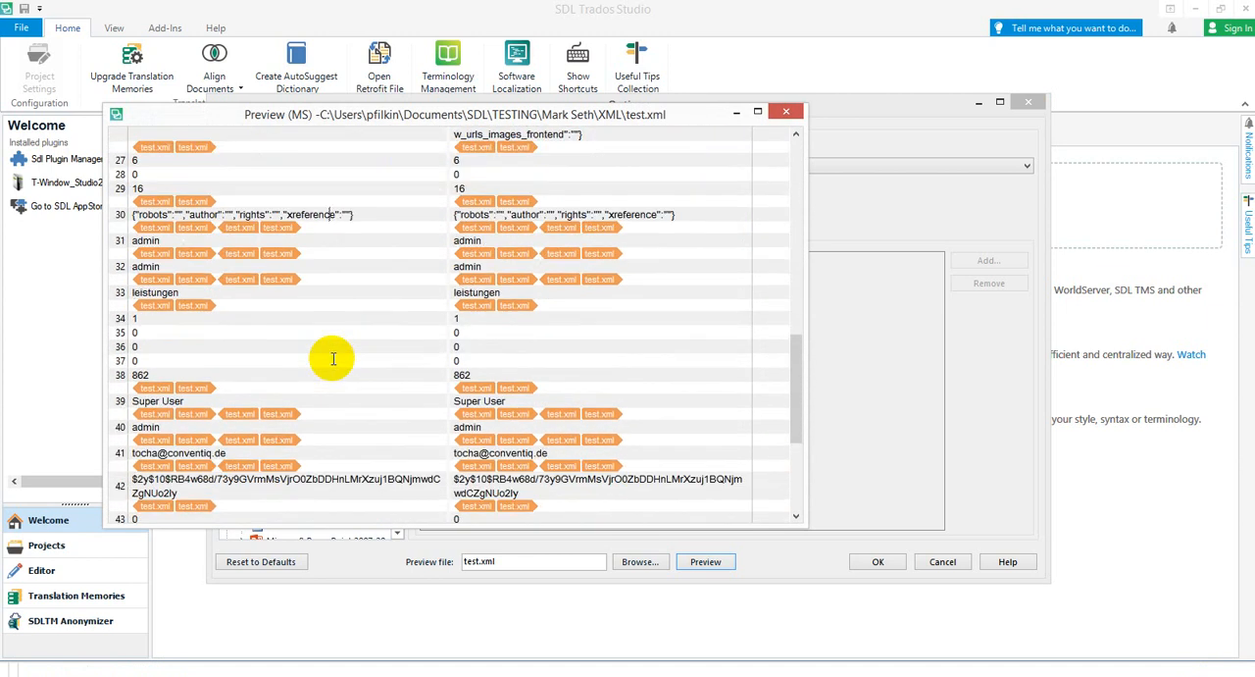
{"action": "scroll", "scroll_direction": "down", "scroll_amount": 3}
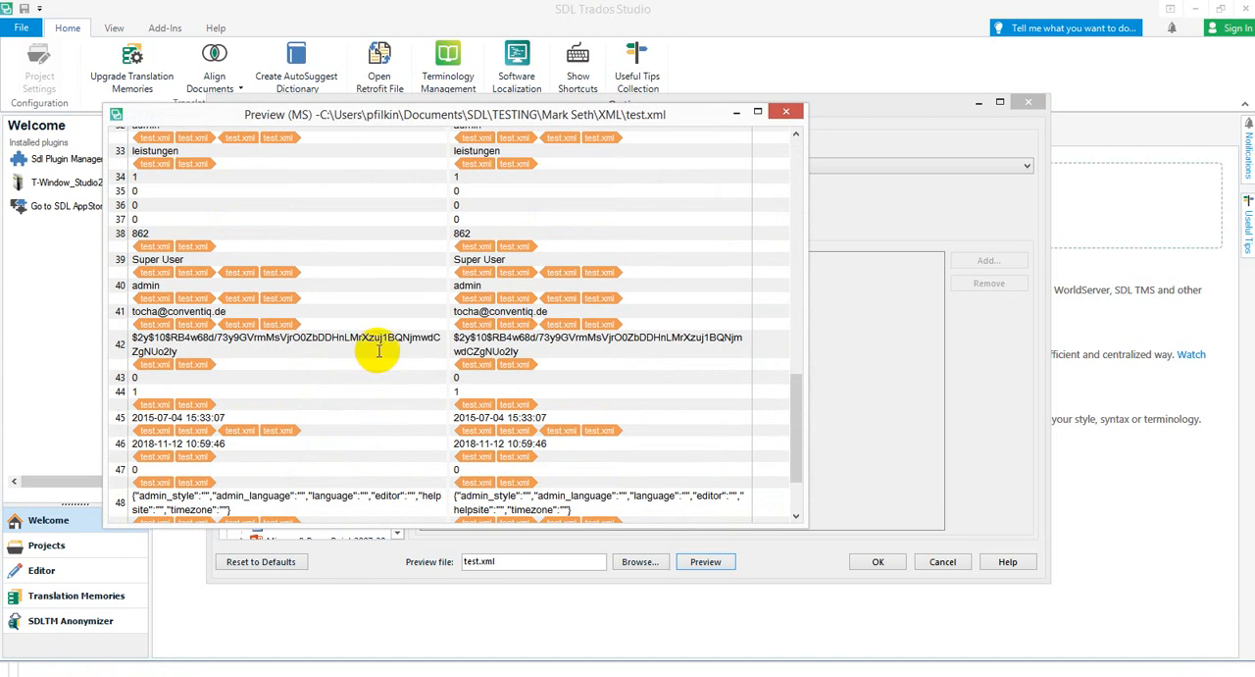
{"action": "scroll", "scroll_direction": "down", "scroll_amount": 3}
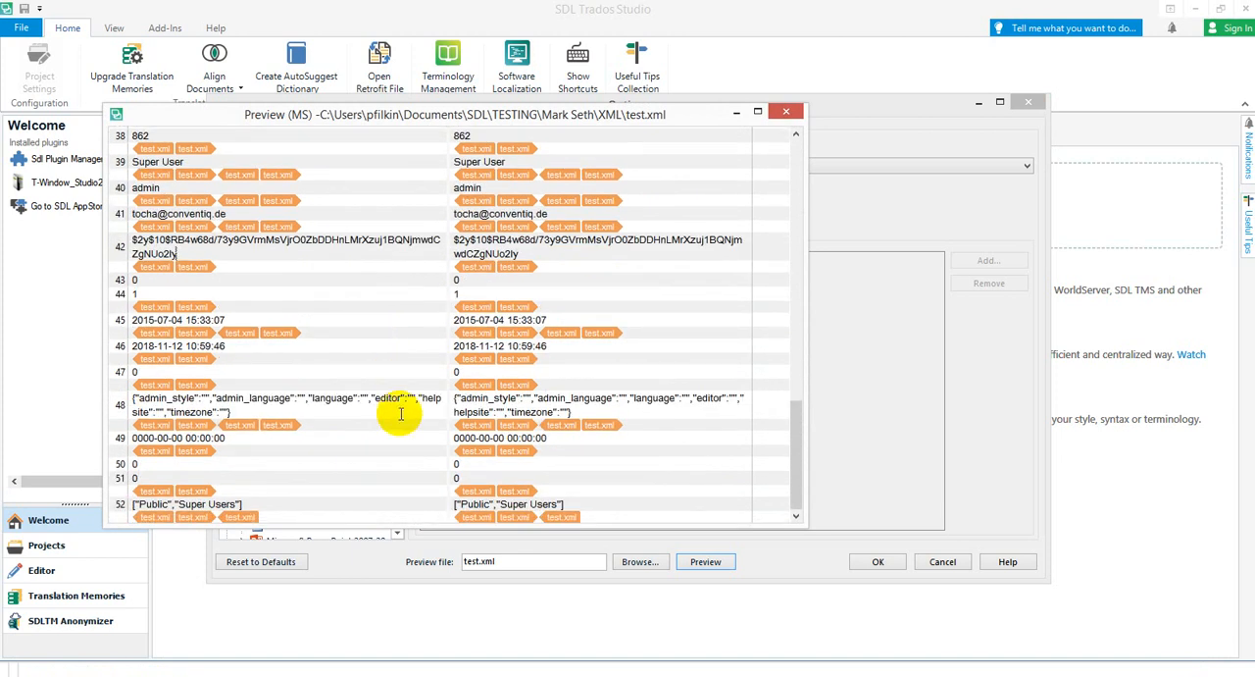
{"action": "scroll", "scroll_direction": "up", "scroll_amount": 3}
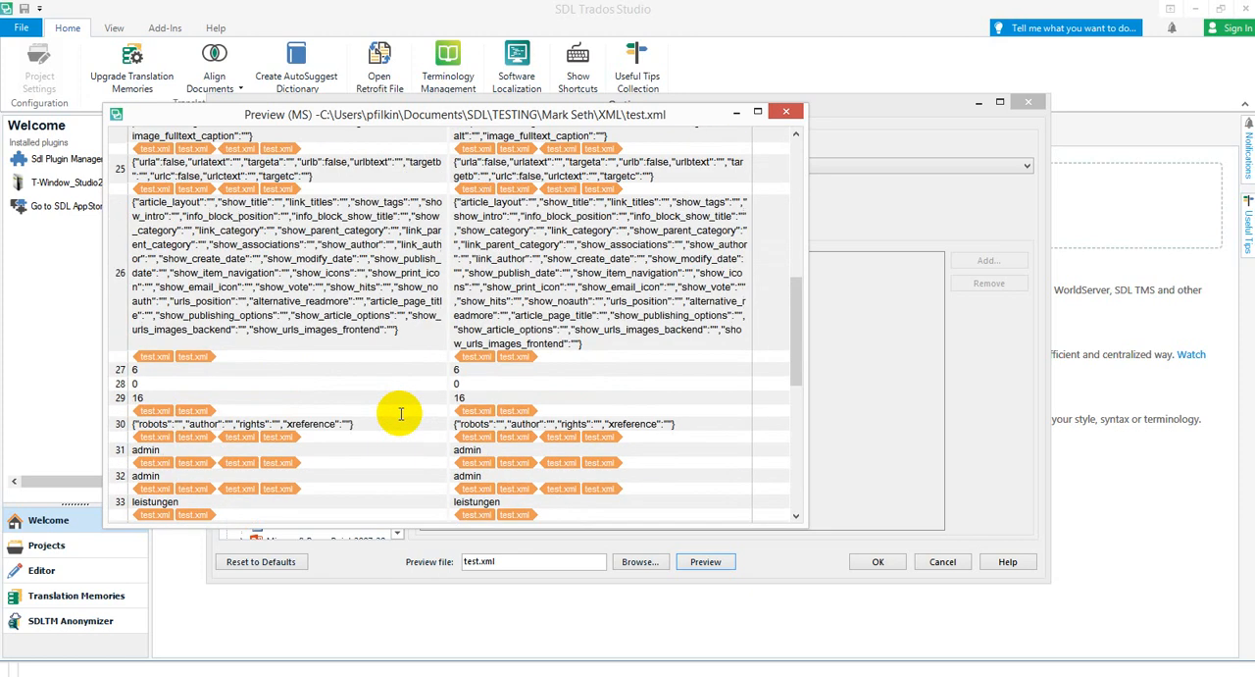
{"action": "scroll", "scroll_direction": "up", "scroll_amount": 3}
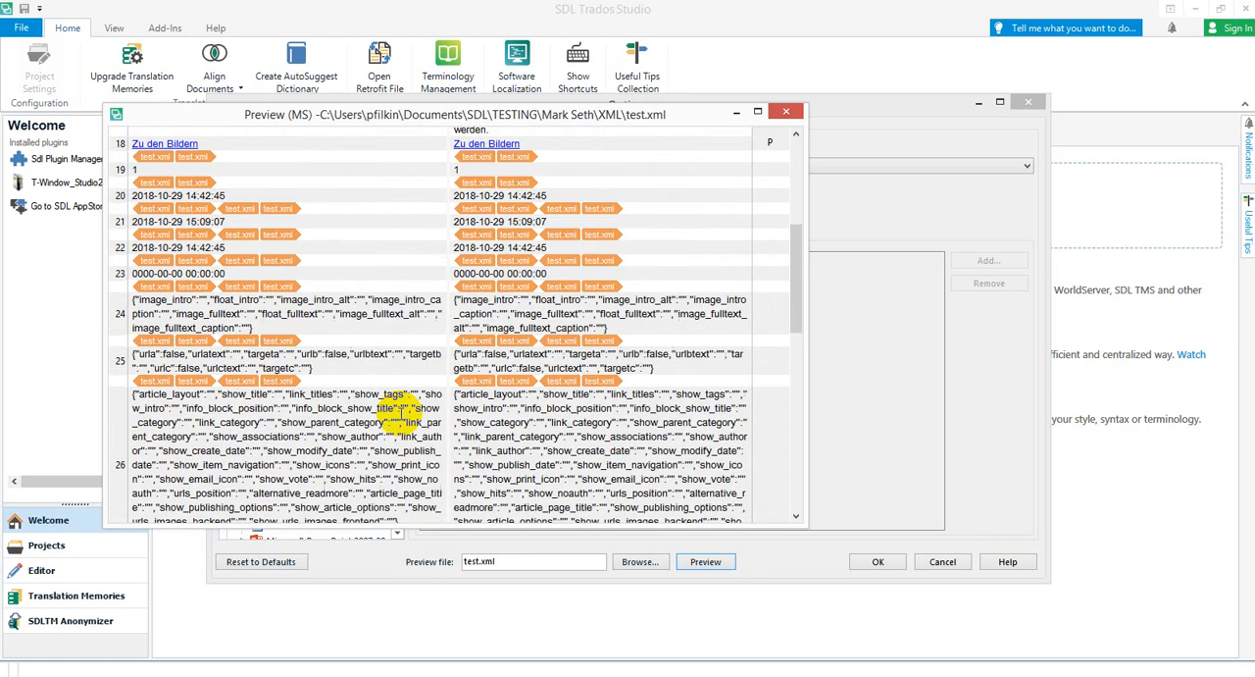
{"action": "scroll", "scroll_direction": "down", "scroll_amount": 3}
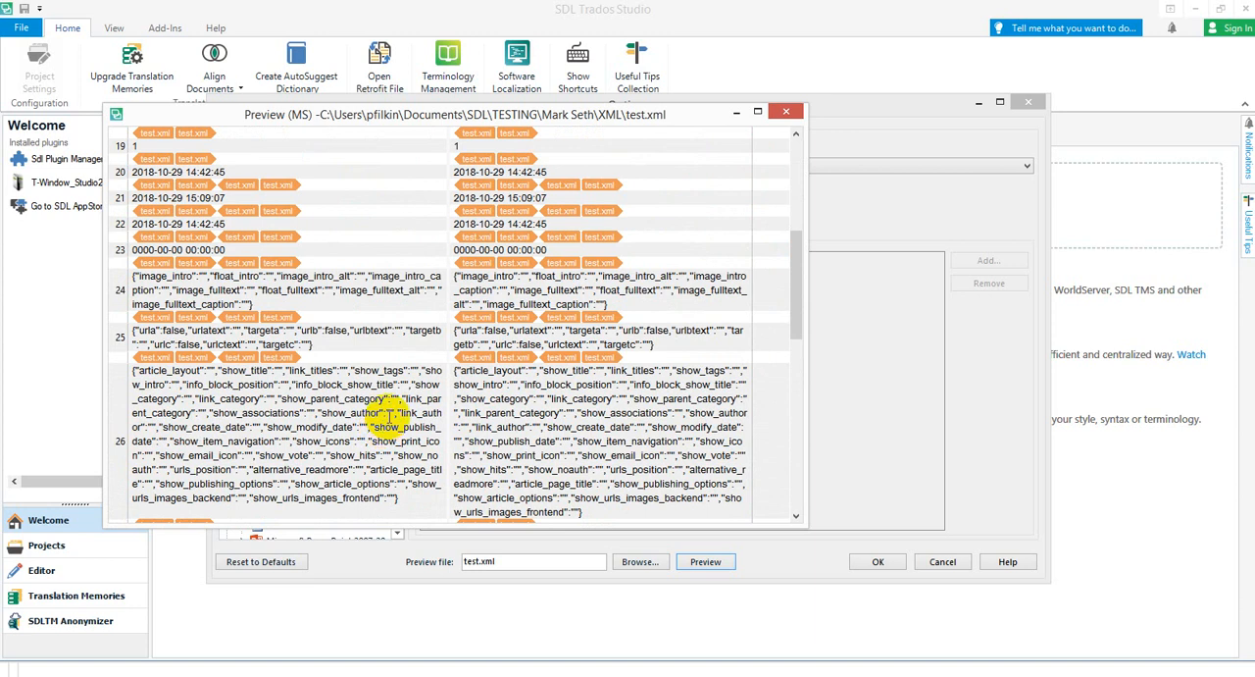
{"action": "scroll", "scroll_direction": "up", "scroll_amount": 3}
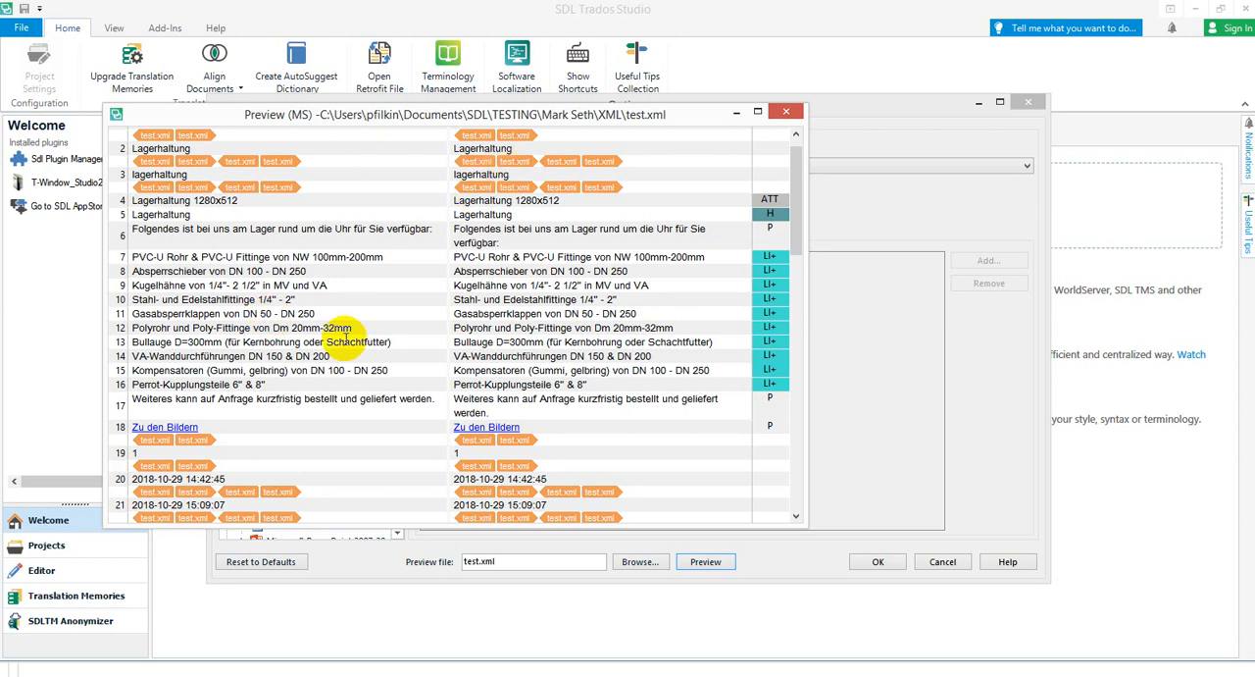
- Close the preview and open test.xml for English to German translation, confirming the TM and document settings
{"action": "left_click", "coordinate": [785, 109]}
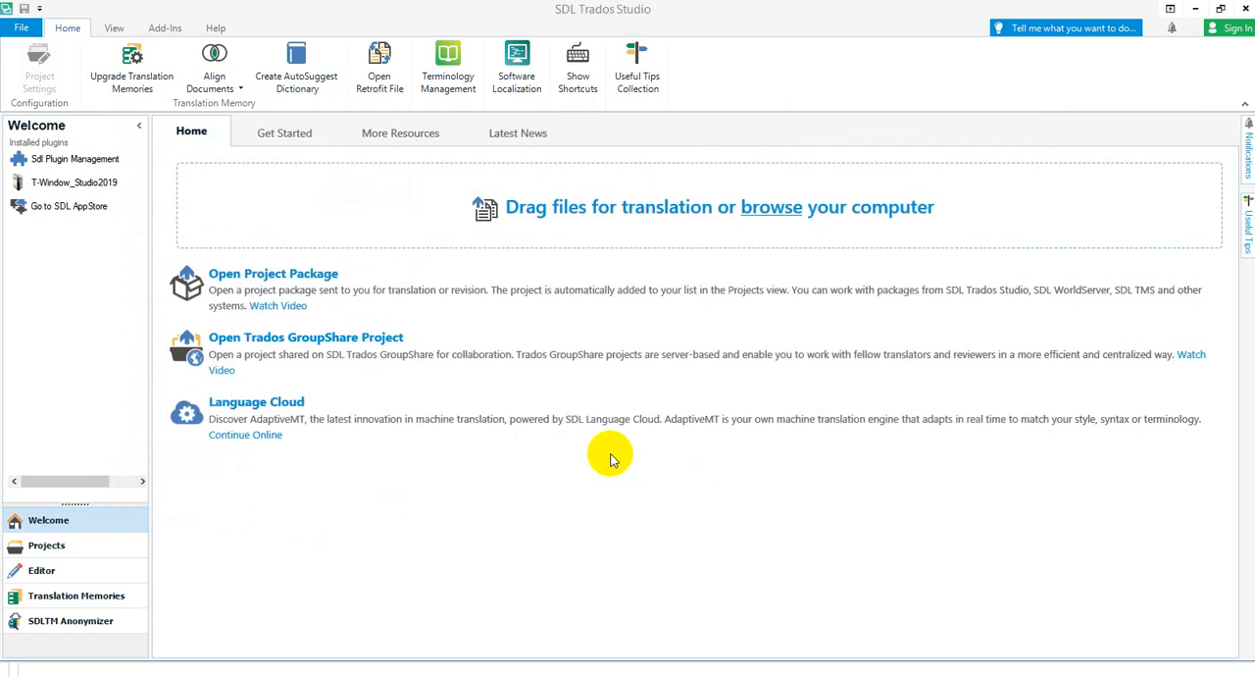
{"action": "left_click", "coordinate": [771, 208]}
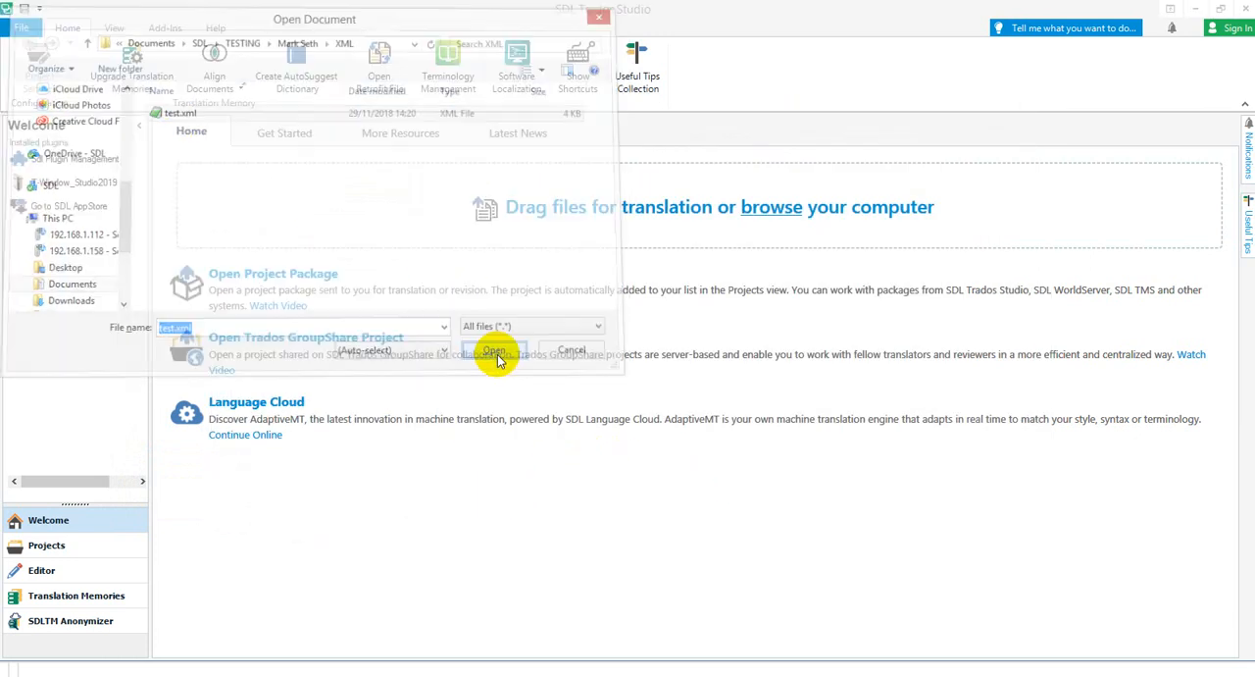
{"action": "left_click", "coordinate": [494, 351]}
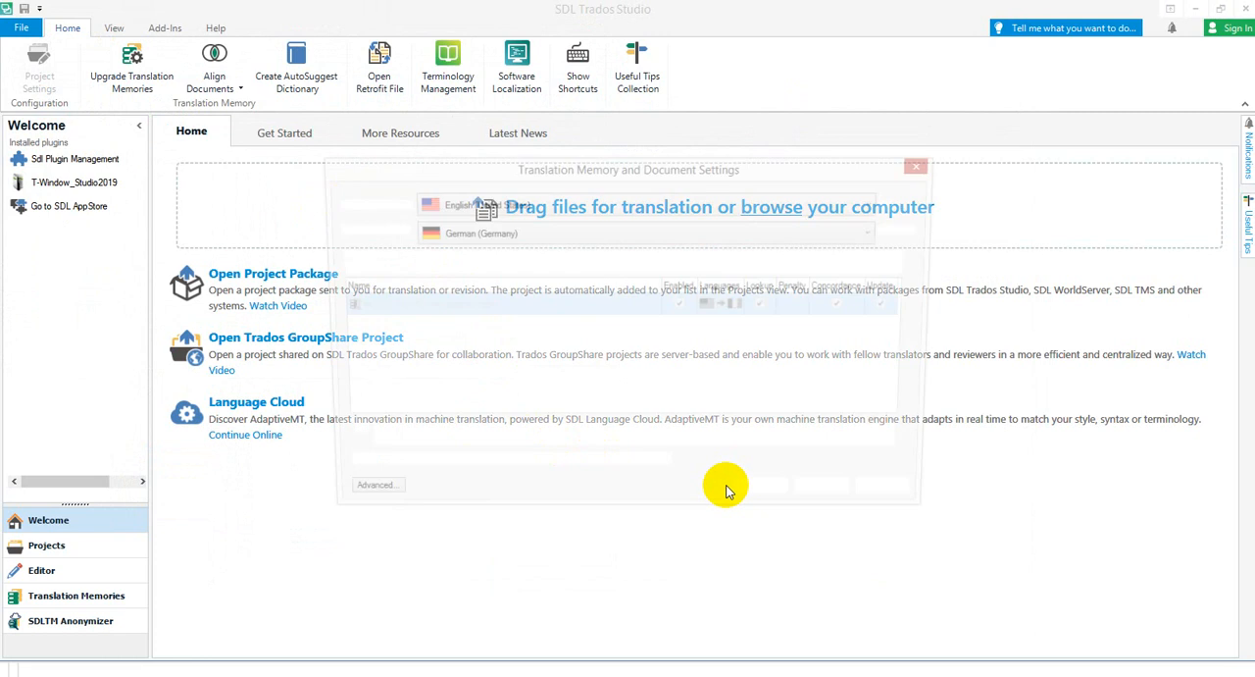
{"action": "left_click", "coordinate": [916, 164]}
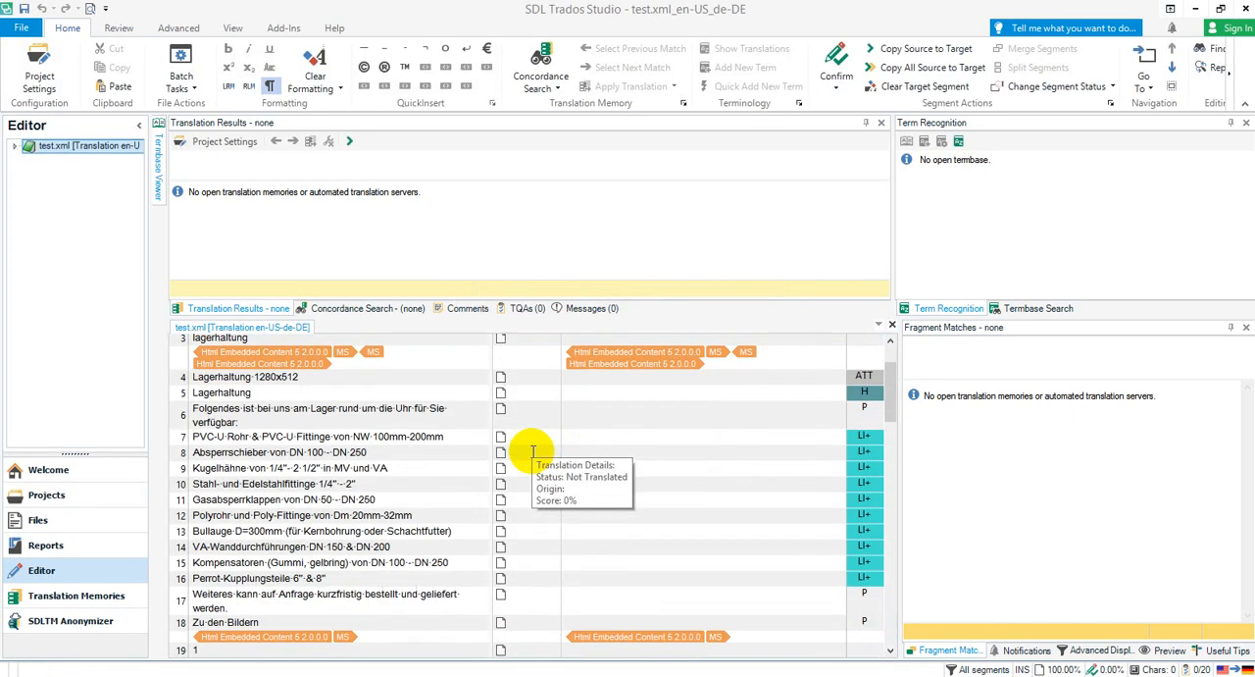
- Scroll through the Editor segments showing the embedded HTML tags
{"action": "scroll", "scroll_direction": "up", "scroll_amount": 3}
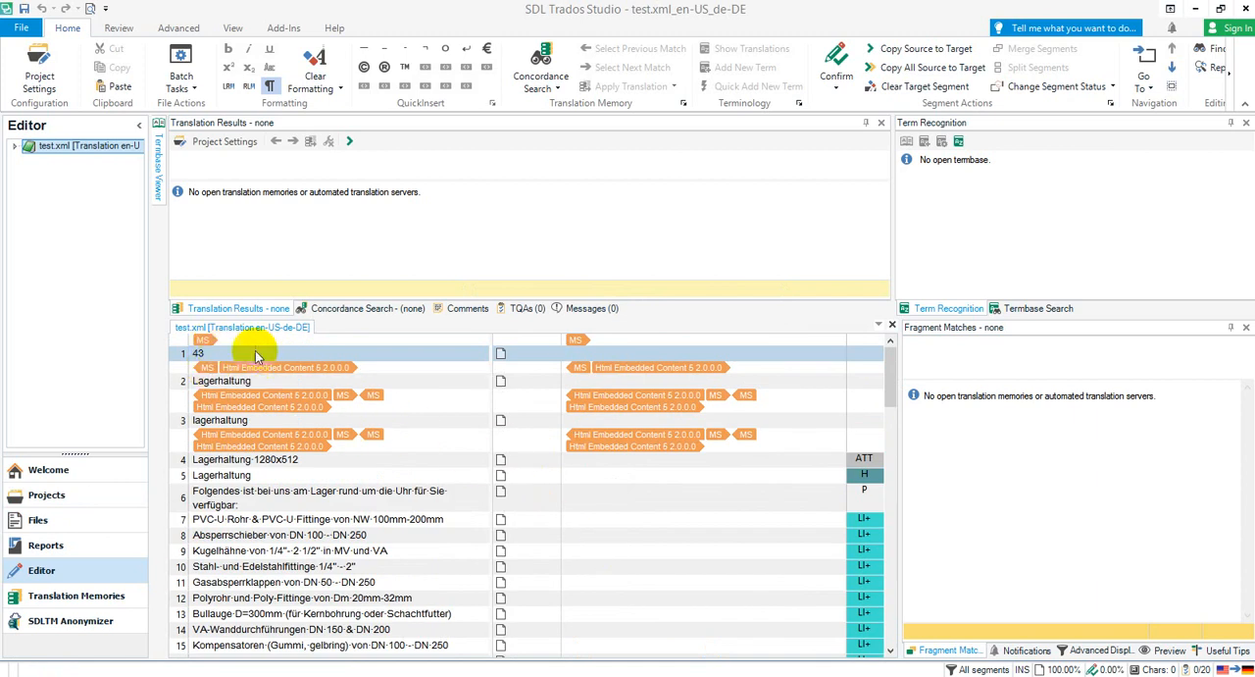
{"action": "scroll", "scroll_direction": "down", "scroll_amount": 3}
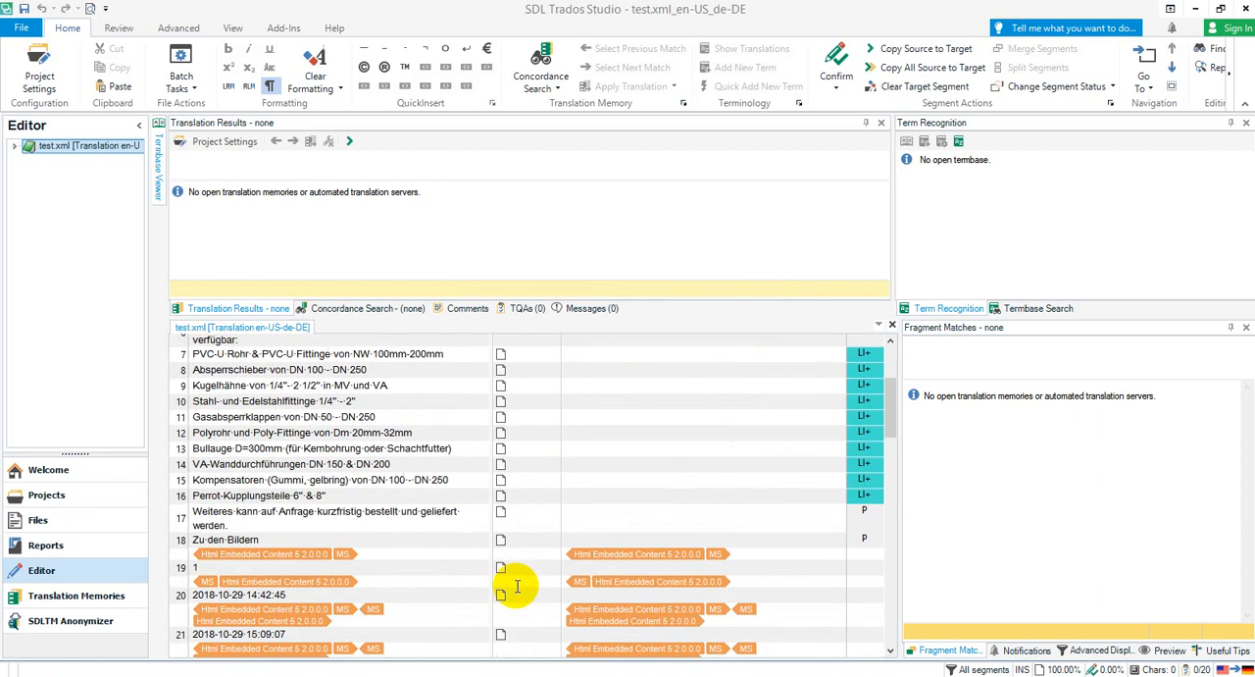
{"action": "scroll", "scroll_direction": "down", "scroll_amount": 3}
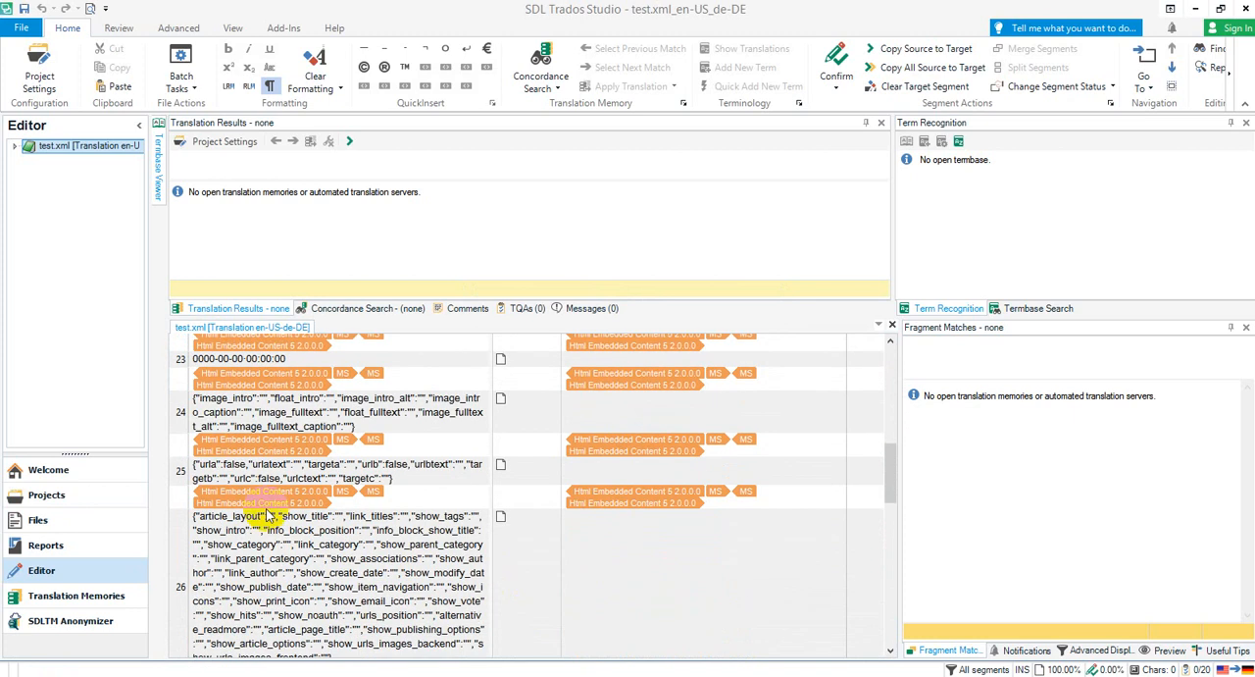
{"action": "mouse_move", "coordinate": [284, 525]}
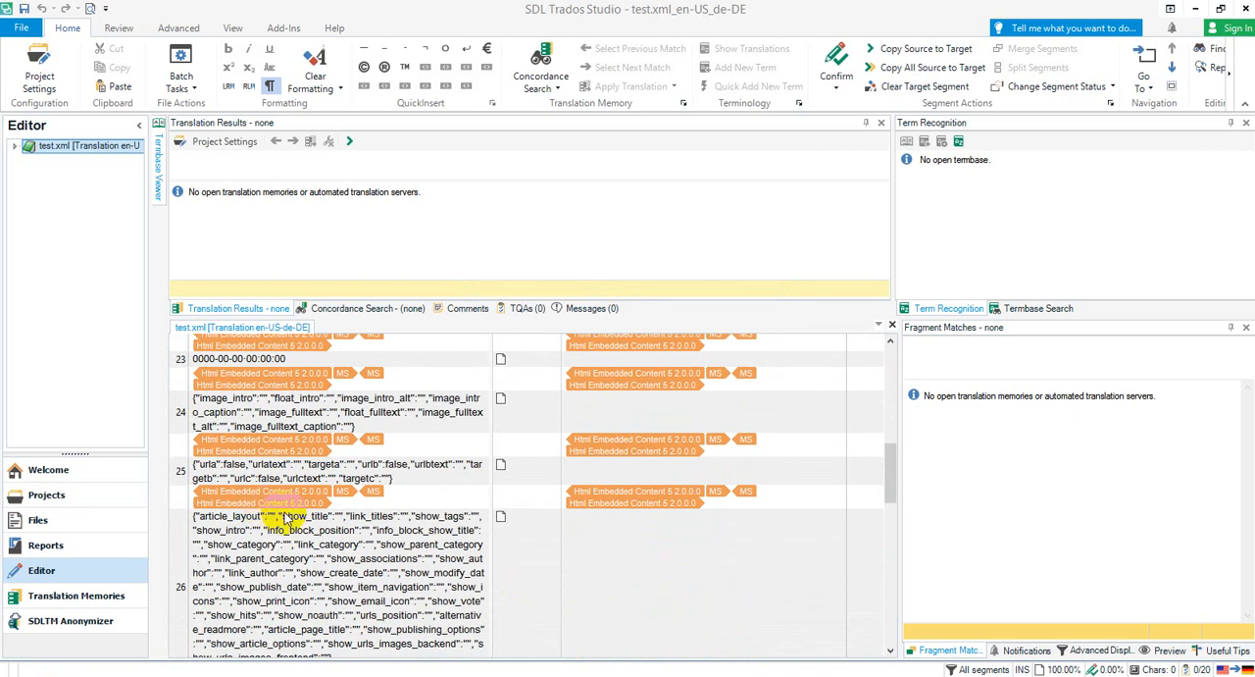
- Apply a regular-expression source filter in the Advanced Display Filter, narrowing test.xml to 5 of 52 segments
{"action": "left_click", "coordinate": [1100, 651]}
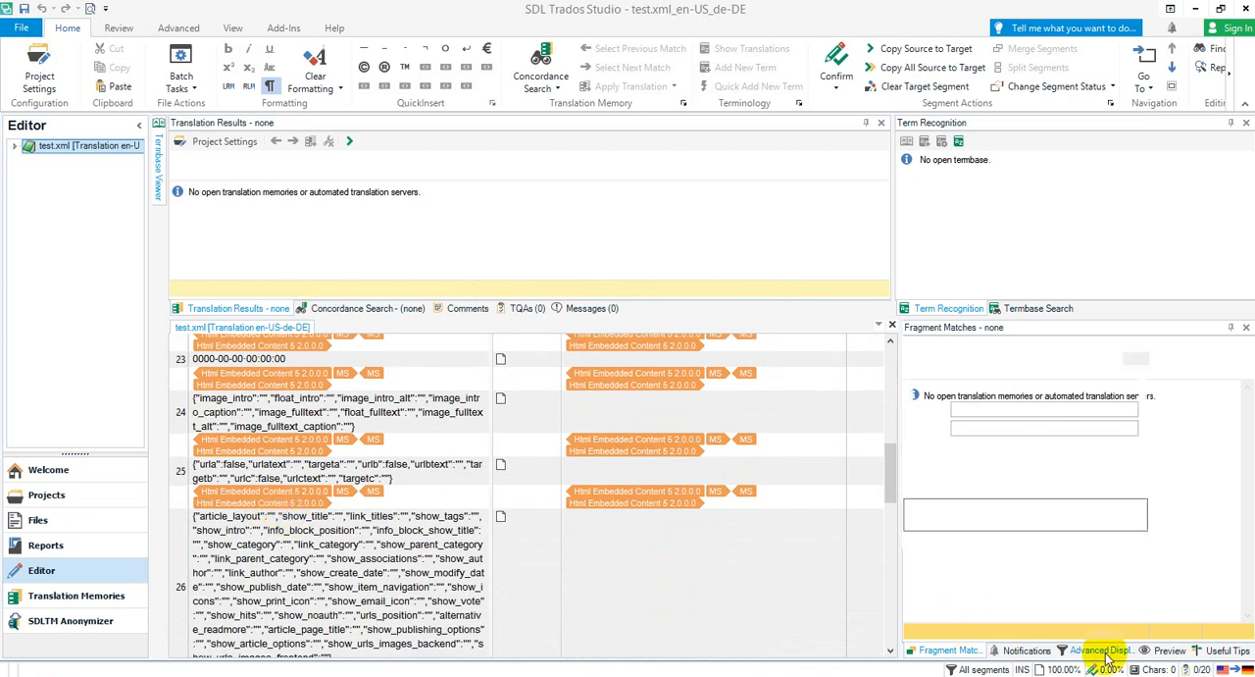
{"action": "left_click", "coordinate": [1102, 651]}
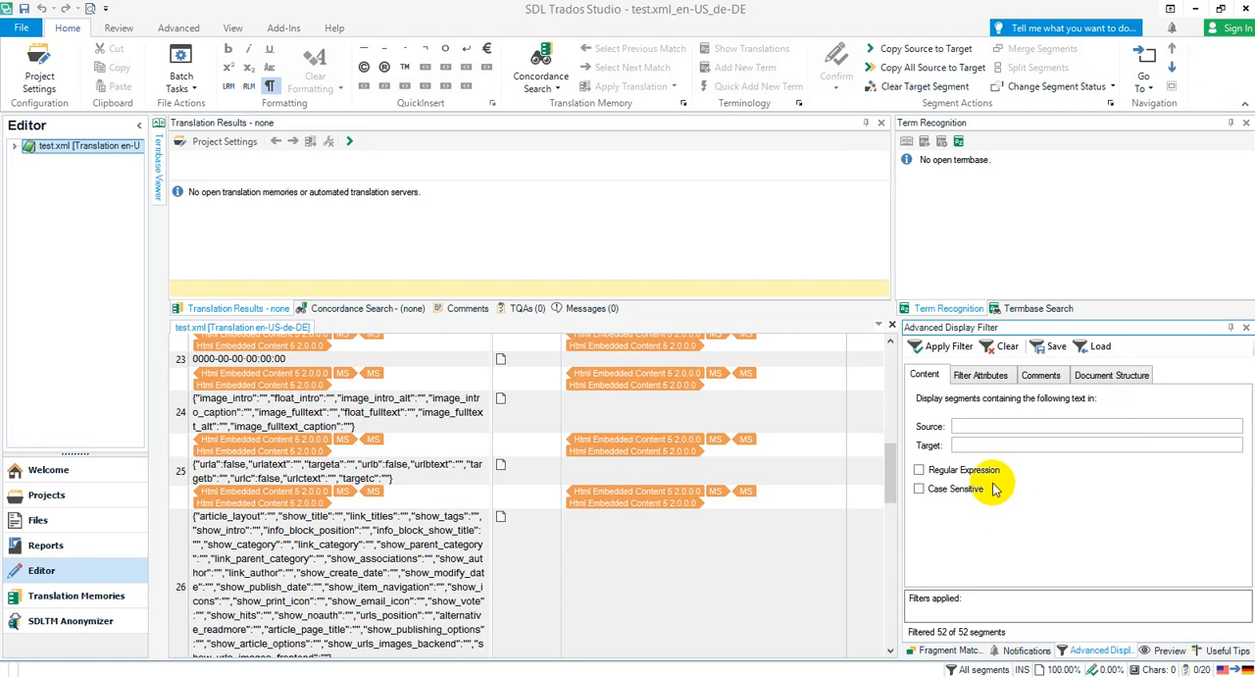
{"action": "left_click", "coordinate": [918, 469]}
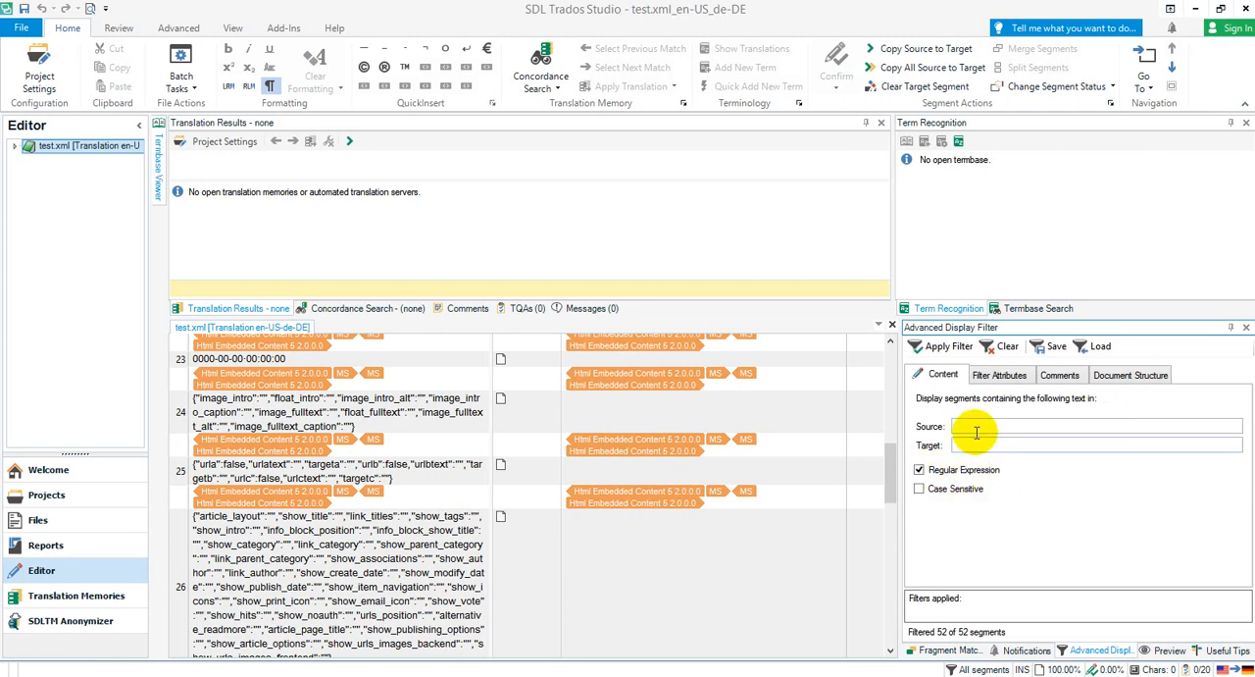
{"action": "left_click", "coordinate": [1099, 426]}
{"action": "type", "text": "^{"}
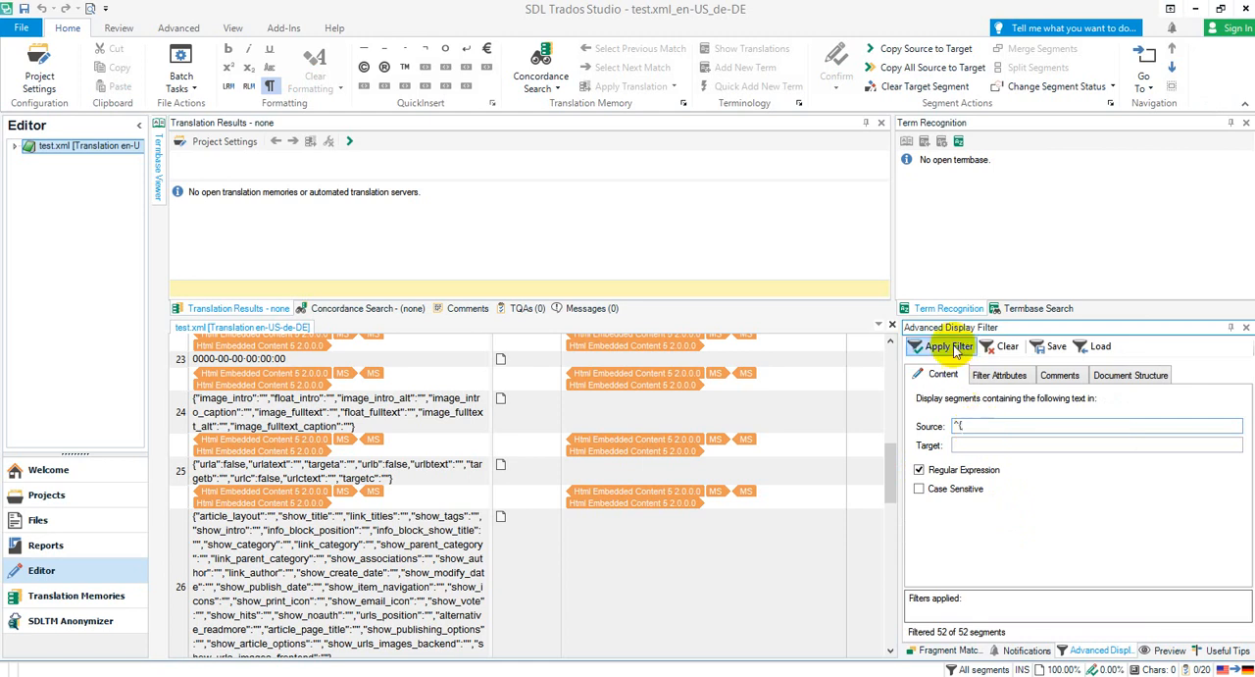
{"action": "left_click", "coordinate": [942, 345]}
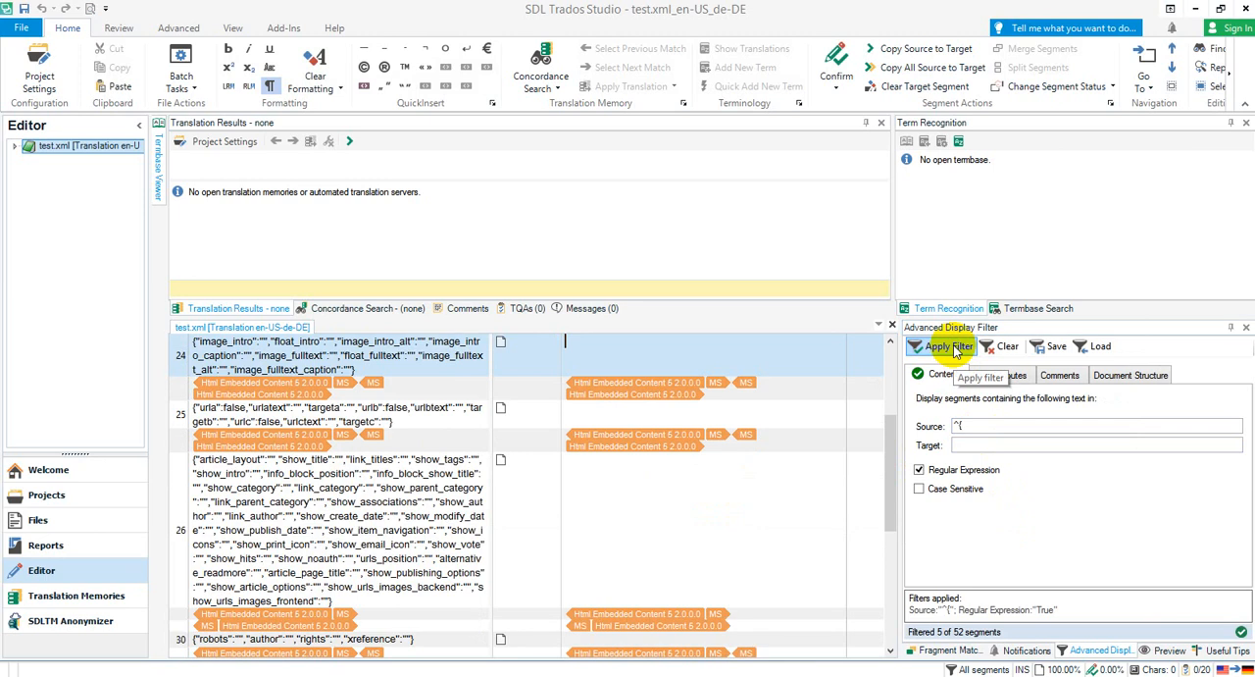
{"action": "left_click", "coordinate": [947, 345]}
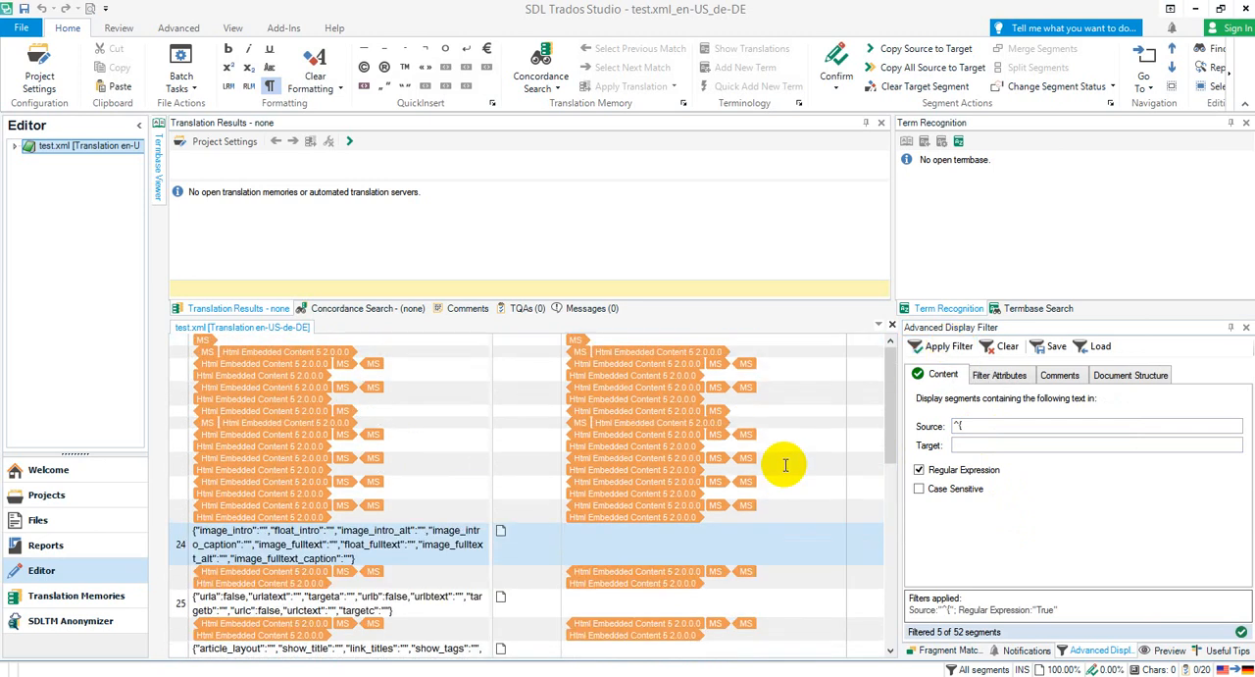
{"action": "scroll", "scroll_direction": "down", "scroll_amount": 3}
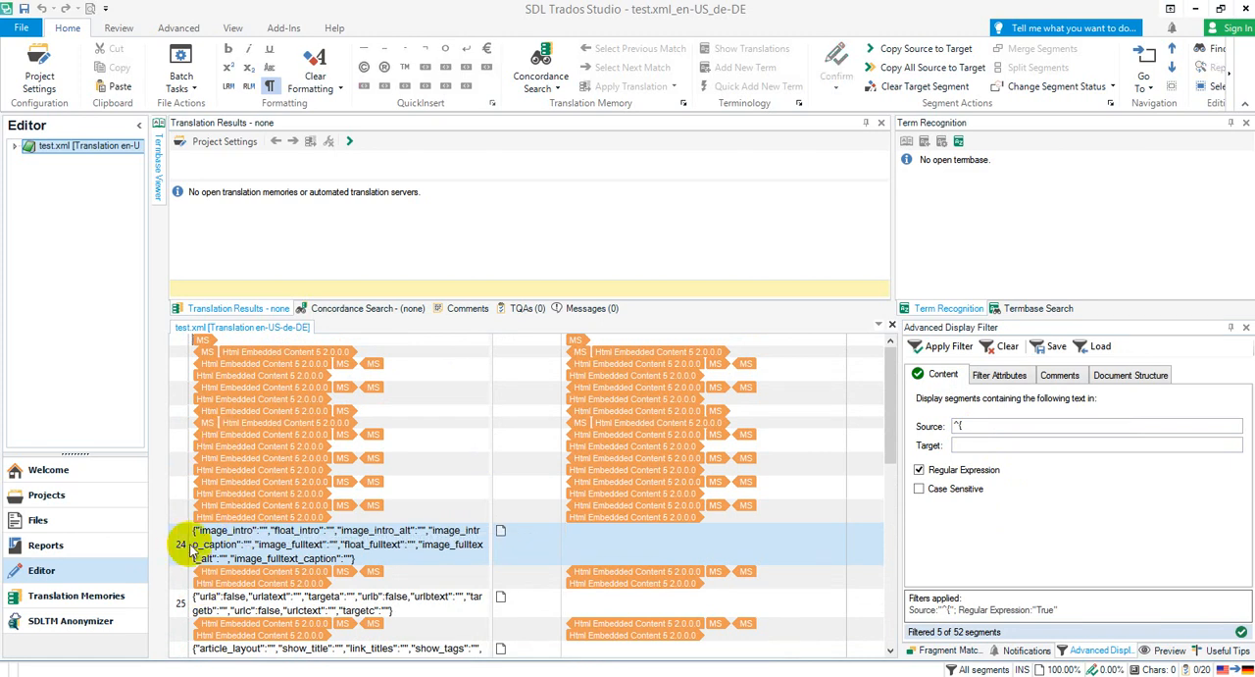
{"action": "scroll", "scroll_direction": "down", "scroll_amount": 3}
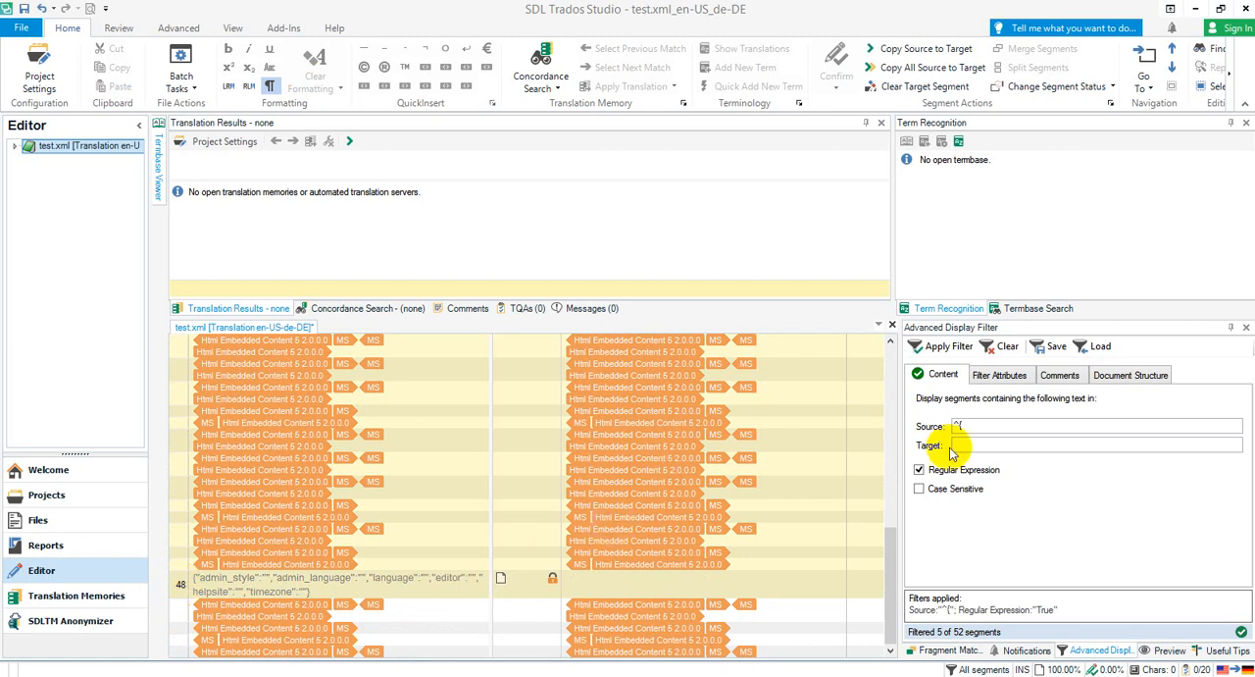
- Clear the filter so all 52 segments show again
{"action": "left_click", "coordinate": [945, 345]}
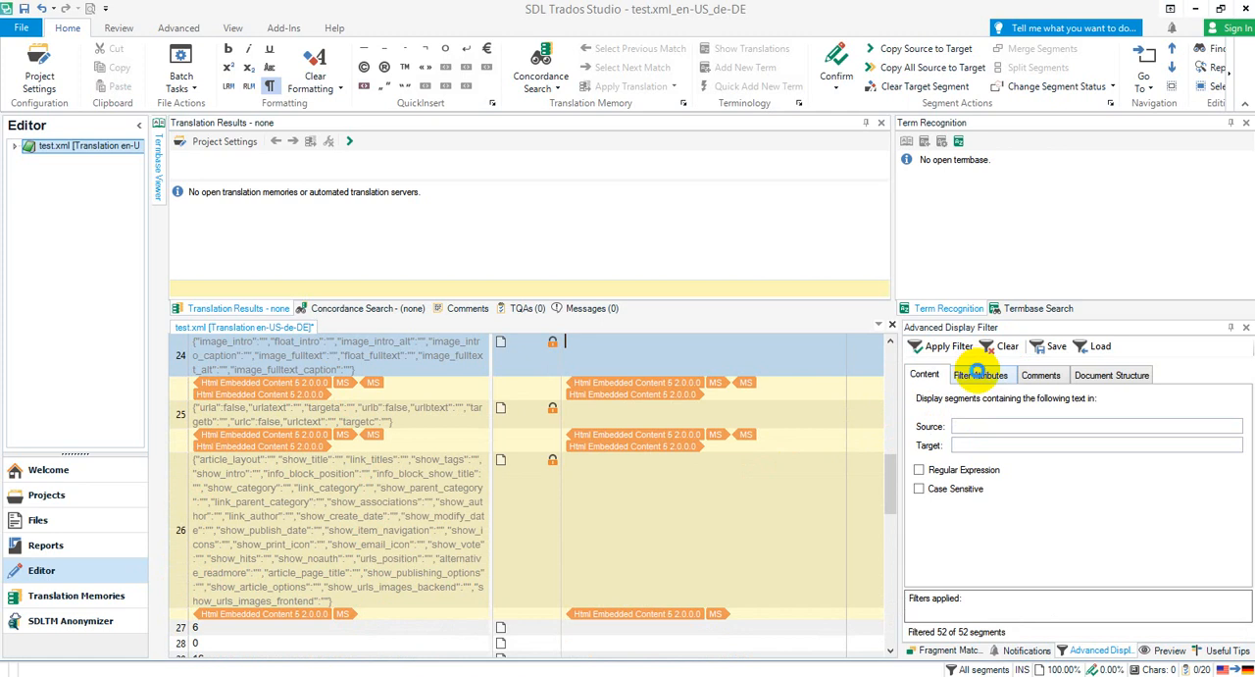
- Filter by the Segment Locking attribute Unlocked, showing 47 of 52 segments
{"action": "left_click", "coordinate": [981, 372]}
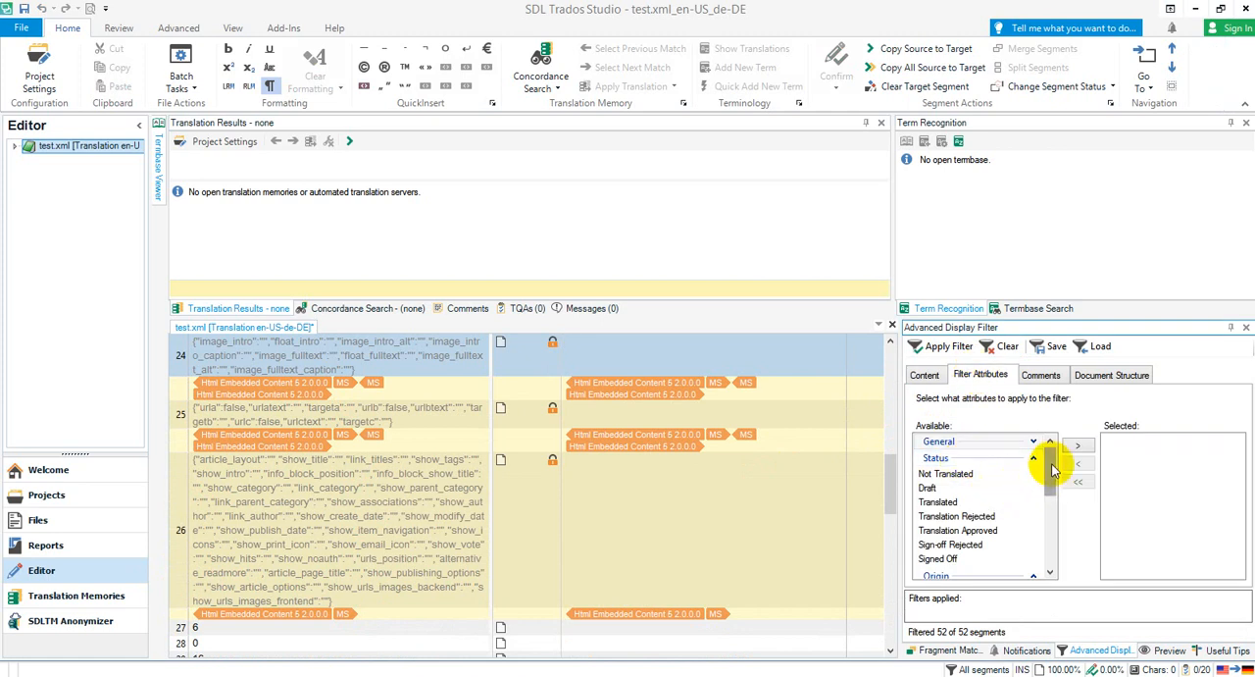
{"action": "scroll", "scroll_direction": "down", "scroll_amount": 3}
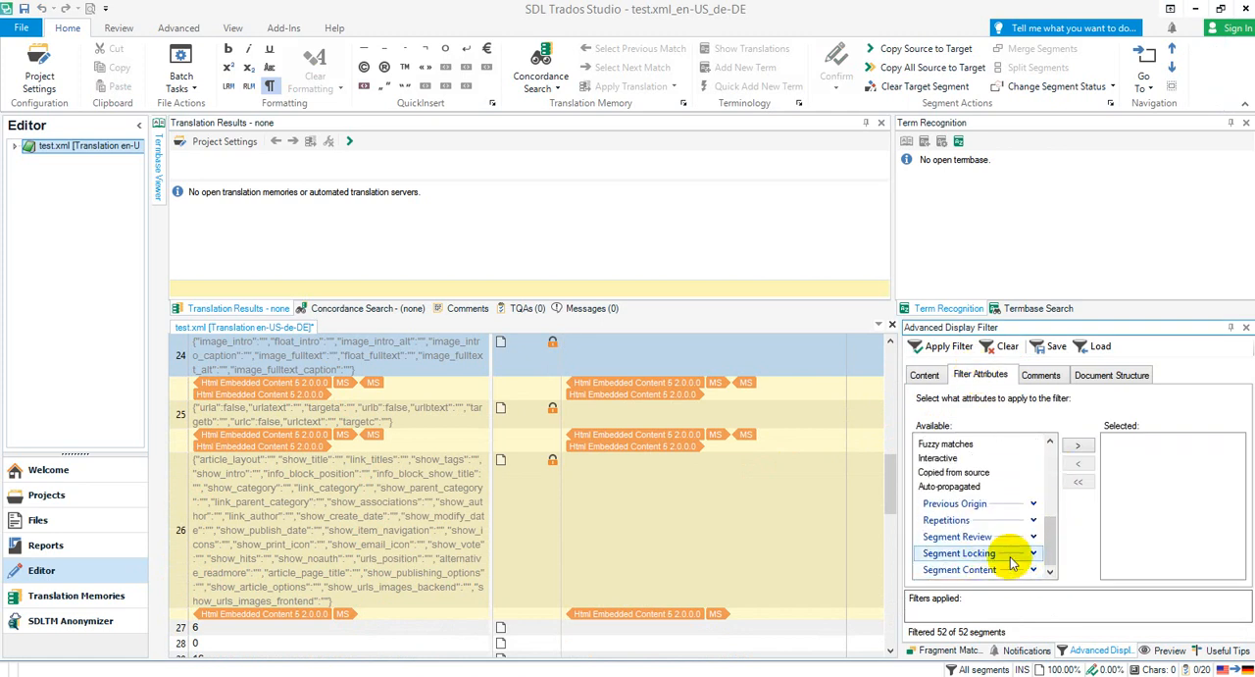
{"action": "left_click", "coordinate": [1032, 521]}
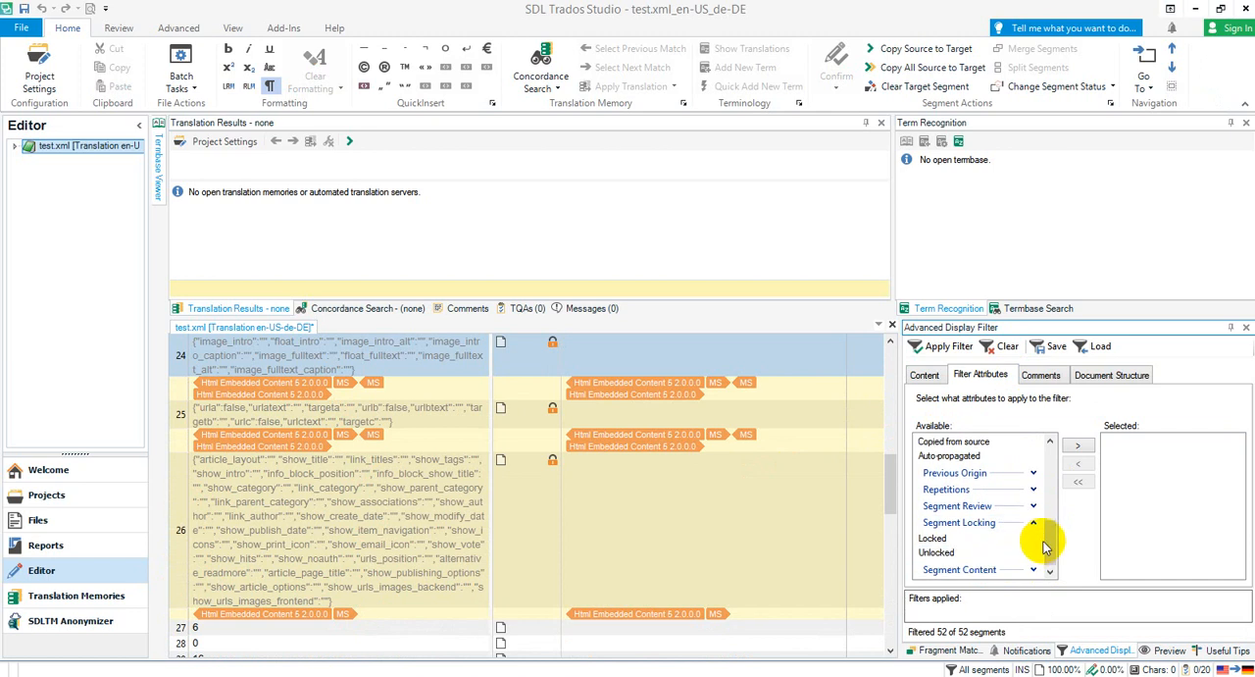
{"action": "left_click", "coordinate": [938, 553]}
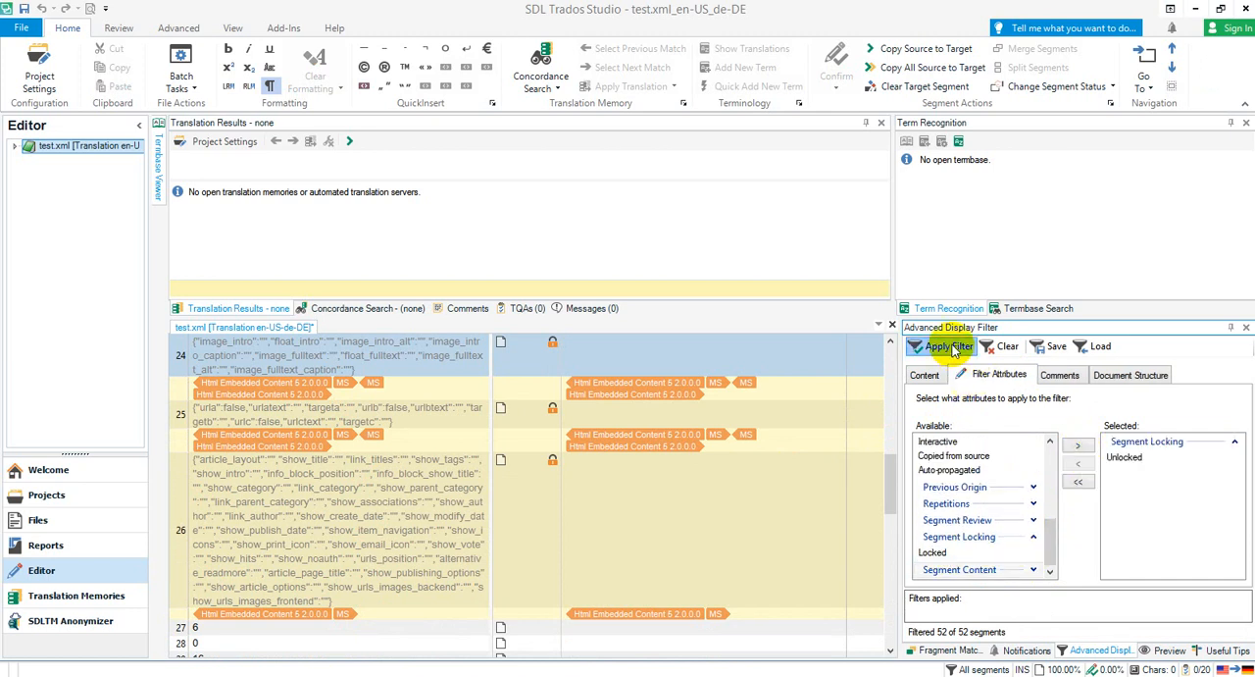
{"action": "left_click", "coordinate": [941, 345]}
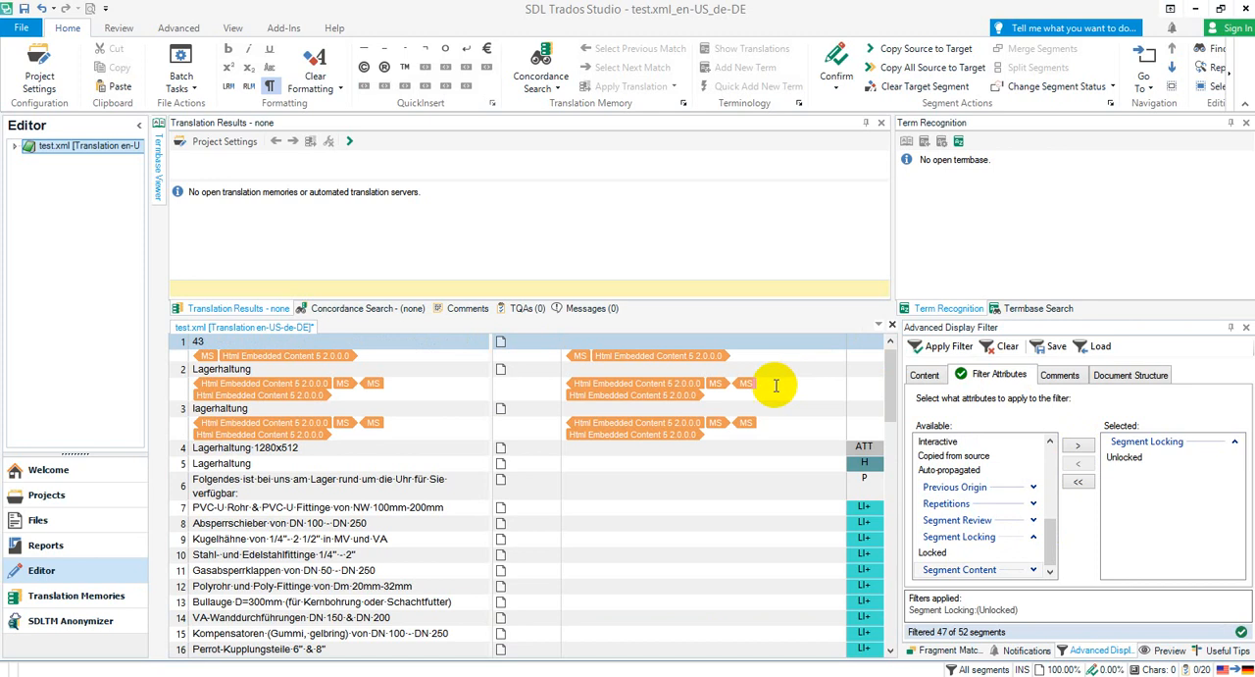
{"action": "scroll", "scroll_direction": "down", "scroll_amount": 3}
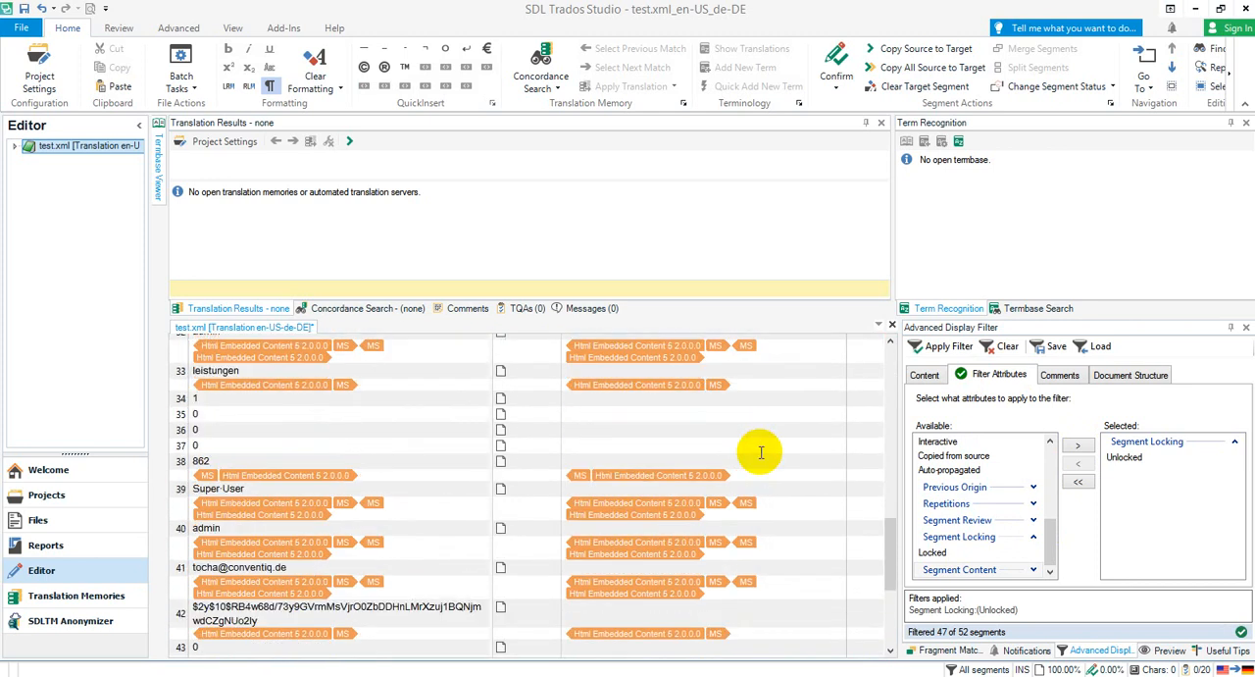
{"action": "scroll", "scroll_direction": "down", "scroll_amount": 3}
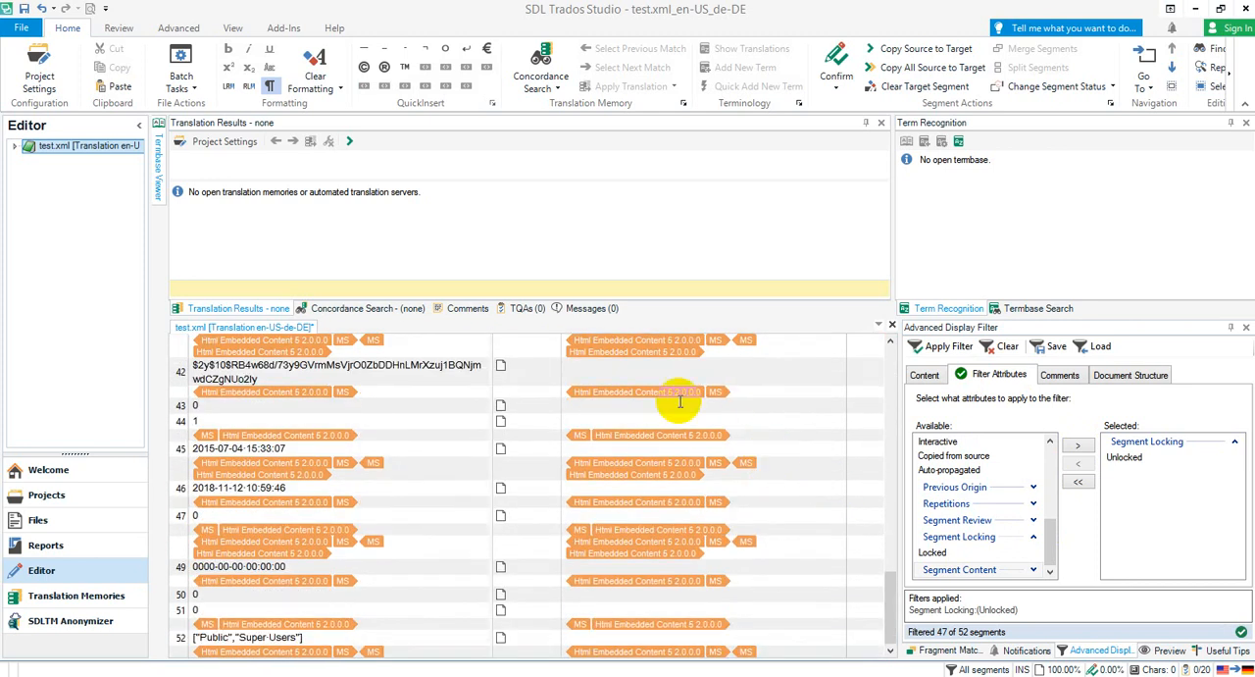
{"action": "mouse_move", "coordinate": [306, 390]}
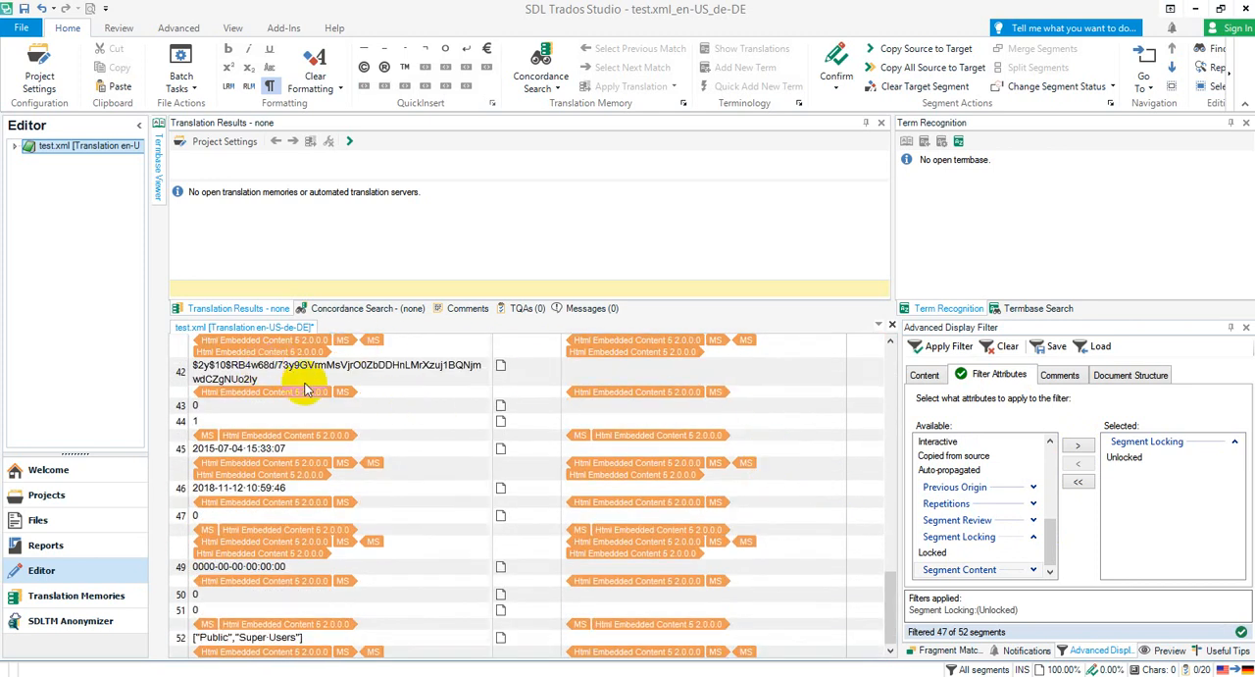
{"action": "scroll", "scroll_direction": "up", "scroll_amount": 3}
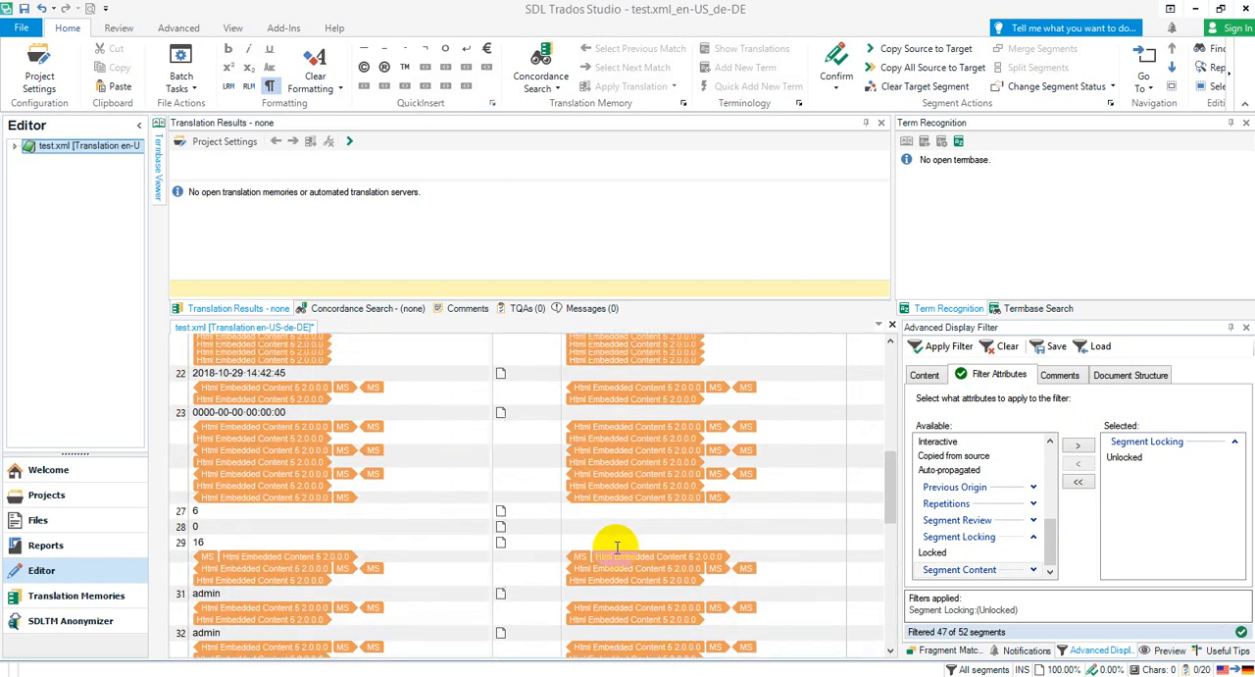
{"action": "scroll", "scroll_direction": "up", "scroll_amount": 3}
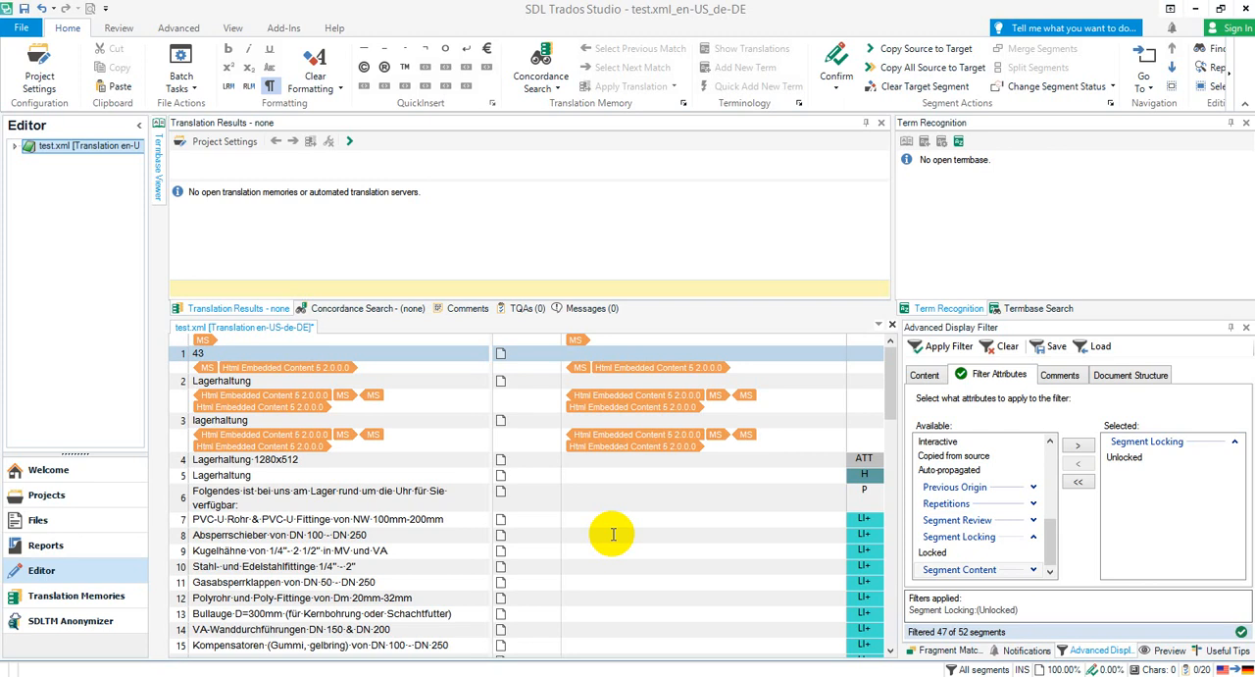
{"action": "left_click", "coordinate": [565, 353]}
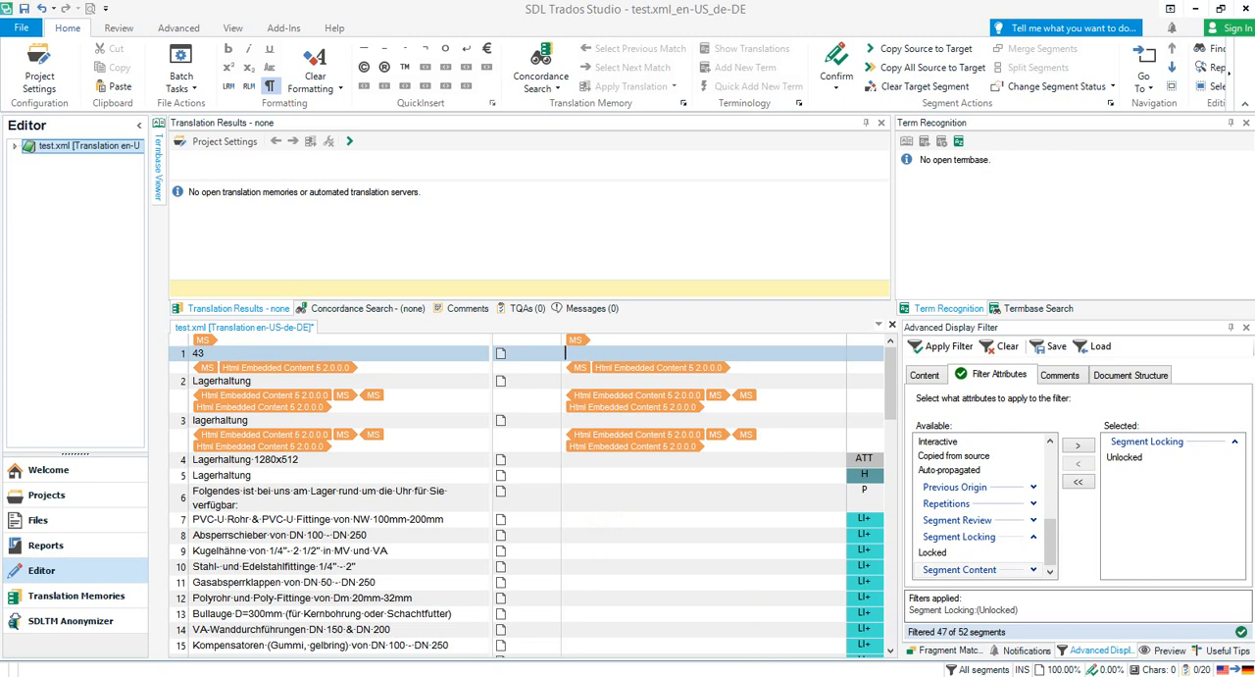
{"action": "left_click", "coordinate": [565, 353]}
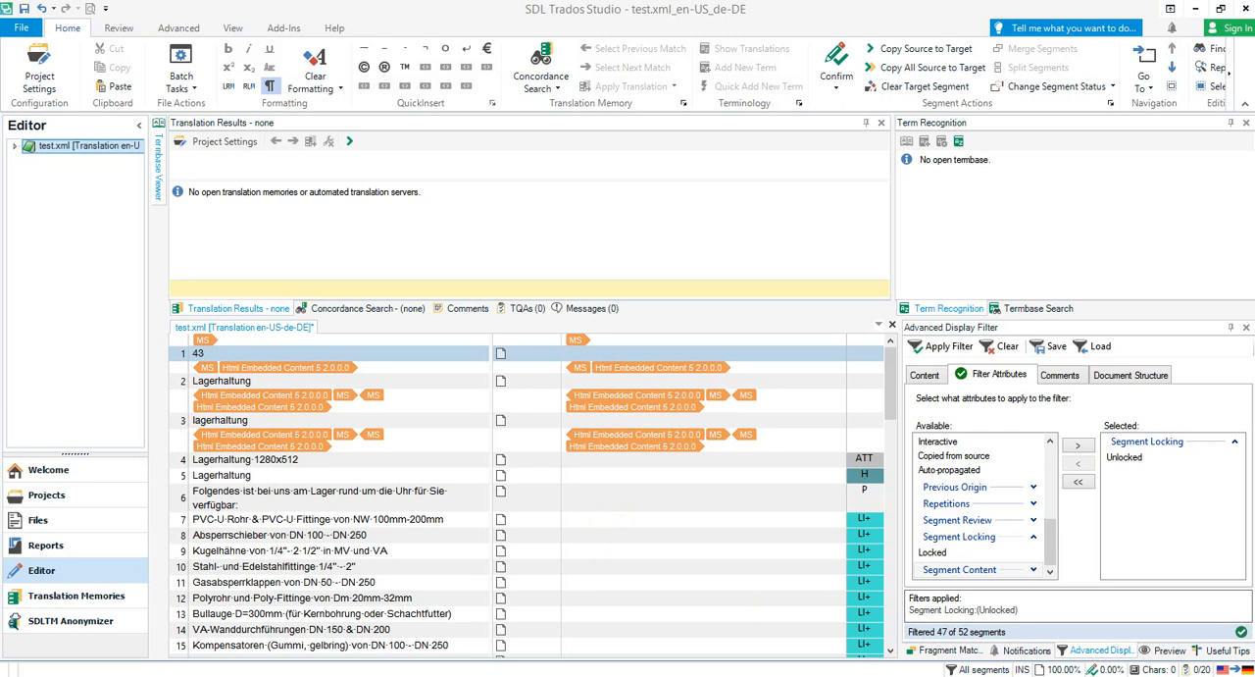